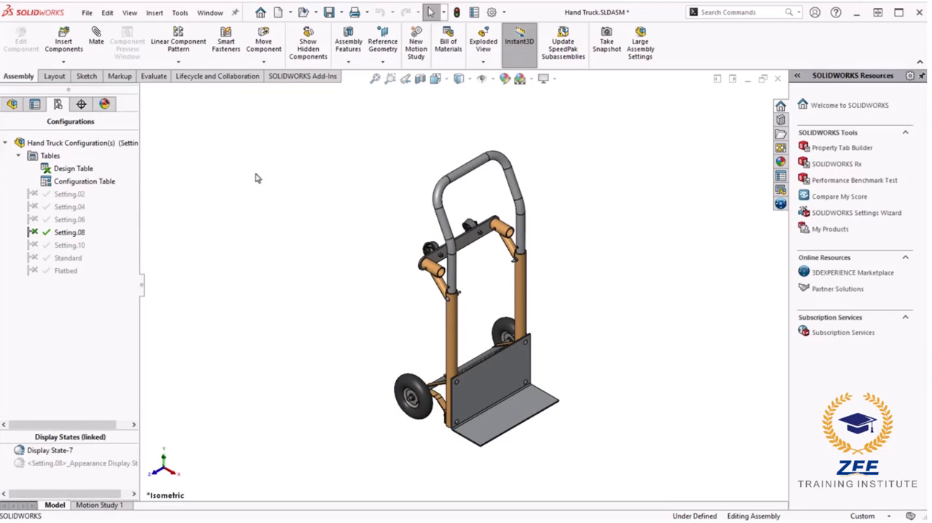
Activate Standard, then the Flatbed configuration, and open the existing design table for editing.
{"action": "left_click", "coordinate": [67, 258]}
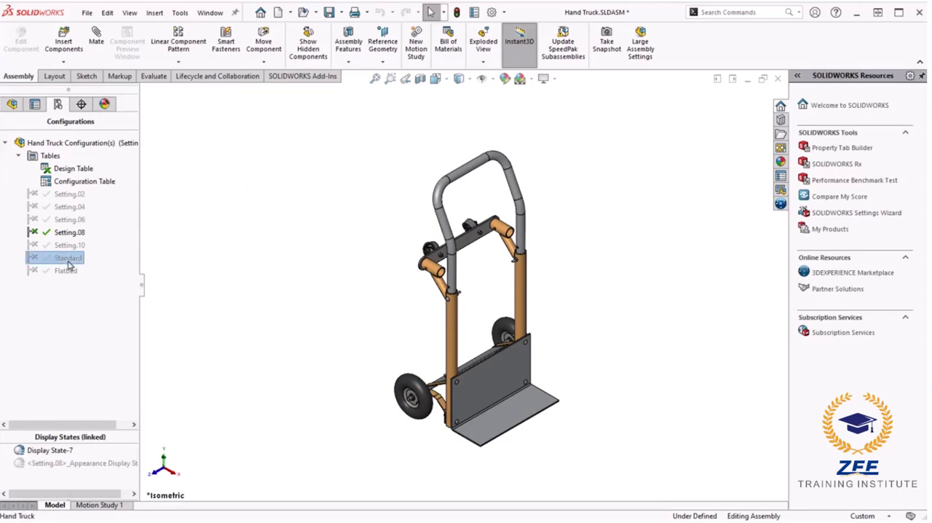
{"action": "double_click", "coordinate": [67, 258]}
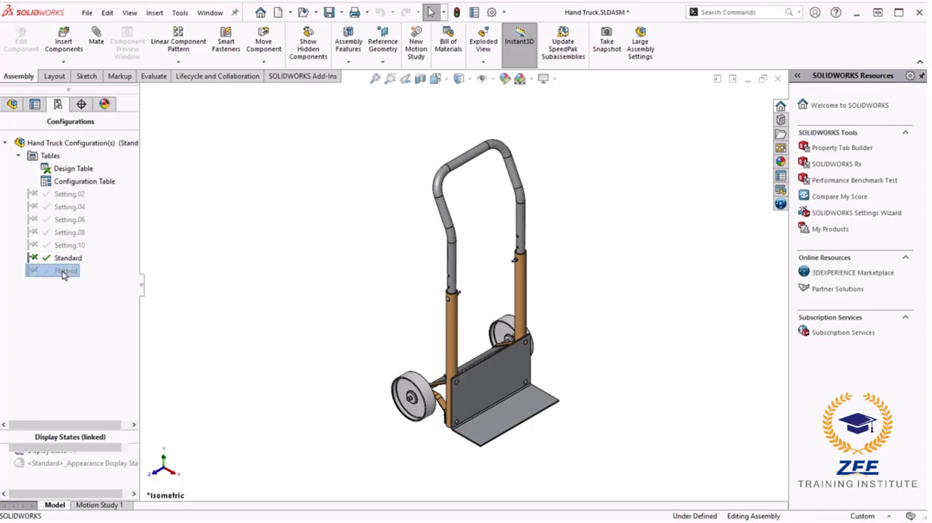
{"action": "double_click", "coordinate": [65, 270]}
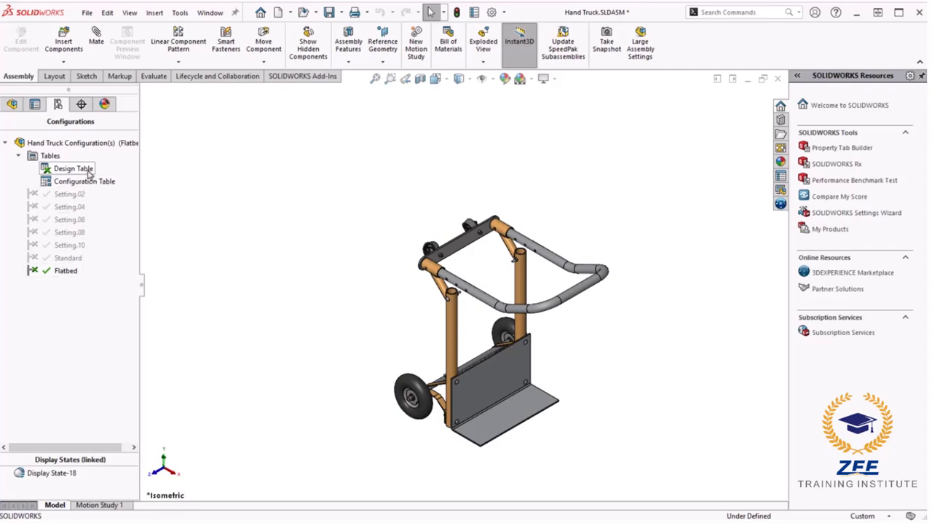
{"action": "right_click", "coordinate": [72, 168]}
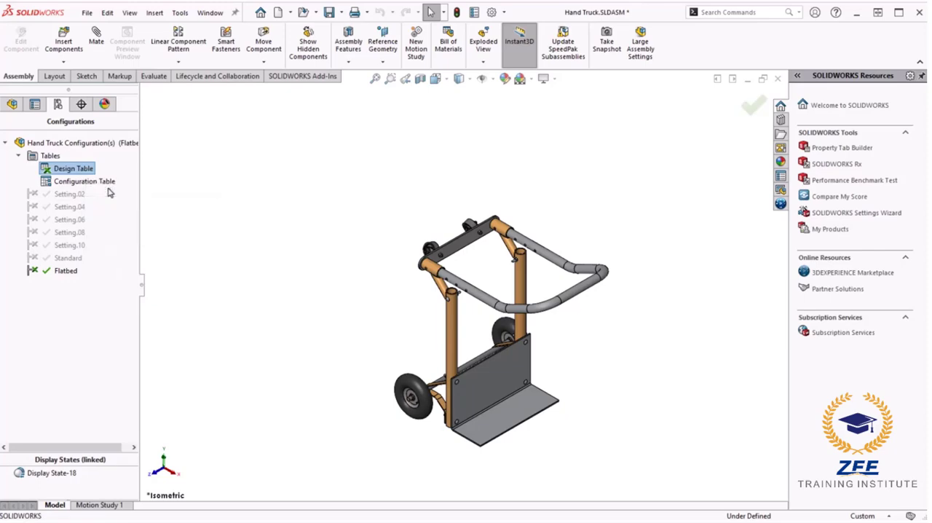
{"action": "double_click", "coordinate": [73, 167]}
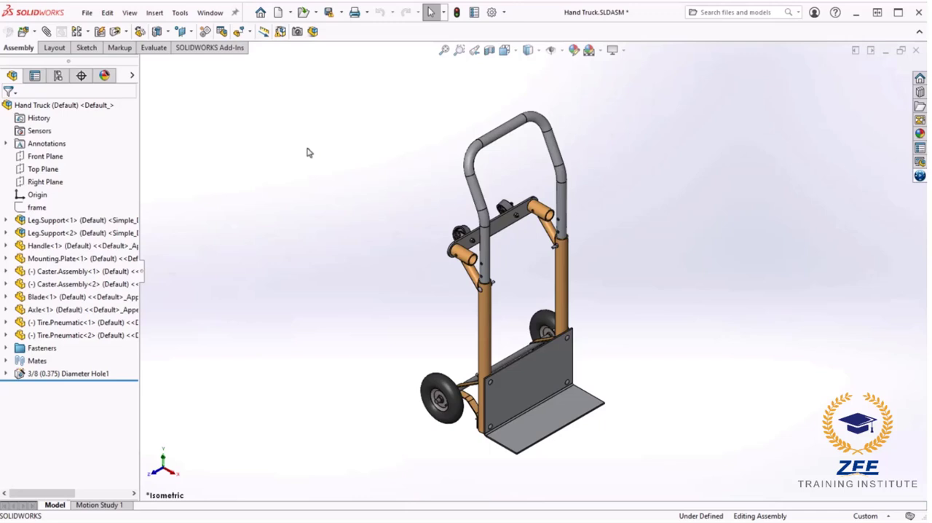
{"action": "mouse_move", "coordinate": [444, 284]}
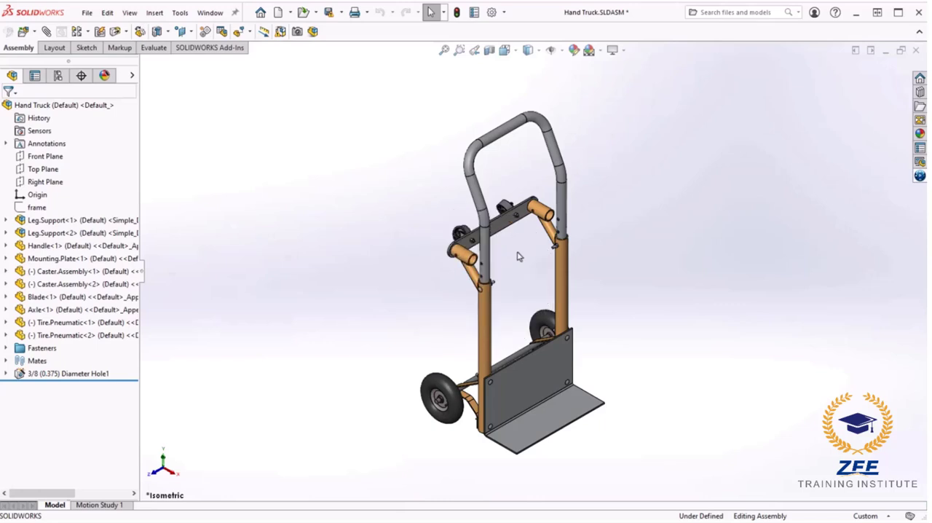
{"action": "mouse_move", "coordinate": [364, 239]}
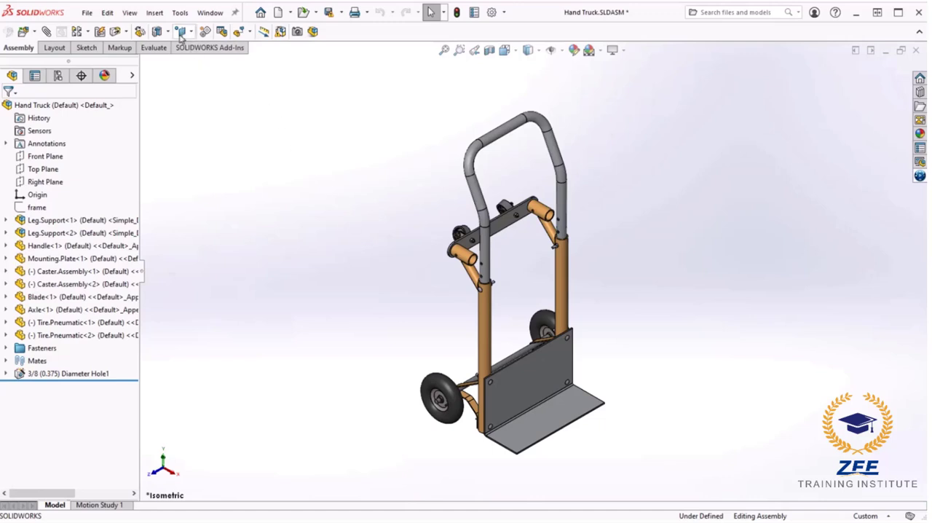
Insert an auto-created Excel design table containing the D1@Handle_Overlap dimension.
{"action": "left_click", "coordinate": [155, 13]}
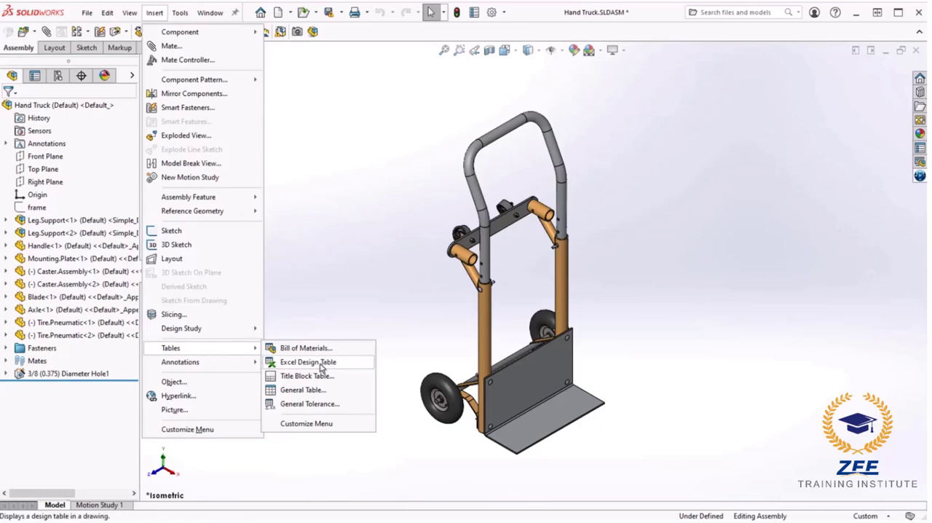
{"action": "left_click", "coordinate": [307, 362]}
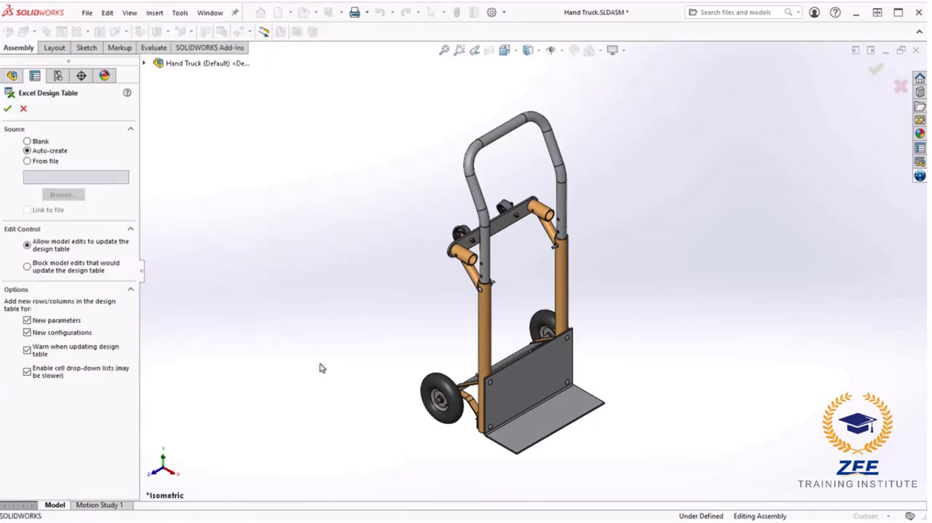
{"action": "left_click", "coordinate": [27, 150]}
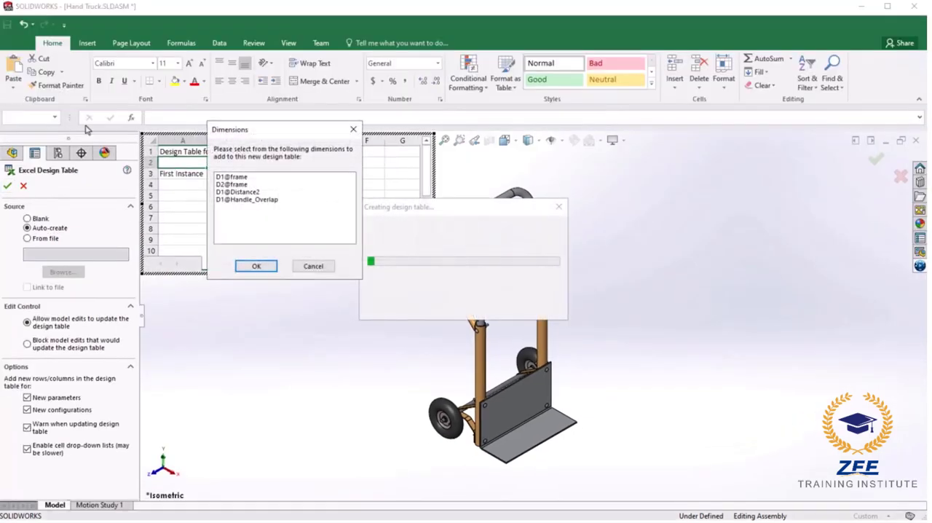
{"action": "left_click", "coordinate": [246, 199]}
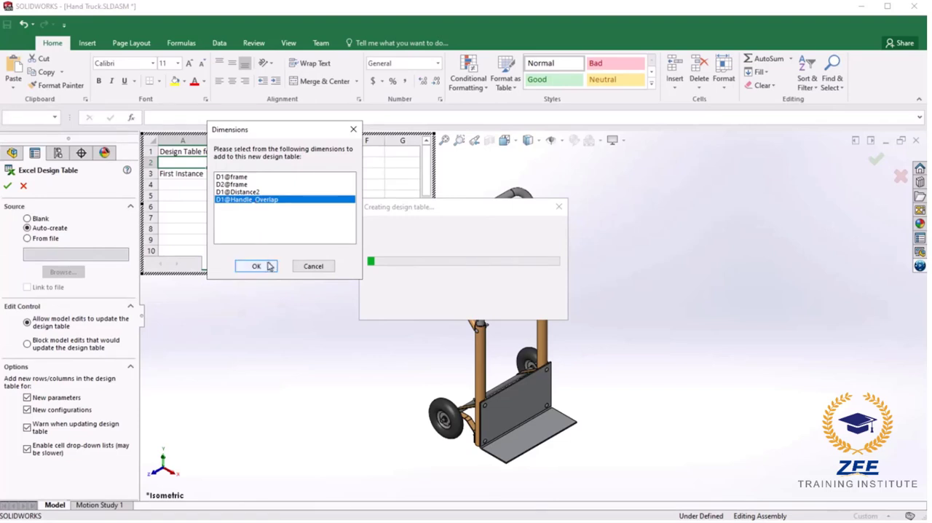
{"action": "left_click", "coordinate": [256, 265]}
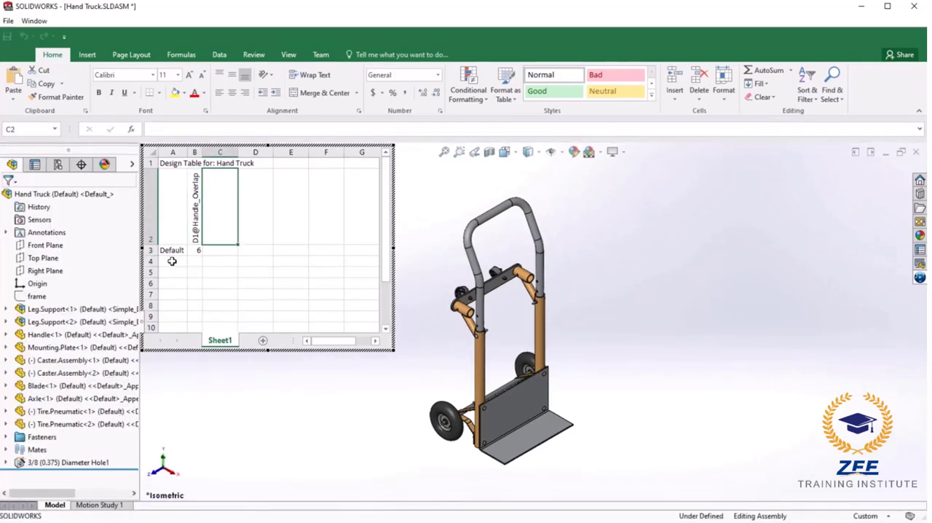
Enter Setting.02 and Setting.04 below Default and fill the names down to Setting.10.
{"action": "type", "text": "Setting.02"}
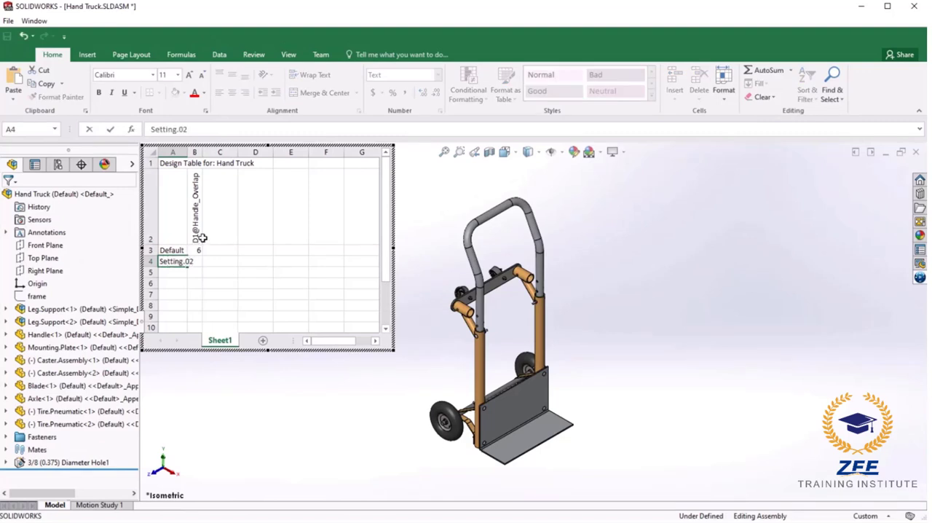
{"action": "left_click", "coordinate": [194, 152]}
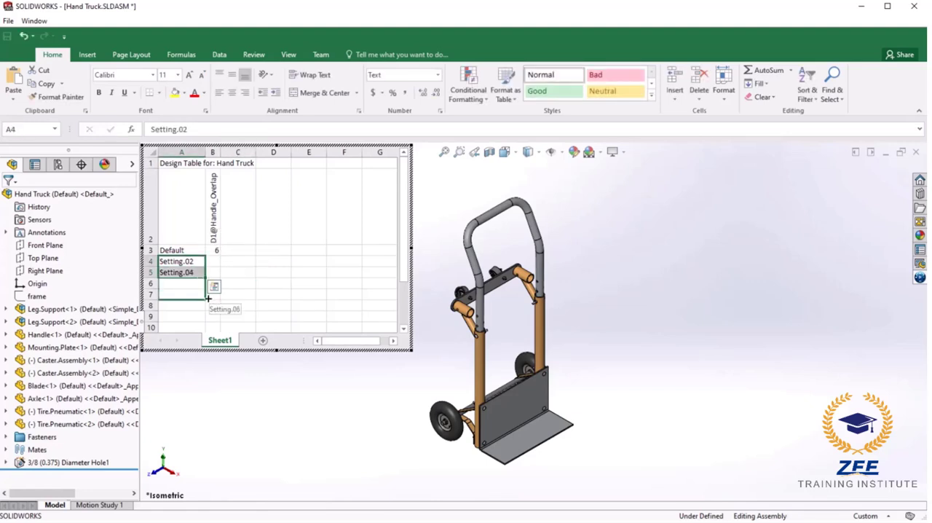
{"action": "left_click_drag", "start_coordinate": [207, 277], "coordinate": [207, 305]}
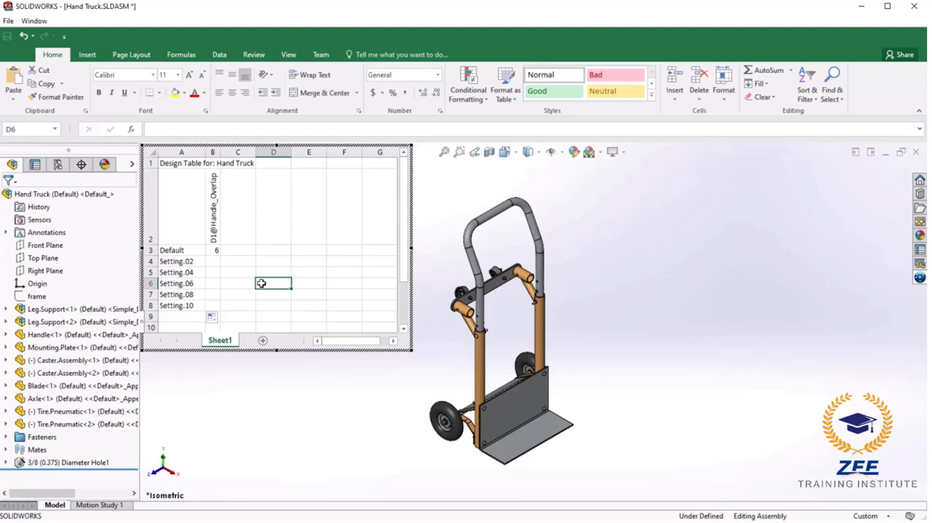
Give Setting.02's Handle_Overlap cell a list validation of 2, 4, 6, 8, 10.
{"action": "left_click", "coordinate": [212, 260]}
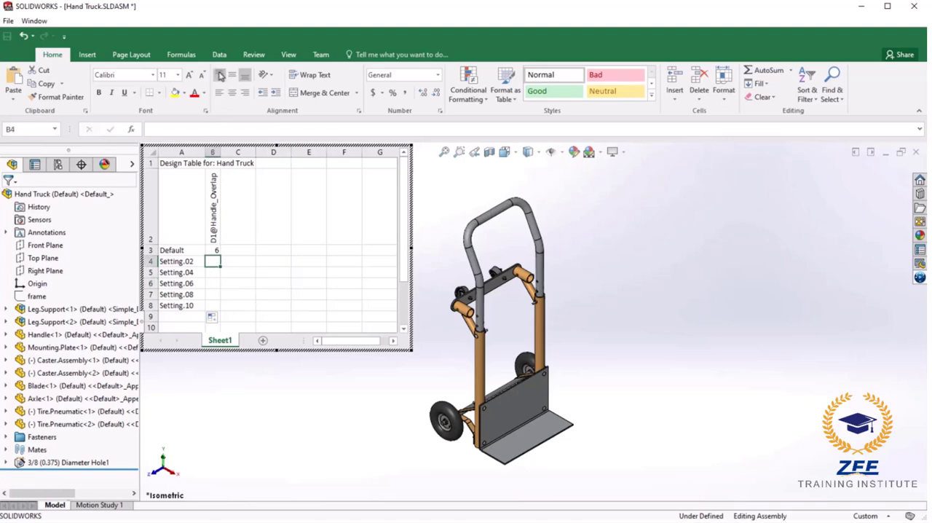
{"action": "left_click", "coordinate": [219, 54]}
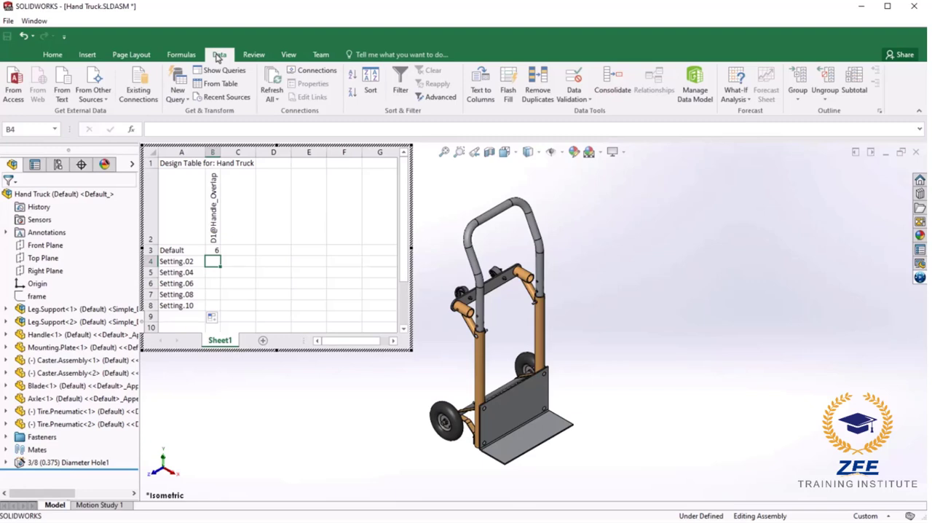
{"action": "left_click", "coordinate": [574, 94]}
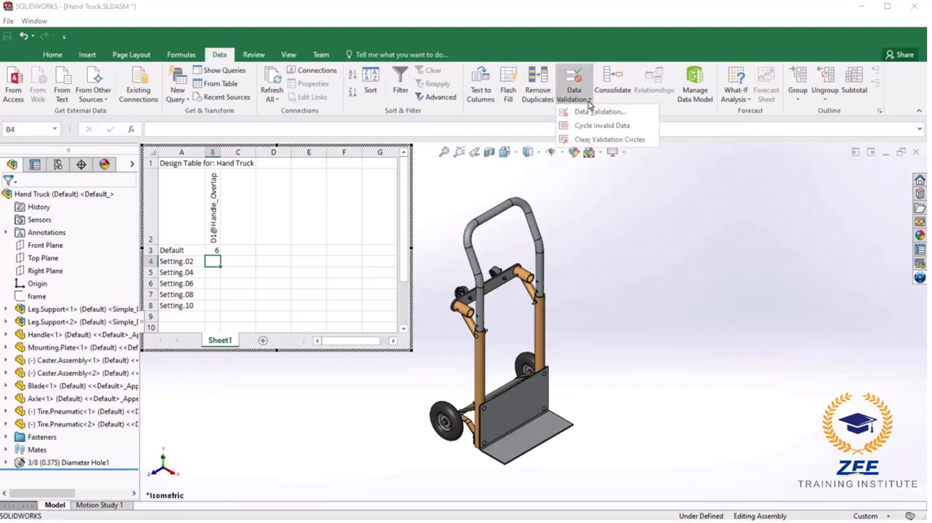
{"action": "left_click", "coordinate": [598, 111]}
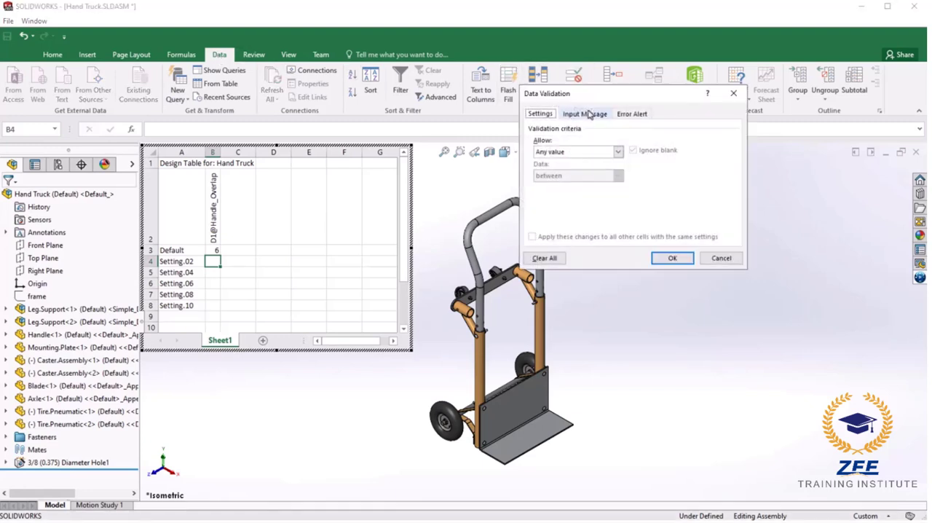
{"action": "left_click", "coordinate": [617, 152]}
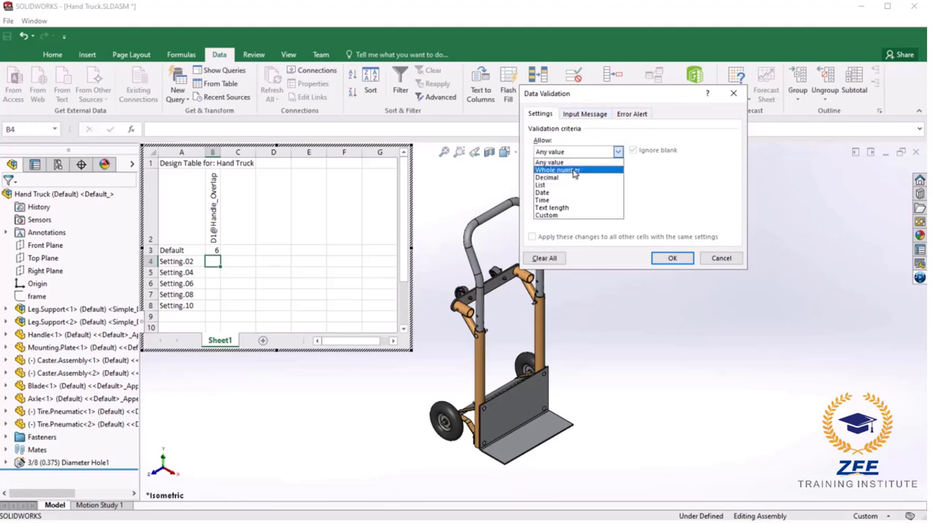
{"action": "left_click", "coordinate": [541, 184]}
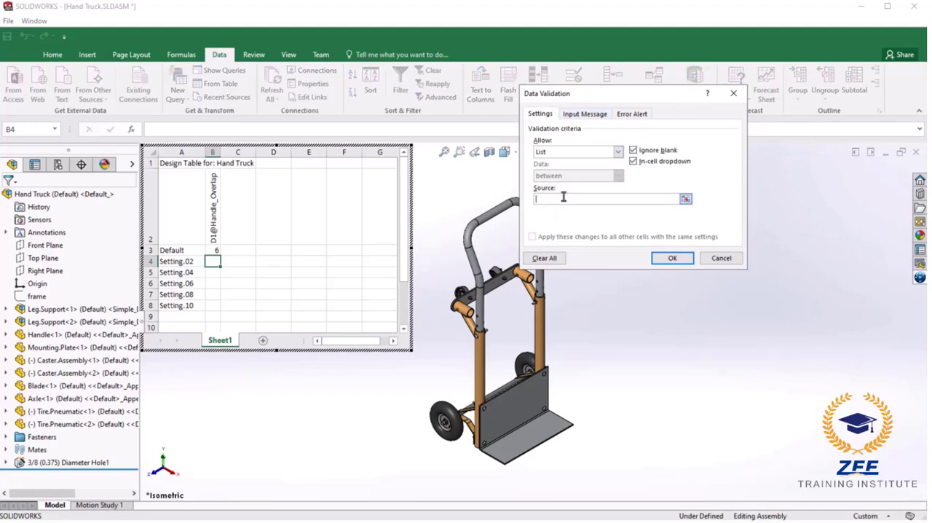
{"action": "type", "text": "2,4,6,8,"}
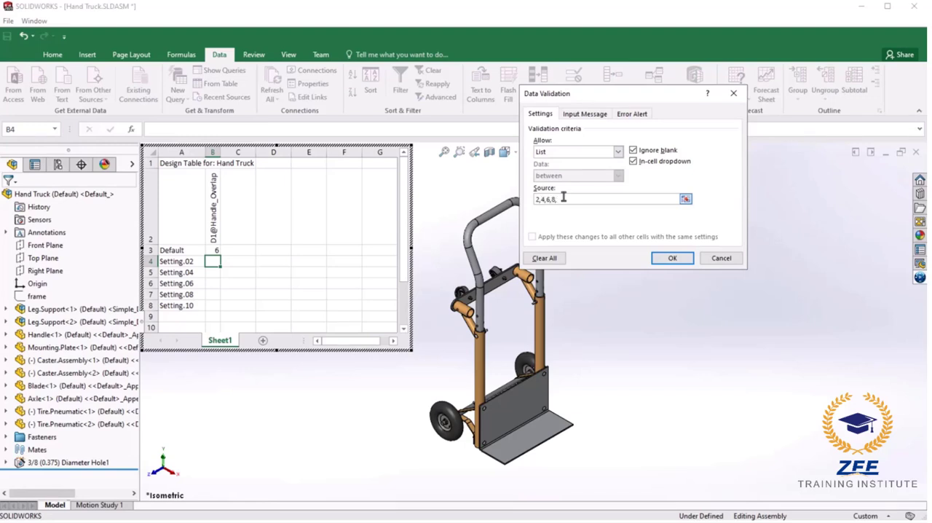
{"action": "type", "text": "10"}
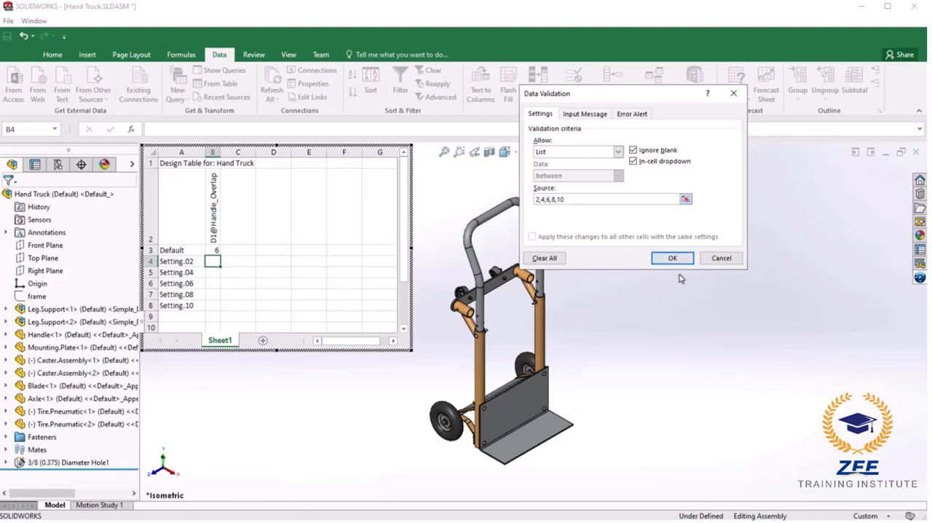
{"action": "left_click", "coordinate": [672, 258]}
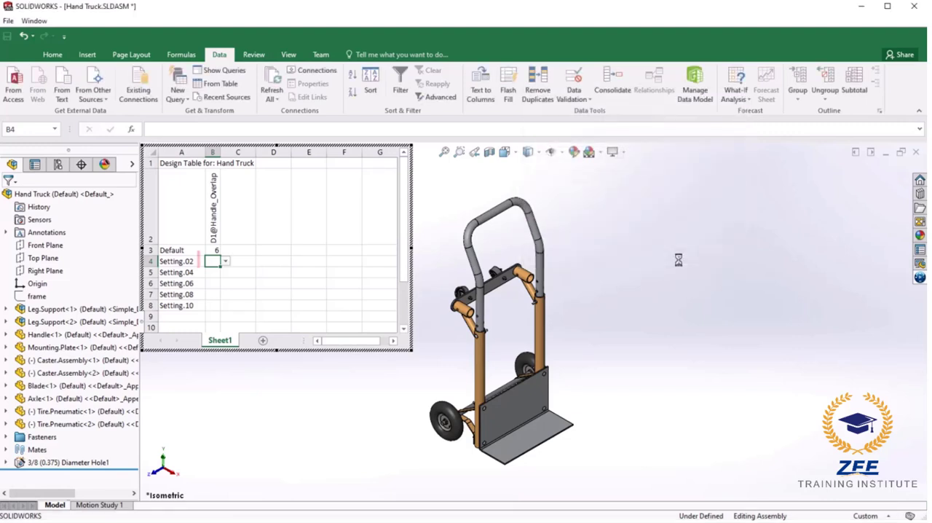
Copy the validation down the overlap column through Setting.10.
{"action": "left_click", "coordinate": [215, 261]}
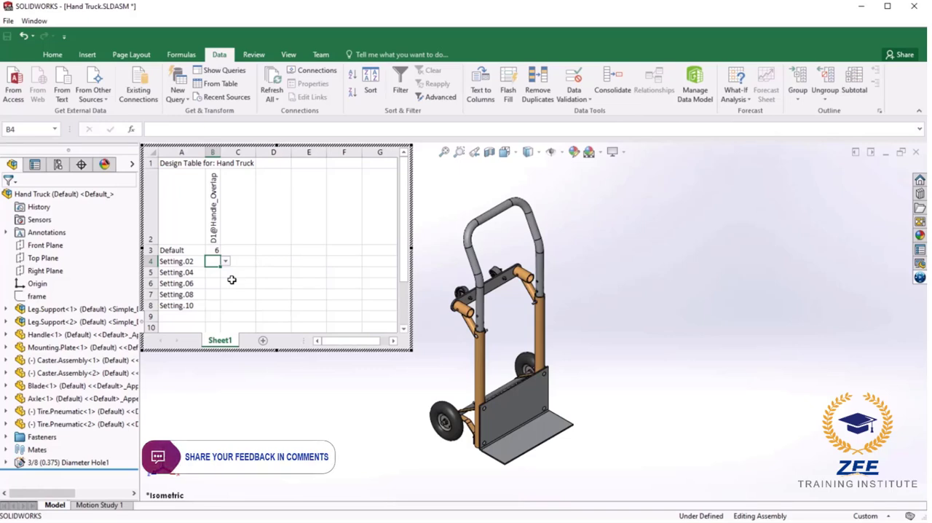
{"action": "left_click_drag", "start_coordinate": [212, 261], "coordinate": [212, 300]}
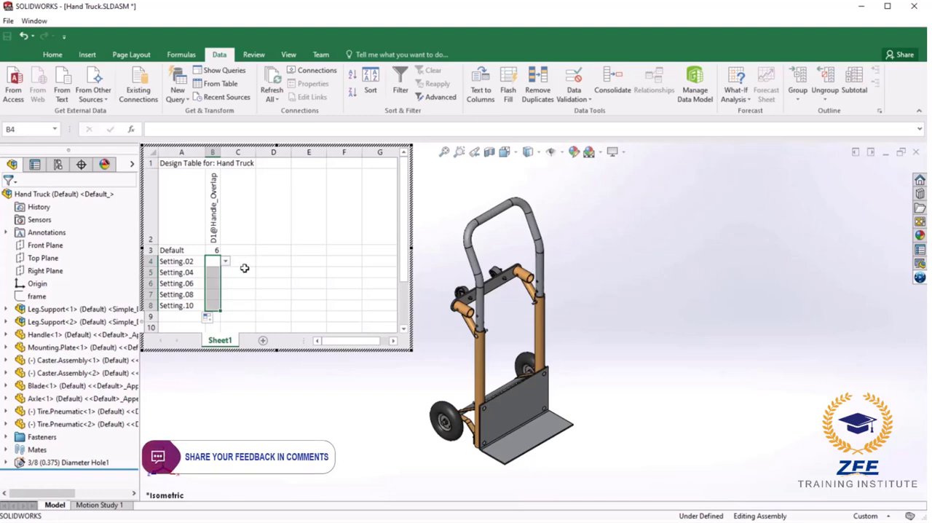
{"action": "left_click", "coordinate": [239, 261]}
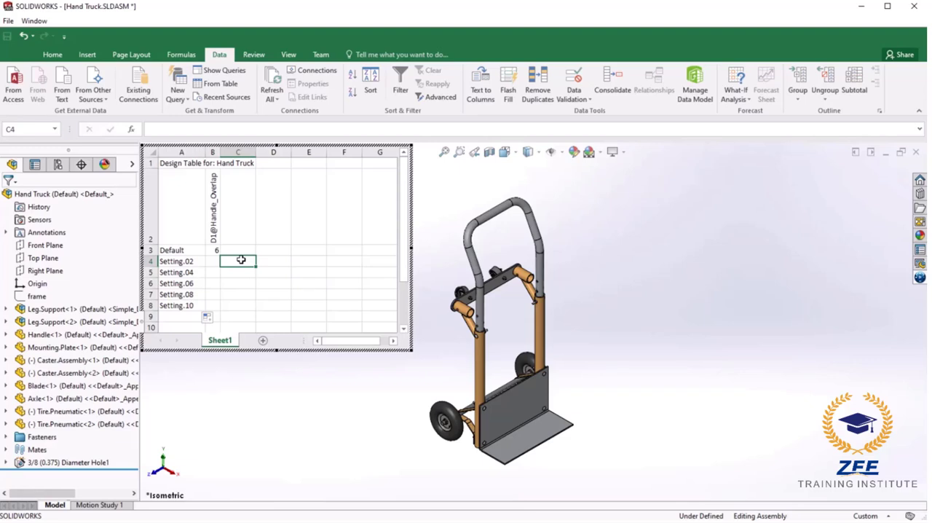
Enter overlap values 2, 4, 6, 8 and 10 for Setting.02 through Setting.10.
{"action": "left_click", "coordinate": [212, 261]}
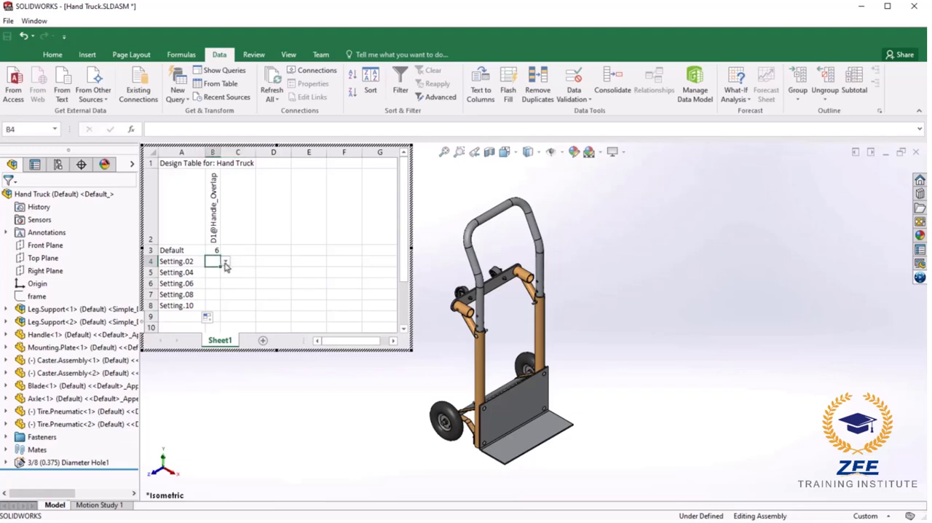
{"action": "type", "text": "2"}
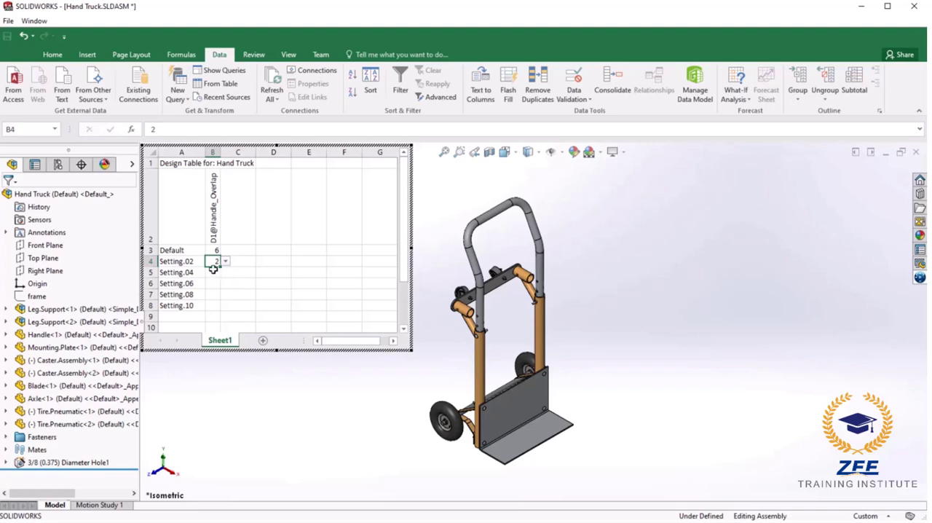
{"action": "left_click", "coordinate": [225, 272]}
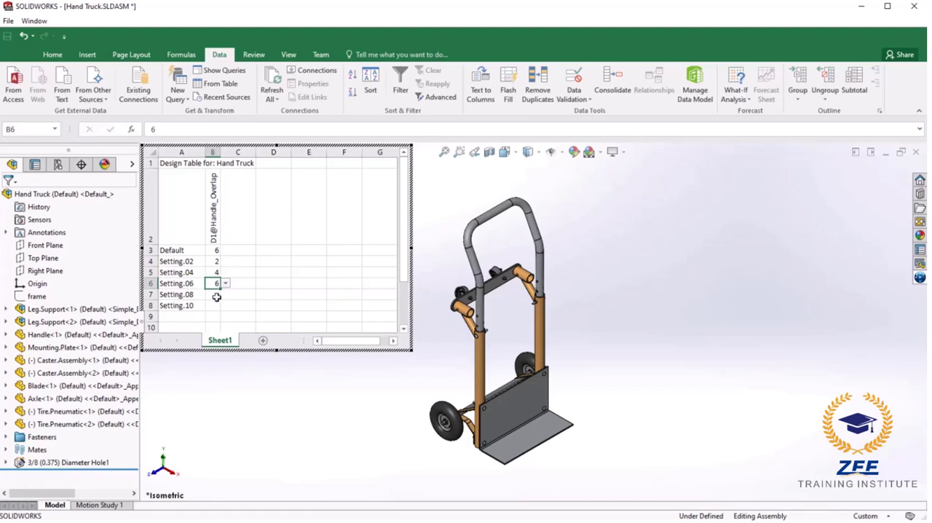
{"action": "left_click", "coordinate": [225, 294]}
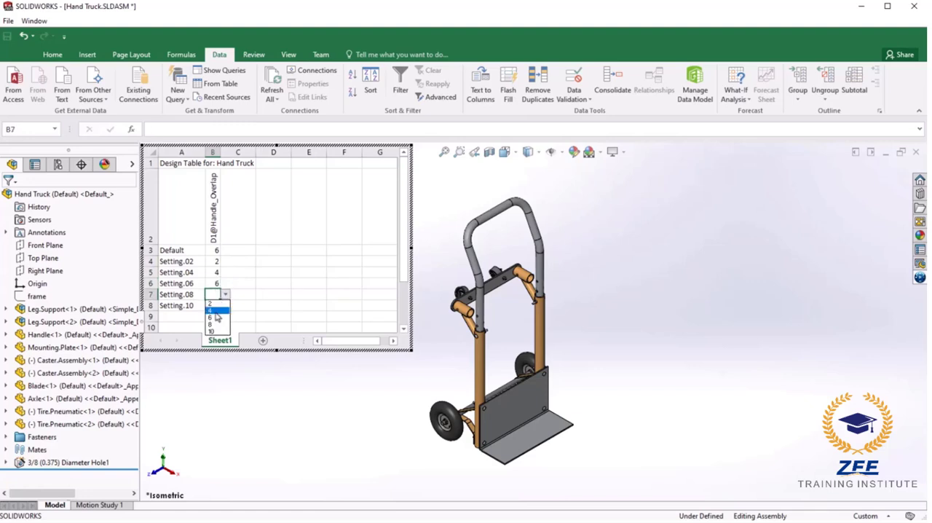
{"action": "left_click", "coordinate": [211, 310]}
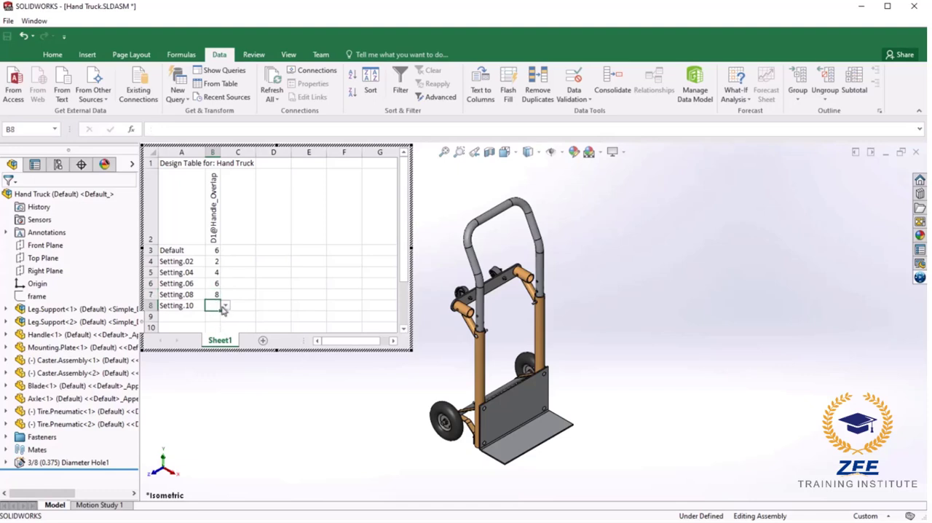
{"action": "left_click", "coordinate": [225, 305]}
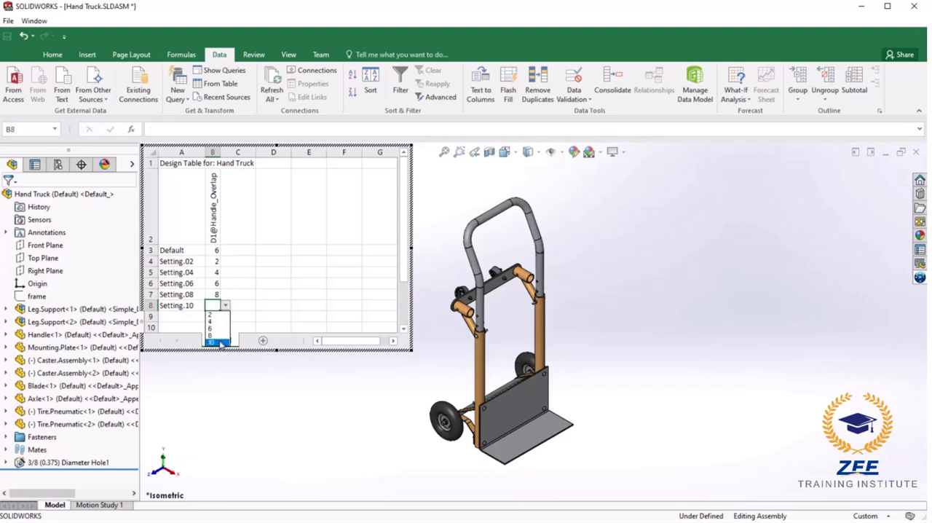
{"action": "left_click", "coordinate": [221, 342]}
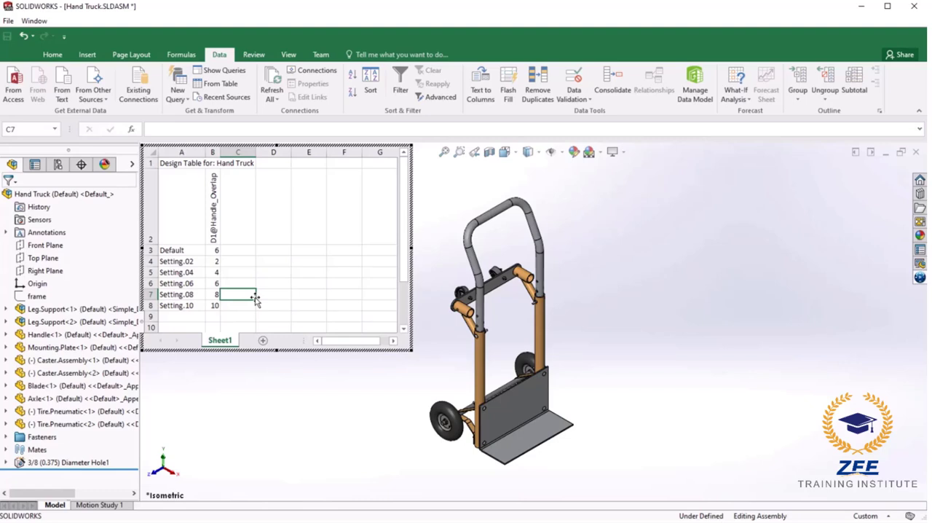
{"action": "mouse_move", "coordinate": [263, 373]}
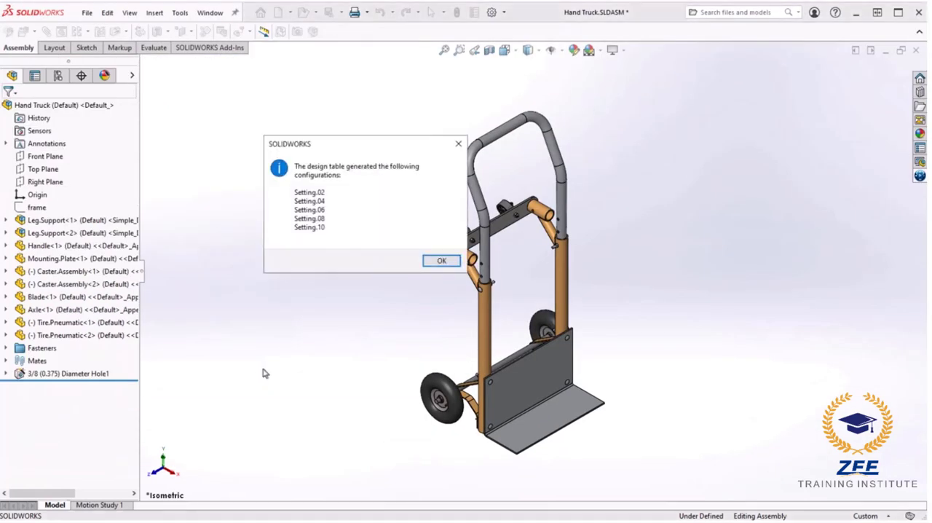
Dismiss the generated-configurations message and step through Setting.02 to Setting.10, ending on Setting.10.
{"action": "left_click", "coordinate": [441, 260]}
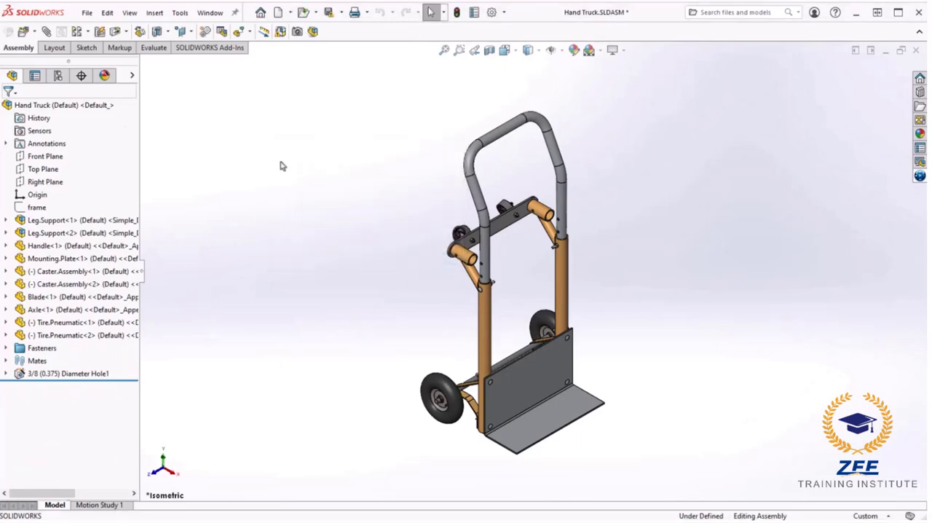
{"action": "left_click", "coordinate": [58, 76]}
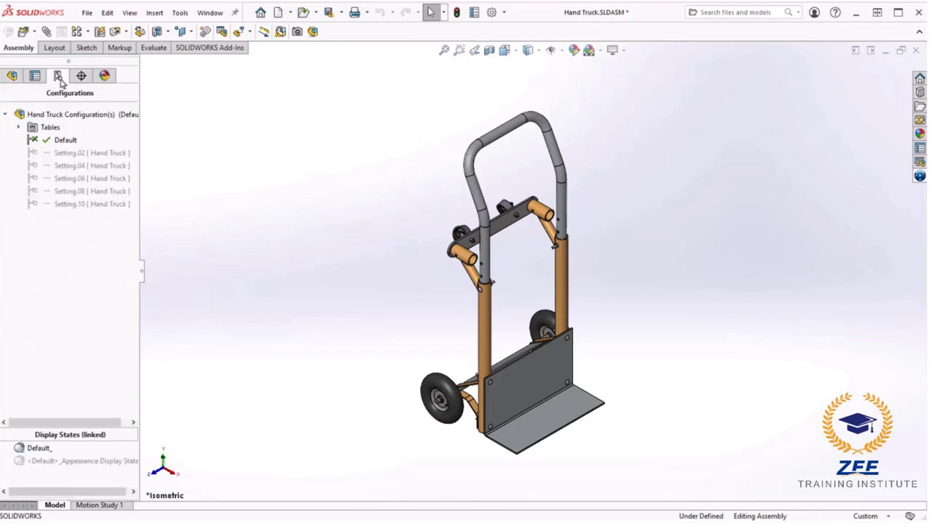
{"action": "left_click", "coordinate": [80, 152]}
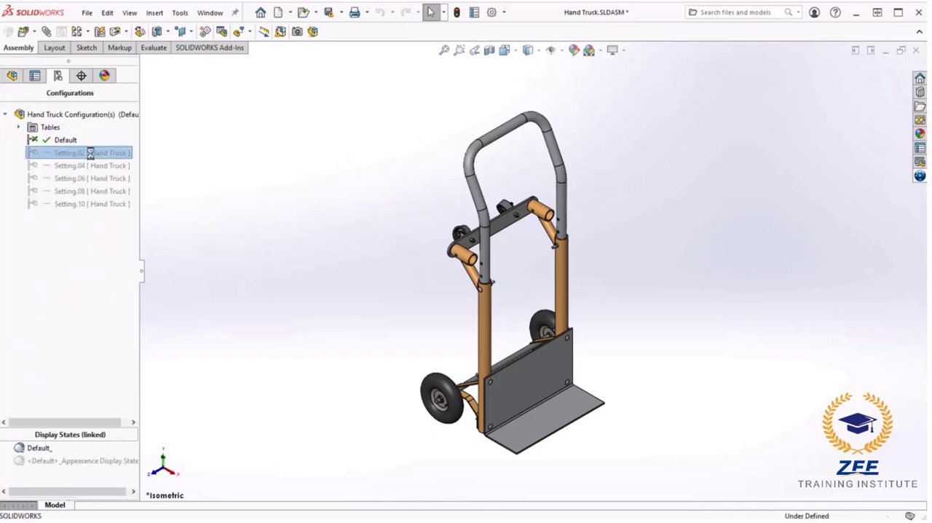
{"action": "double_click", "coordinate": [69, 152]}
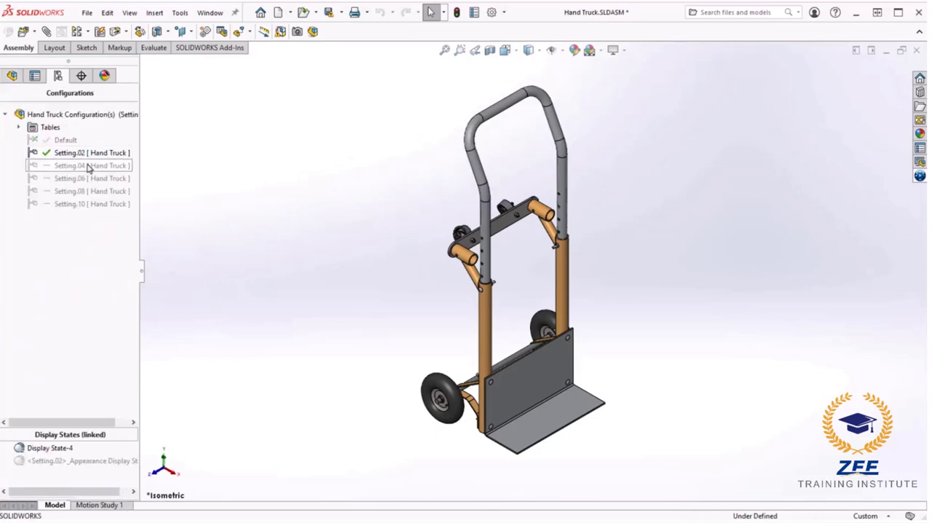
{"action": "double_click", "coordinate": [69, 165]}
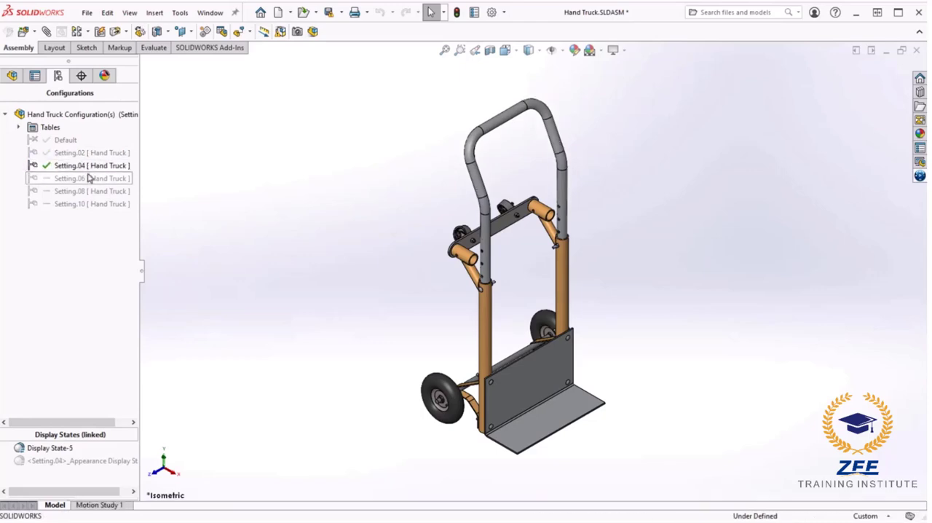
{"action": "double_click", "coordinate": [69, 178]}
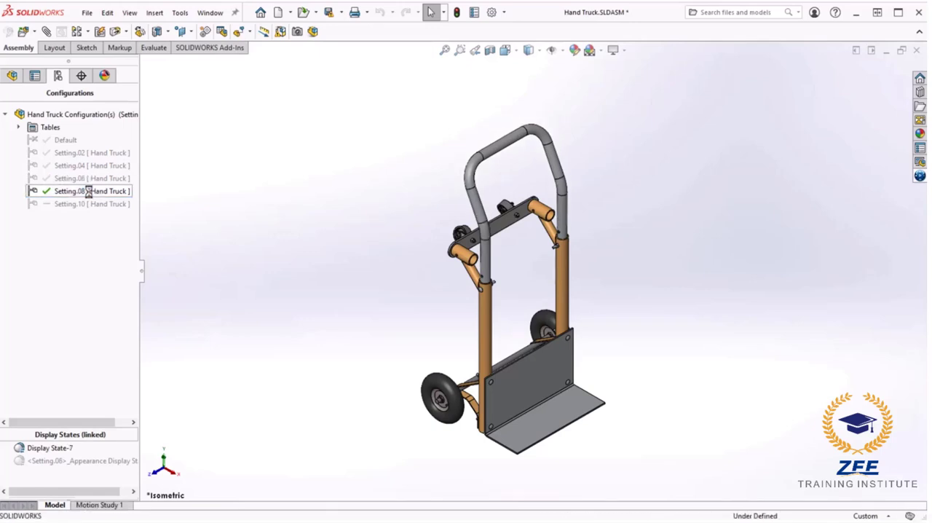
{"action": "left_click", "coordinate": [80, 204]}
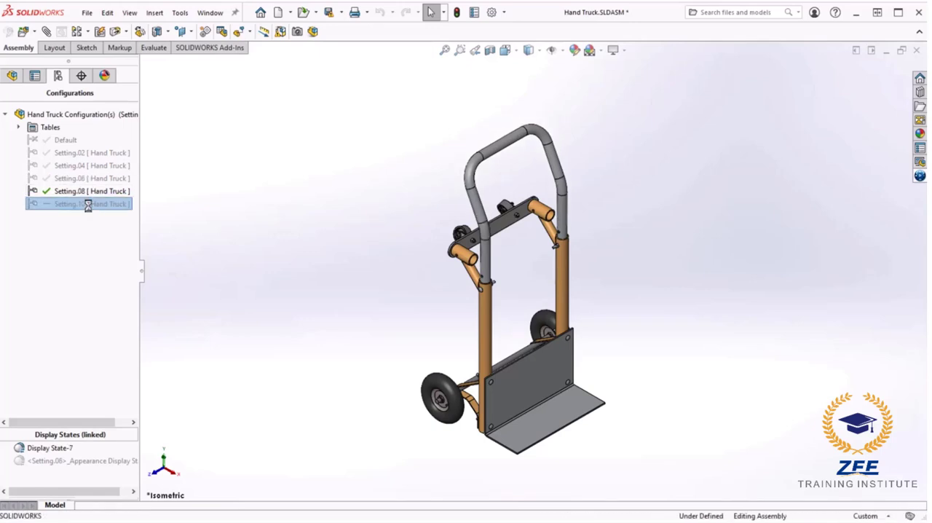
{"action": "double_click", "coordinate": [69, 203]}
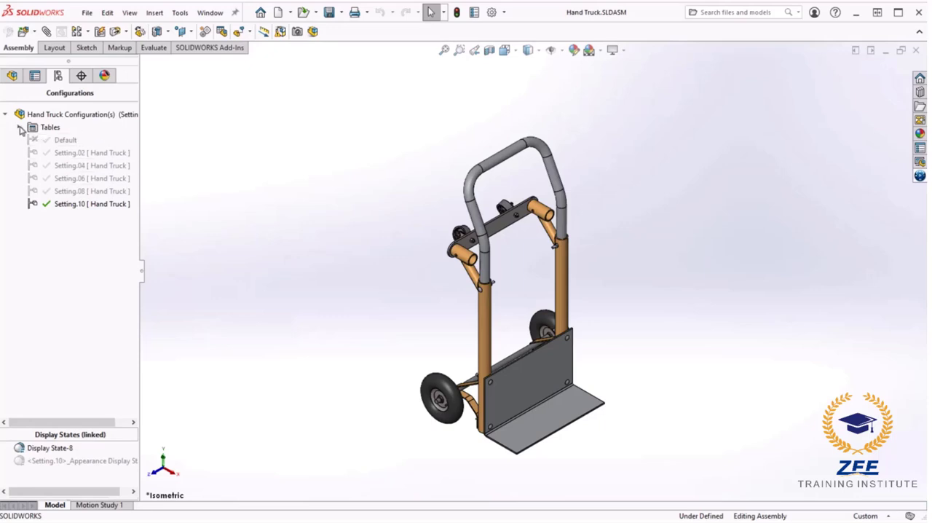
Reopen the Excel Design Table for editing, skipping Add Rows and Columns.
{"action": "left_click", "coordinate": [23, 126]}
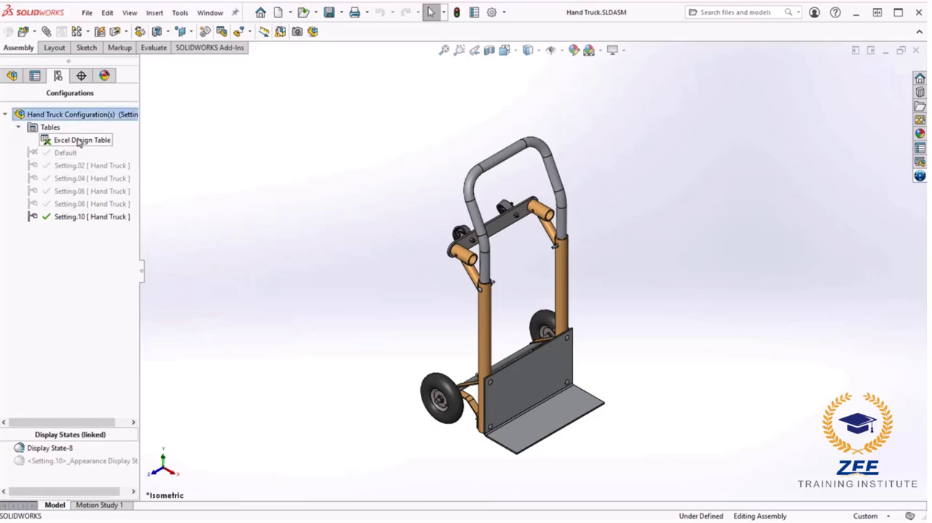
{"action": "left_click", "coordinate": [83, 139]}
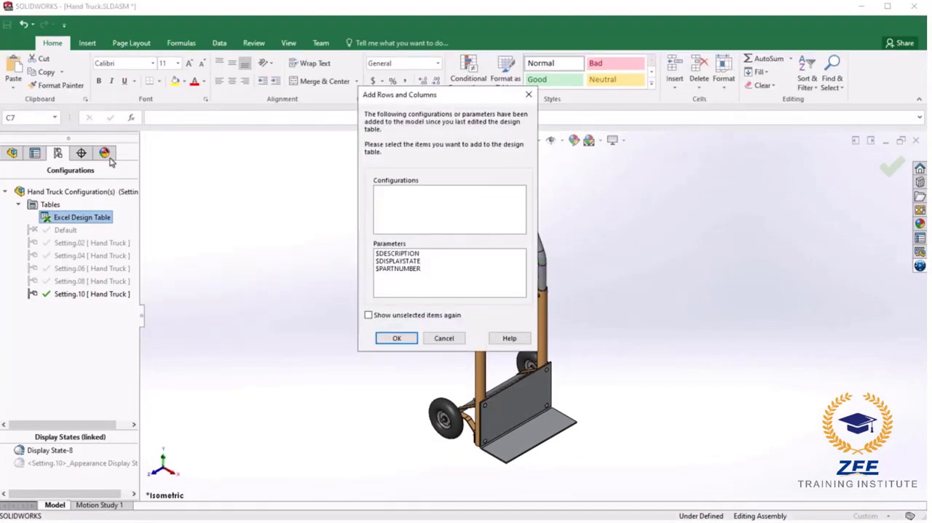
{"action": "mouse_move", "coordinate": [124, 195]}
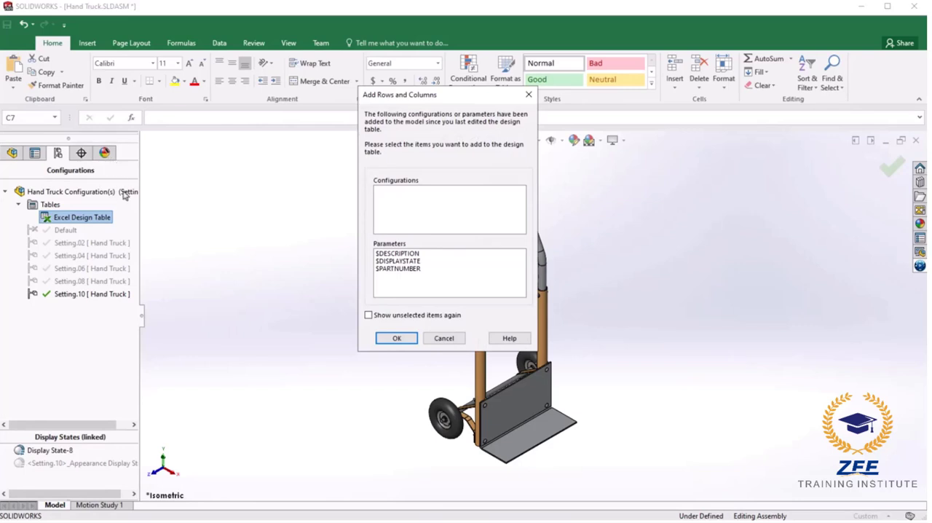
{"action": "left_click", "coordinate": [443, 337]}
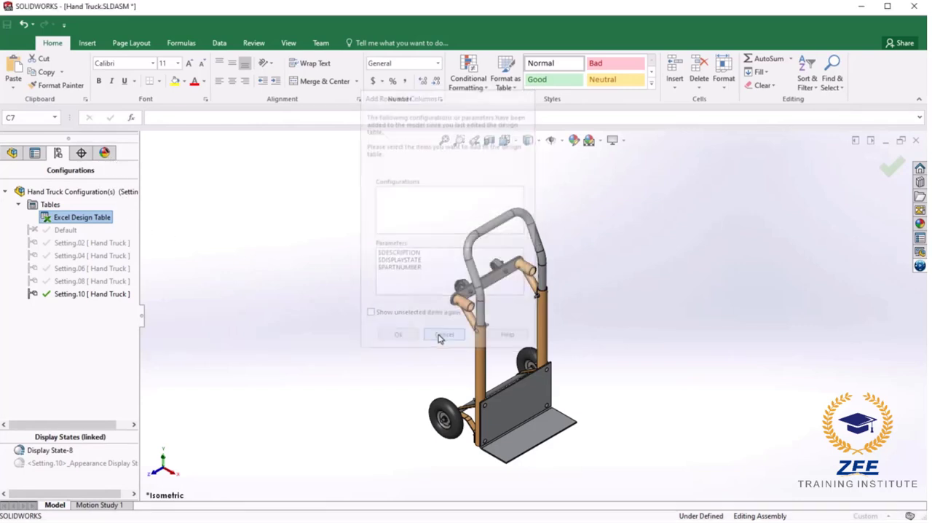
{"action": "left_click", "coordinate": [443, 334]}
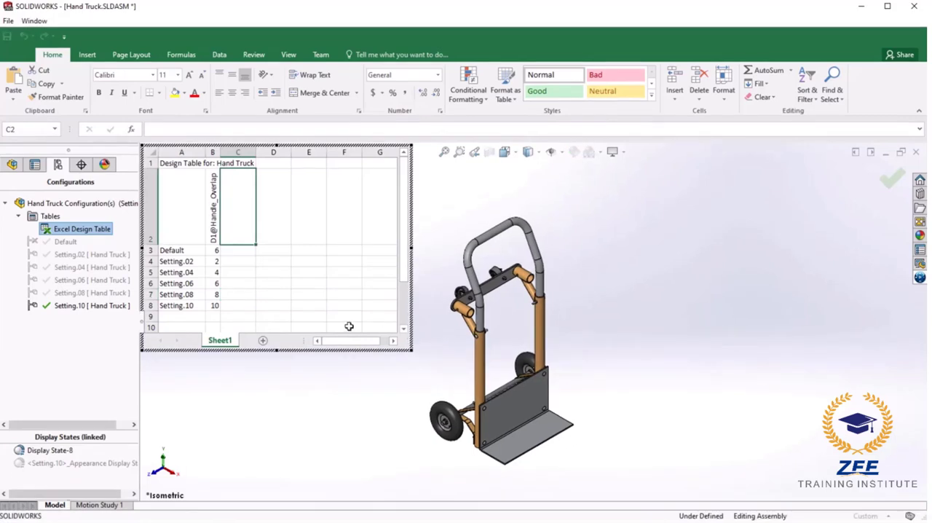
Add a Standard configuration row with a Handle_Overlap value of 6.
{"action": "left_click", "coordinate": [181, 315]}
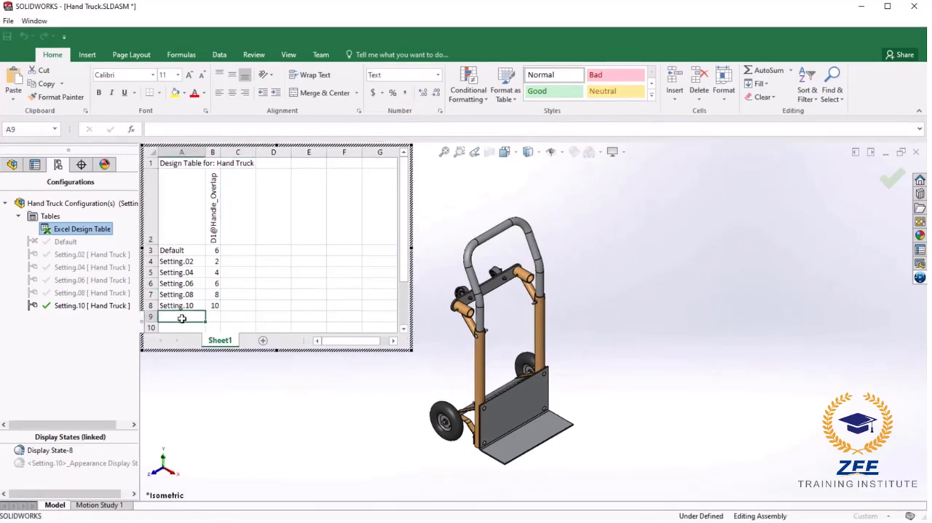
{"action": "type", "text": "Standard"}
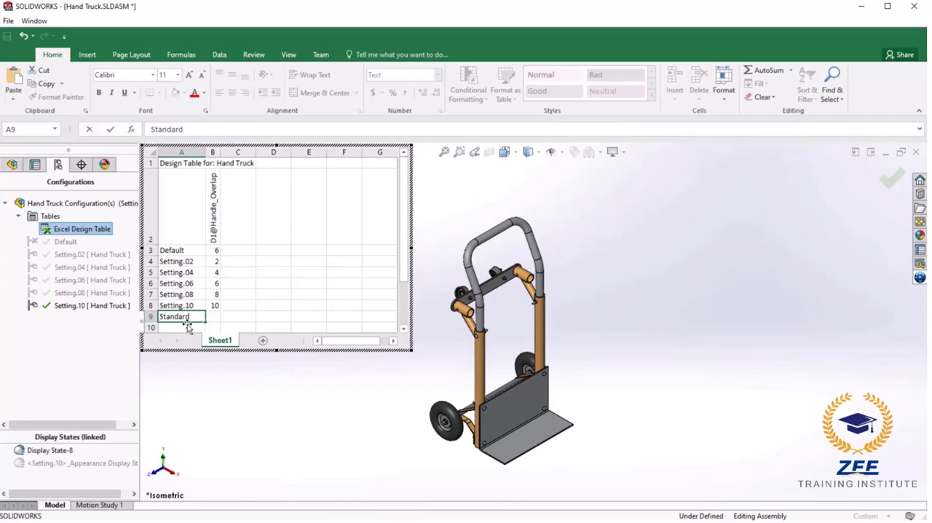
{"action": "left_click", "coordinate": [214, 305]}
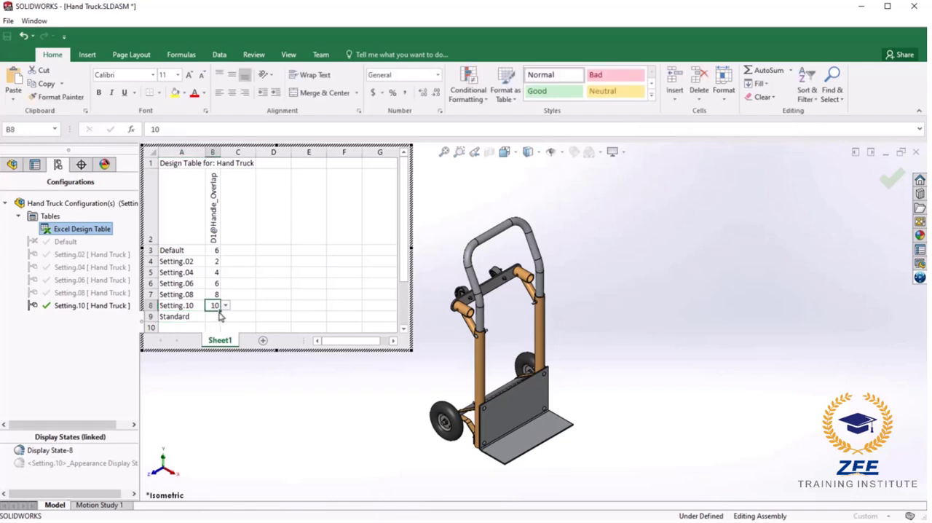
{"action": "left_click", "coordinate": [238, 316]}
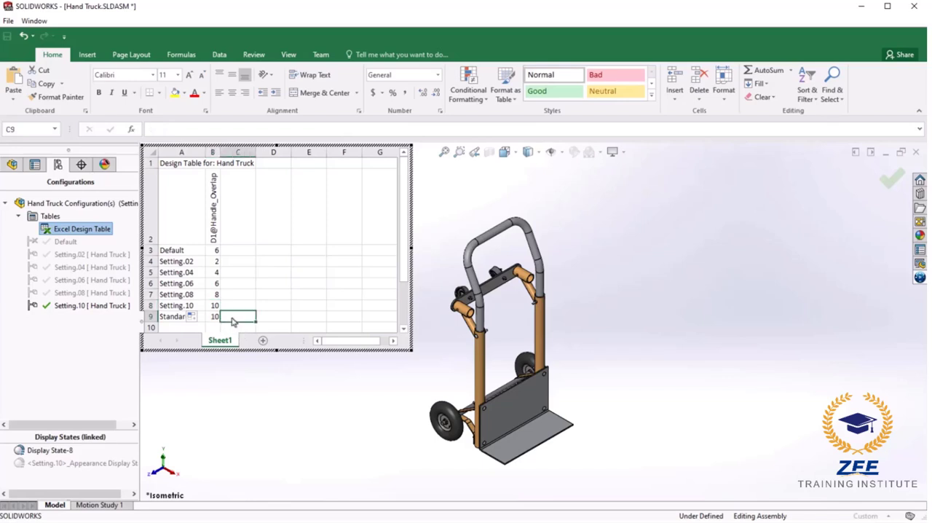
{"action": "left_click", "coordinate": [226, 316]}
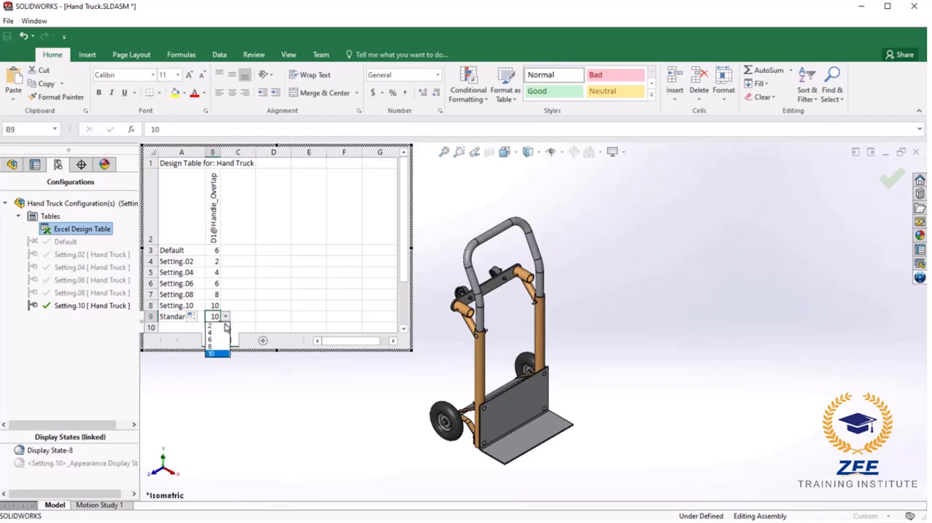
{"action": "left_click", "coordinate": [210, 351]}
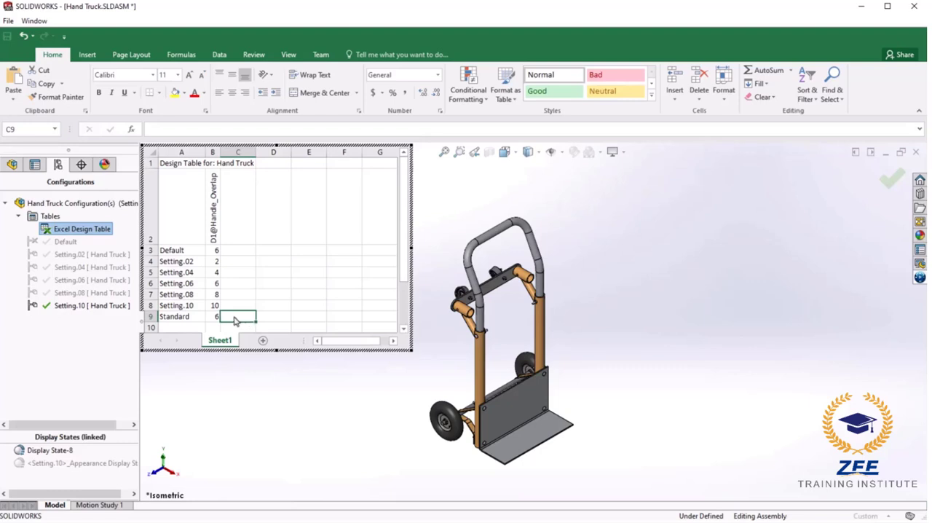
{"action": "mouse_move", "coordinate": [244, 217]}
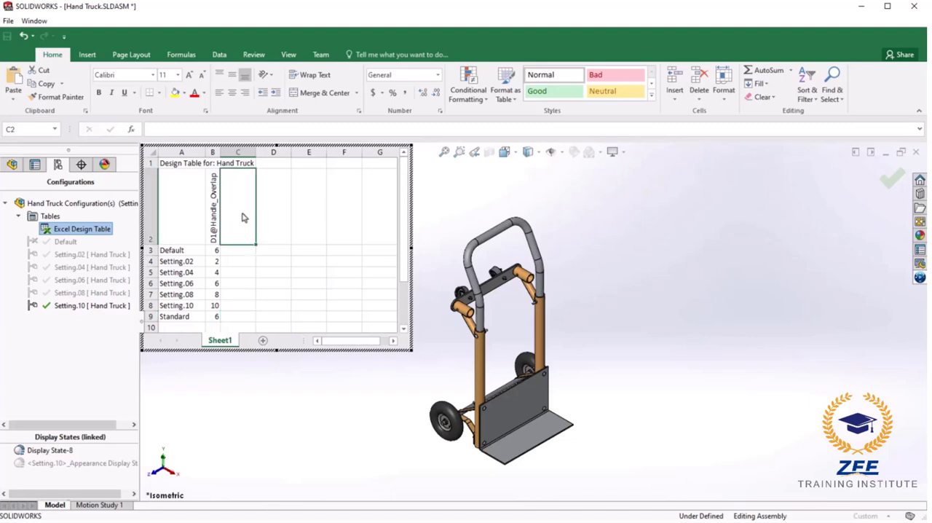
{"action": "mouse_move", "coordinate": [444, 415]}
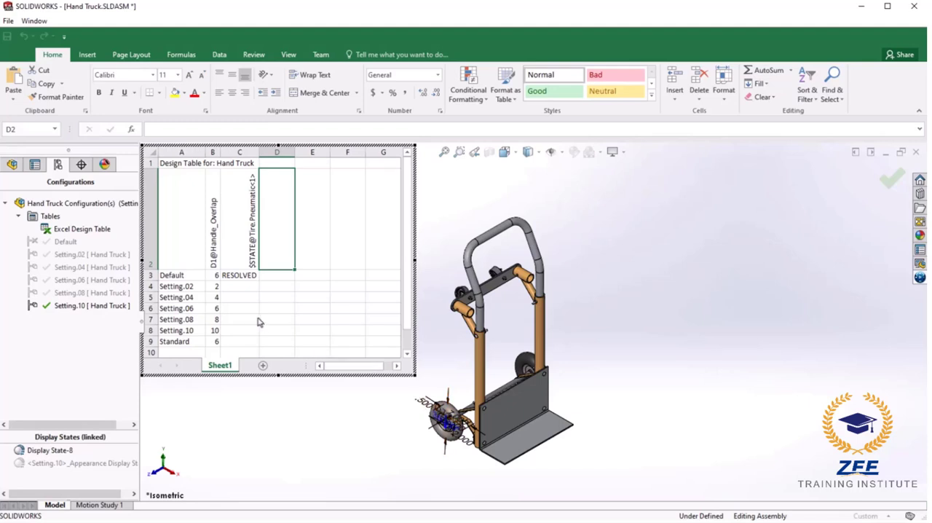
Set tire state R for Default through Setting.10 and S for Standard, then apply the table.
{"action": "left_click", "coordinate": [240, 275]}
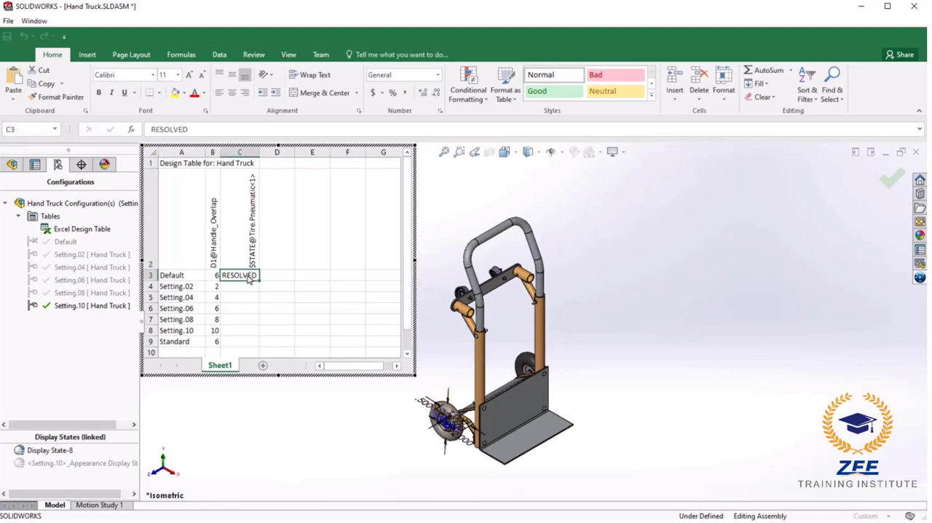
{"action": "type", "text": "R"}
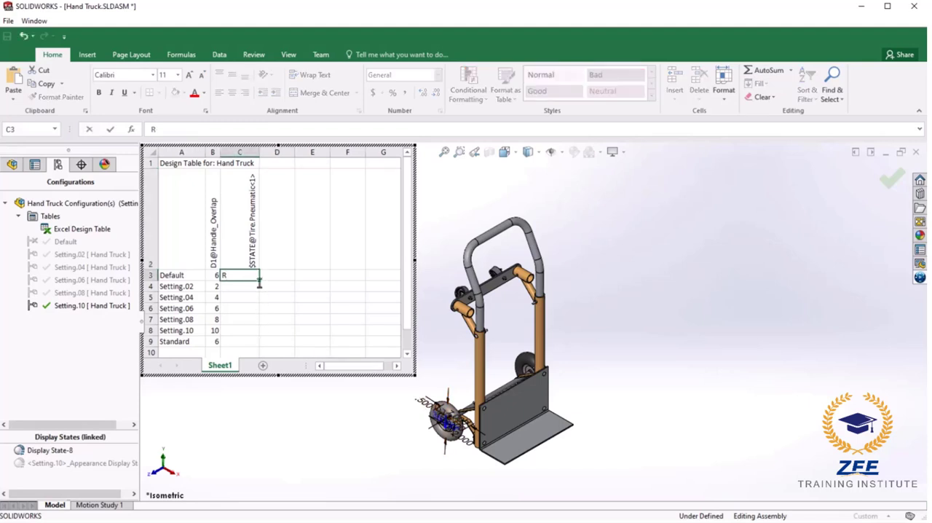
{"action": "left_click_drag", "start_coordinate": [240, 275], "coordinate": [240, 341]}
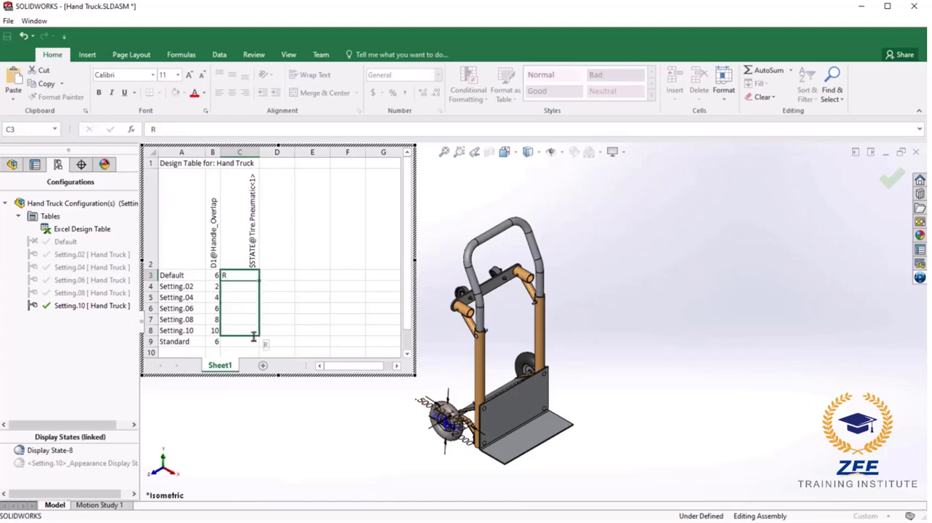
{"action": "type", "text": "S"}
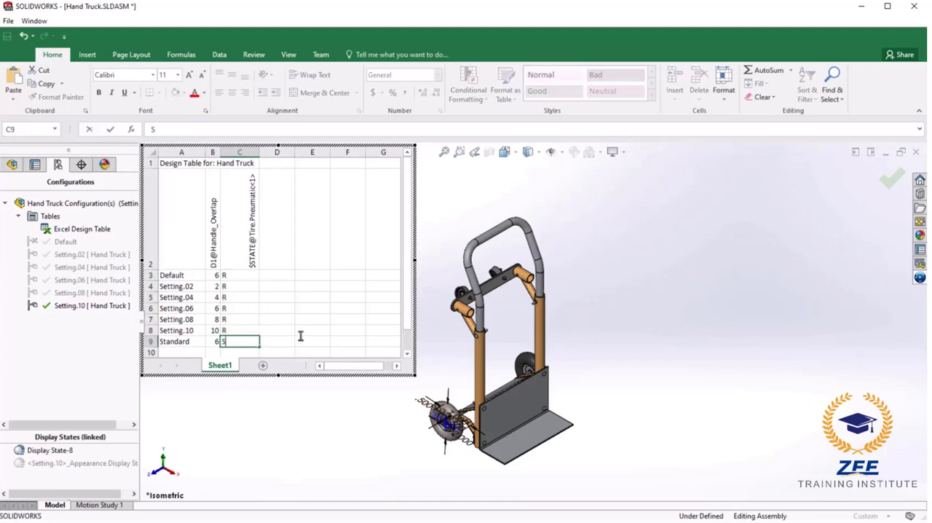
{"action": "left_click", "coordinate": [313, 330]}
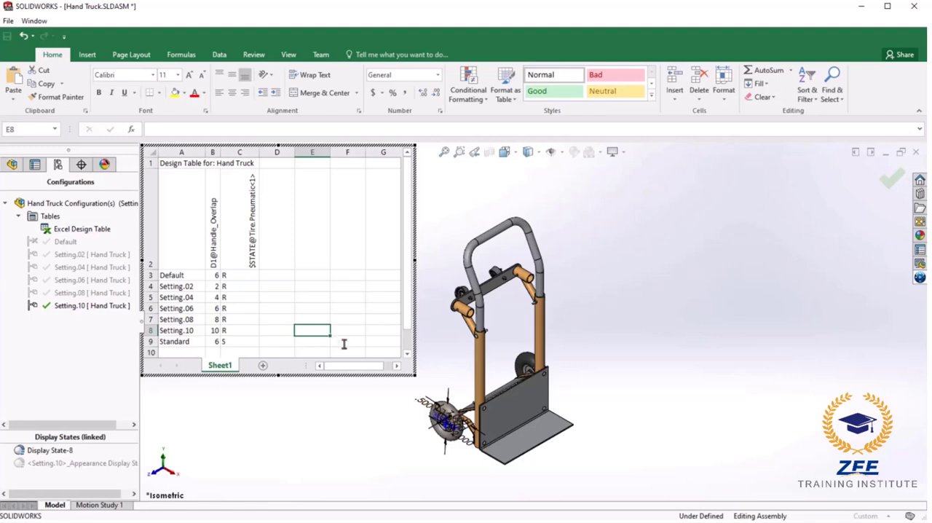
{"action": "left_click", "coordinate": [357, 400]}
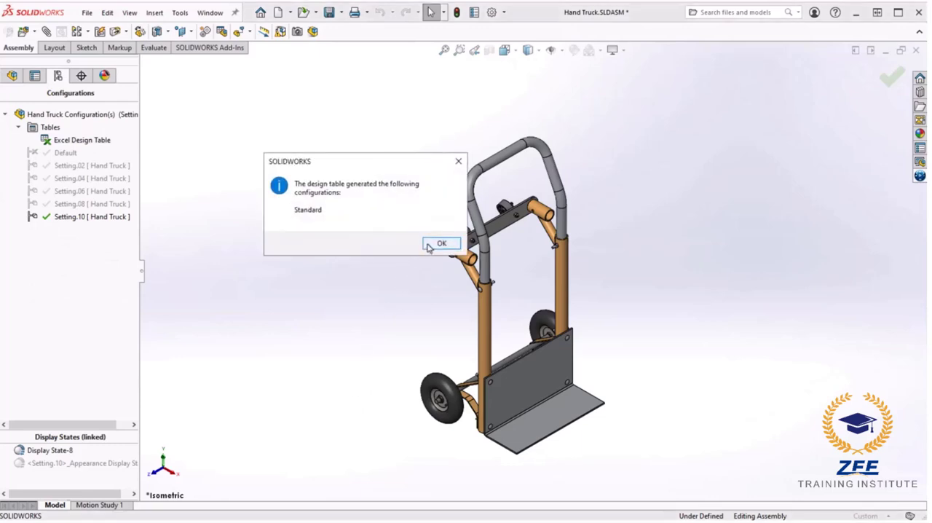
Dismiss the generated-configurations message, activate Standard, and select the Excel design table.
{"action": "left_click", "coordinate": [441, 244]}
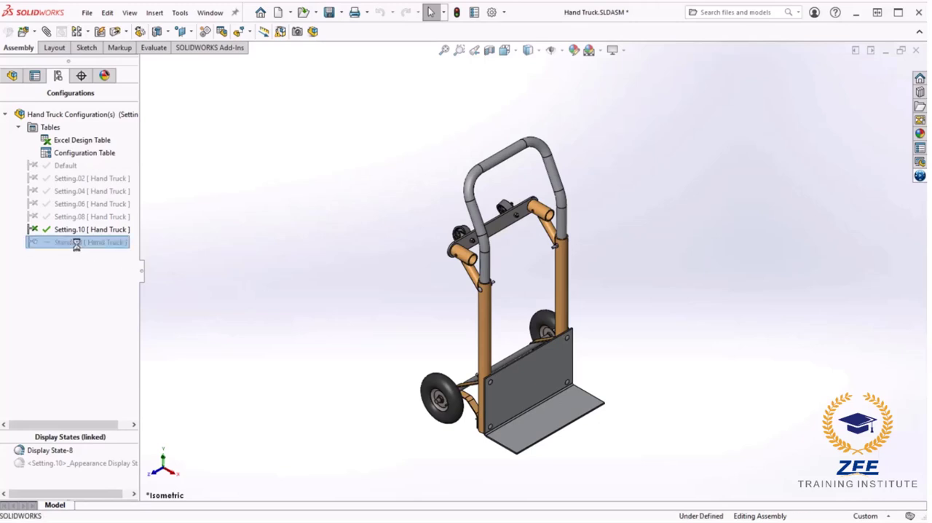
{"action": "double_click", "coordinate": [69, 242]}
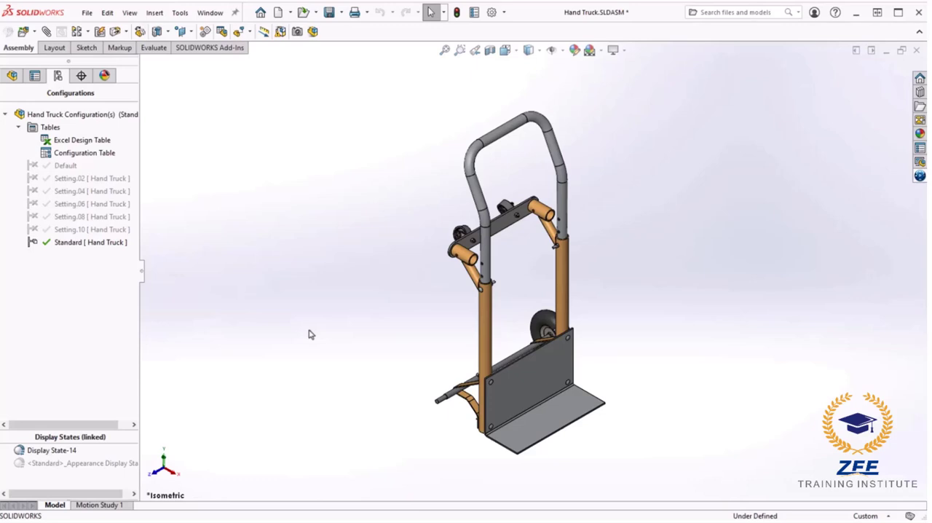
{"action": "left_click", "coordinate": [81, 140]}
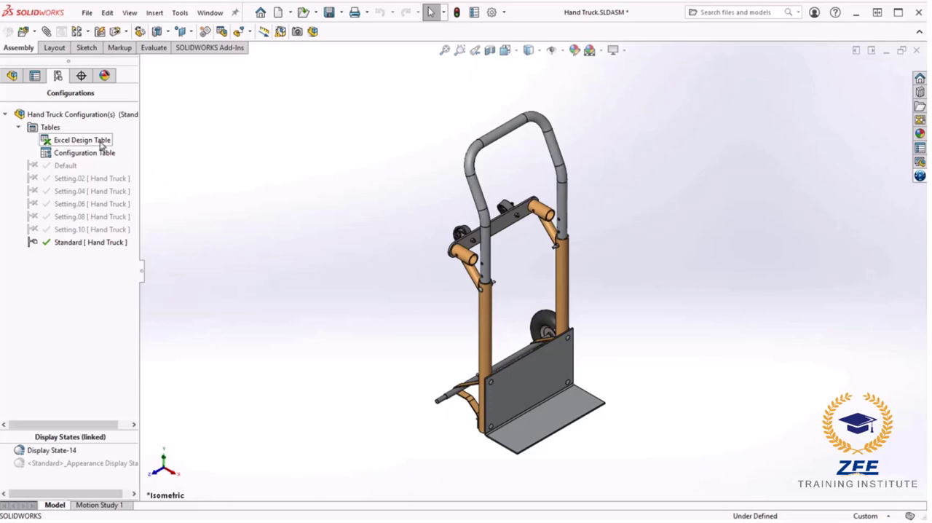
Reopen the design table, skip Add Rows and Columns, and add instance 2 to the $STATE header.
{"action": "right_click", "coordinate": [81, 139]}
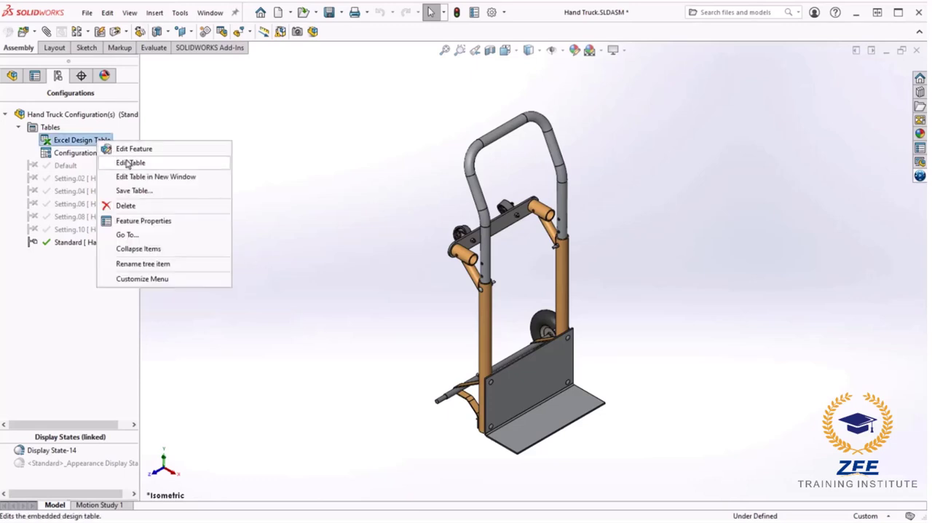
{"action": "left_click", "coordinate": [130, 162]}
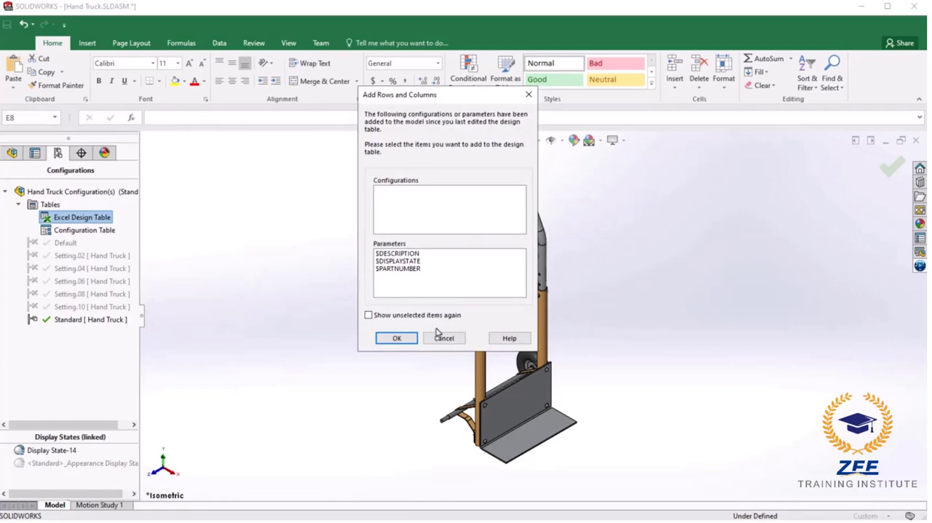
{"action": "left_click", "coordinate": [397, 338]}
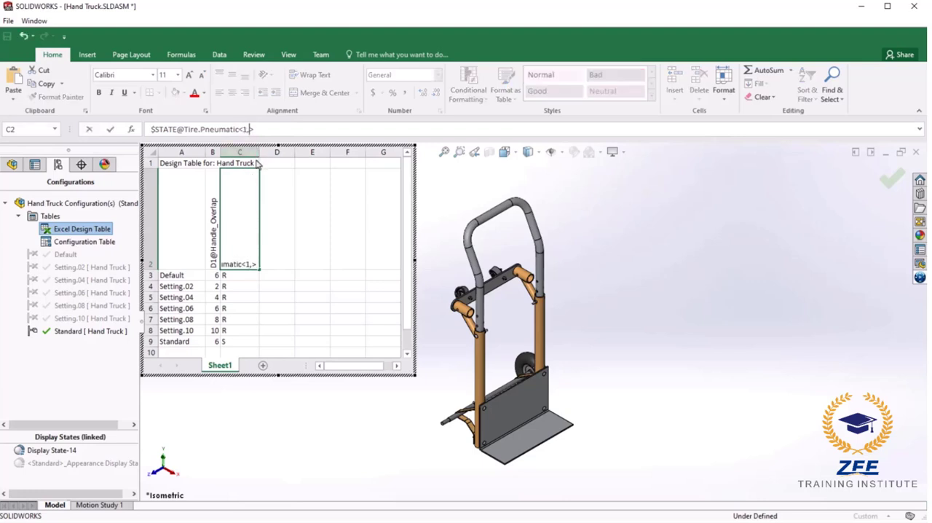
{"action": "type", "text": "2"}
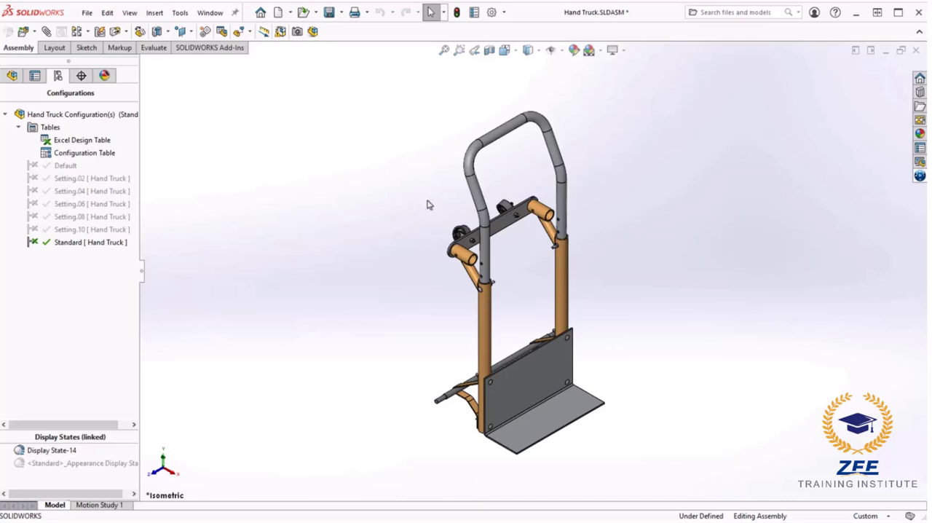
{"action": "left_click", "coordinate": [91, 203]}
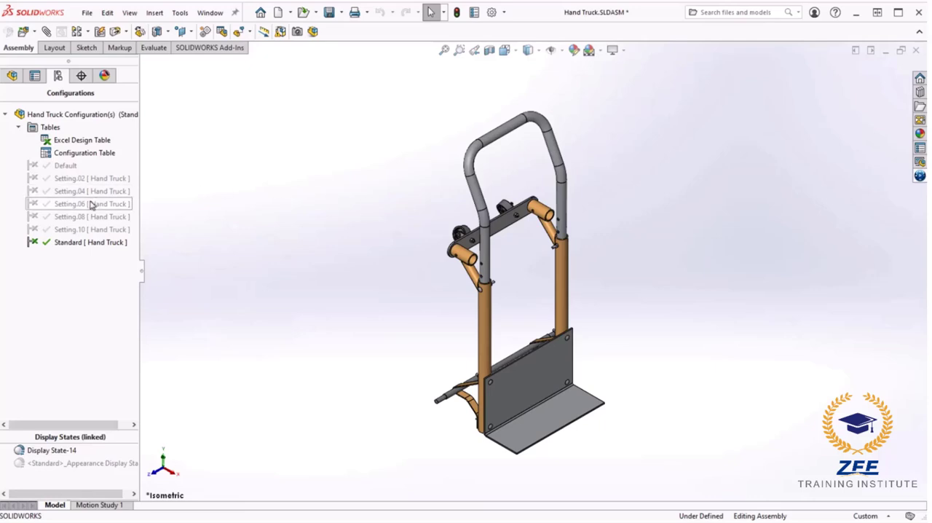
{"action": "right_click", "coordinate": [70, 204]}
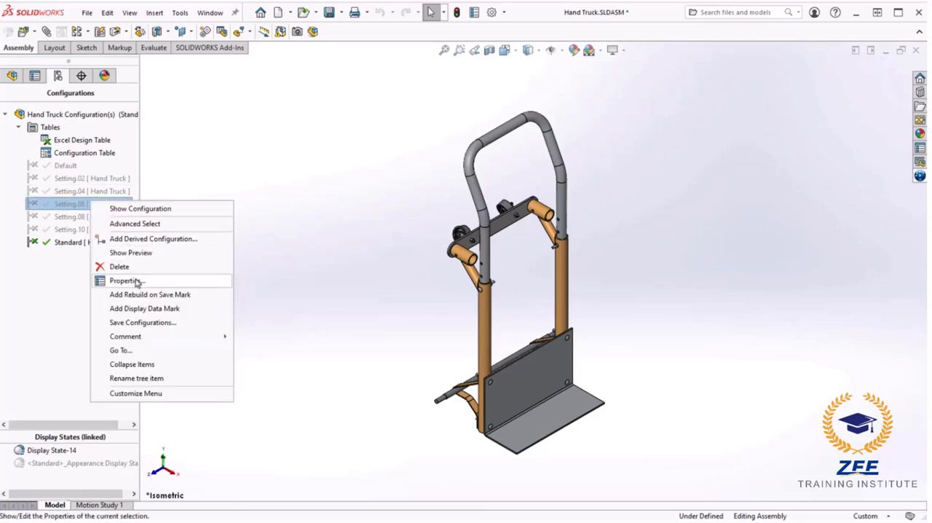
{"action": "left_click", "coordinate": [128, 280]}
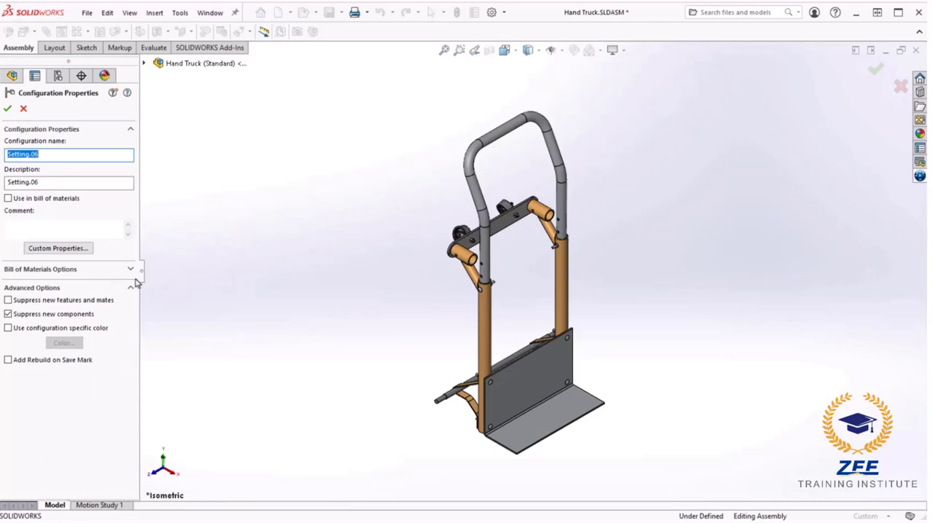
{"action": "left_click", "coordinate": [8, 314]}
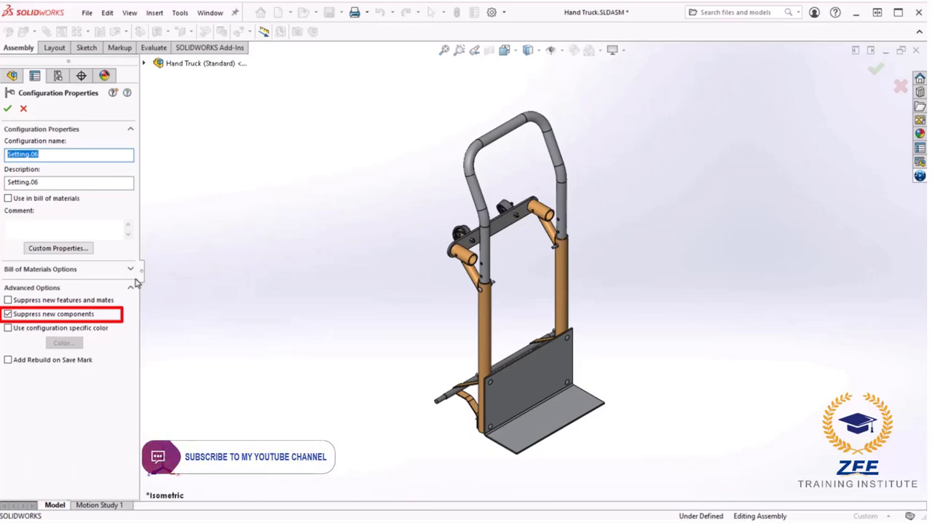
{"action": "left_click", "coordinate": [8, 314]}
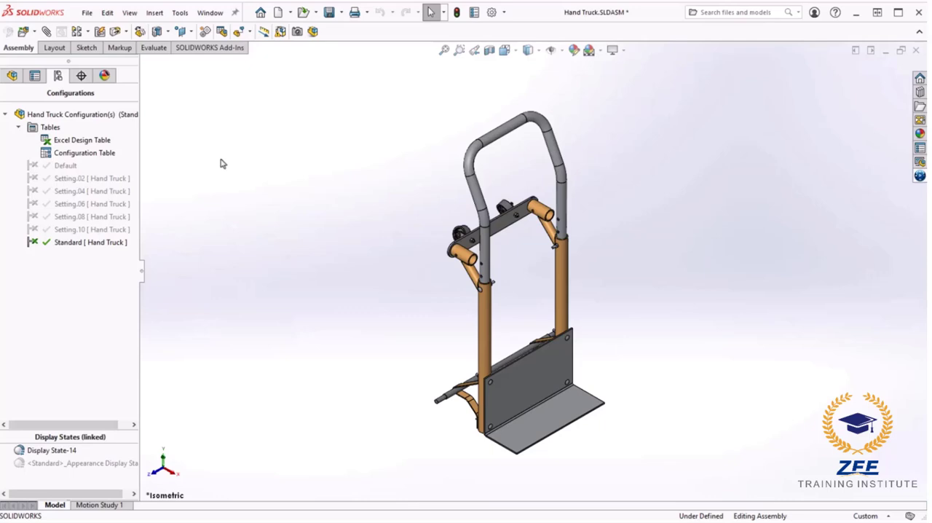
In the configuration table, enable suppress new features, mates and components for every configuration.
{"action": "left_click", "coordinate": [85, 153]}
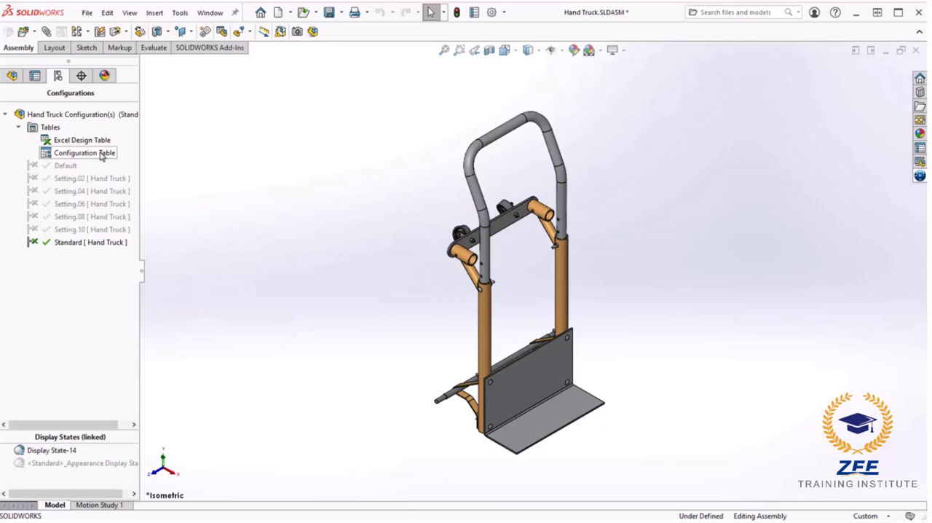
{"action": "right_click", "coordinate": [75, 152]}
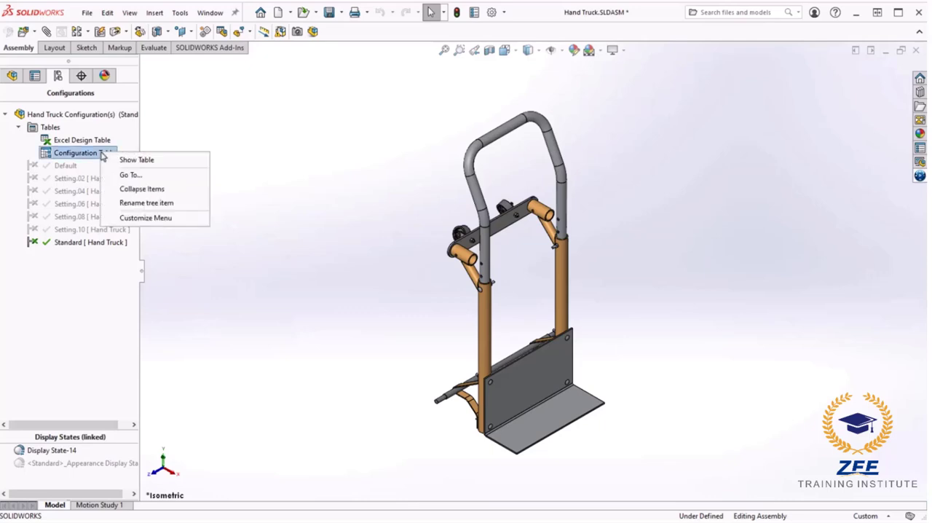
{"action": "left_click", "coordinate": [136, 159]}
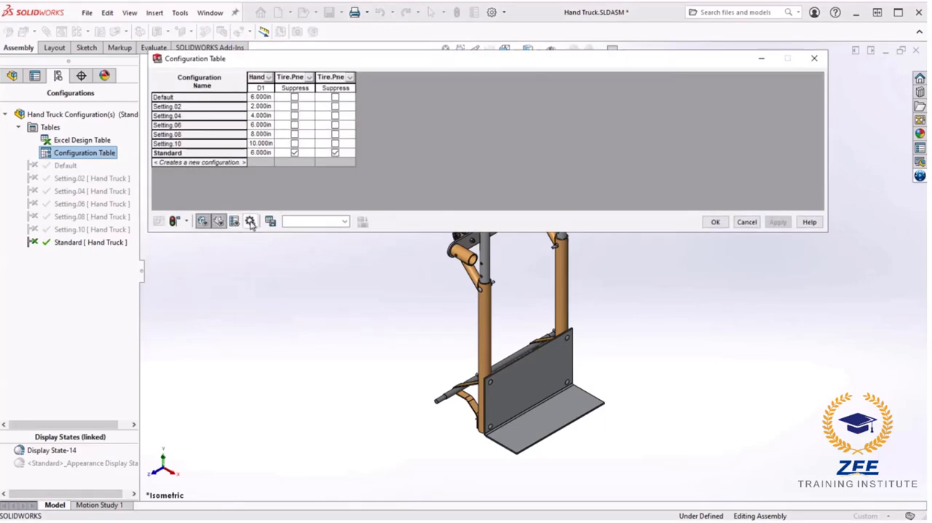
{"action": "left_click", "coordinate": [249, 220]}
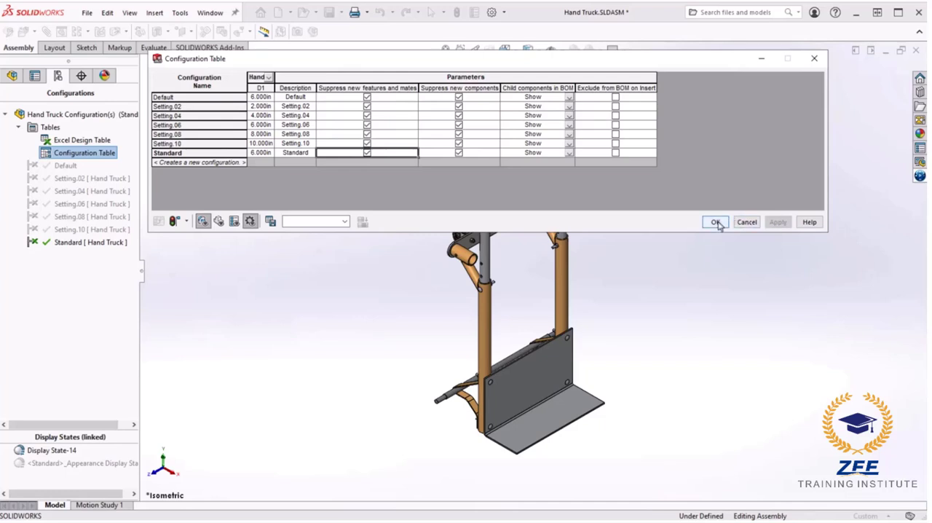
{"action": "left_click", "coordinate": [715, 222]}
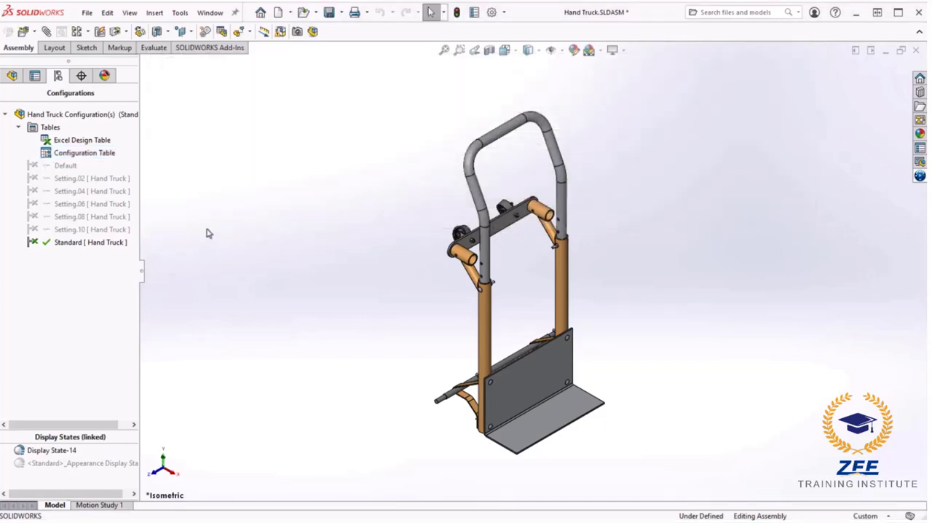
View the Setting.04 configuration properties, then close them.
{"action": "right_click", "coordinate": [91, 190]}
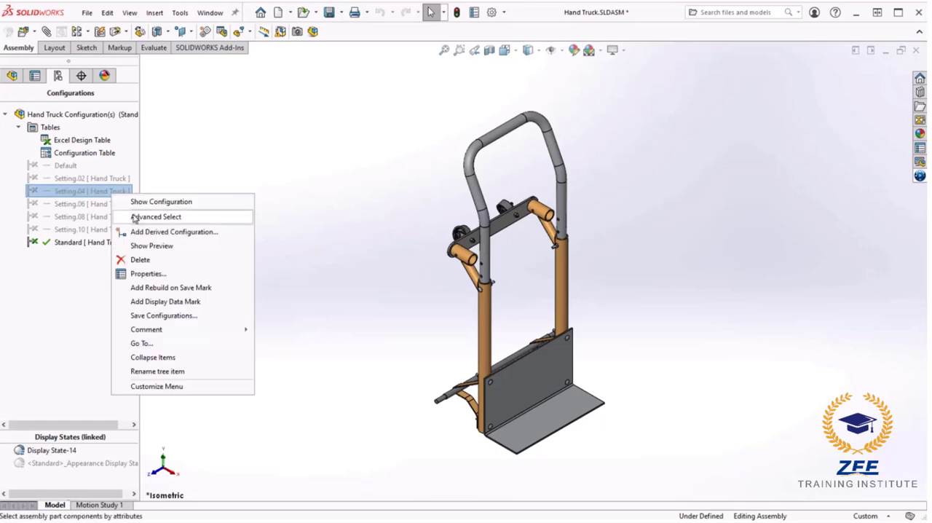
{"action": "left_click", "coordinate": [148, 273]}
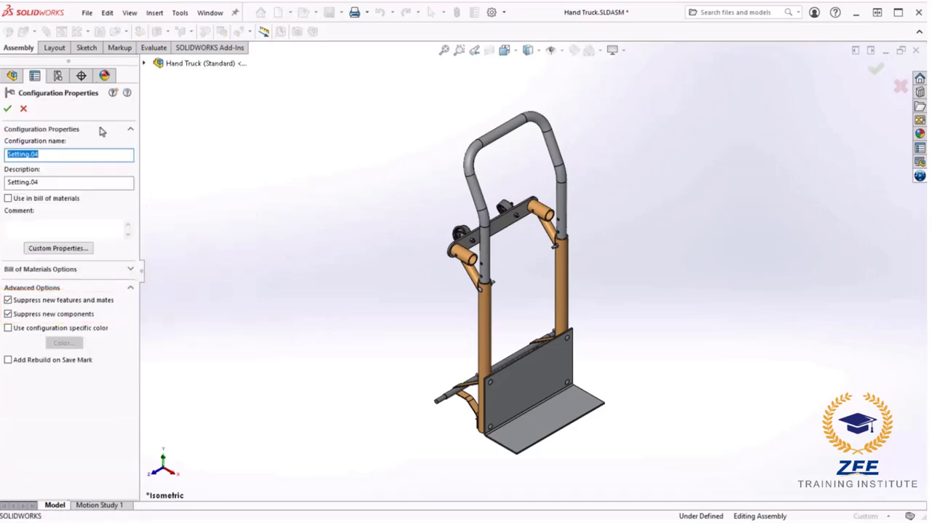
{"action": "left_click", "coordinate": [8, 107]}
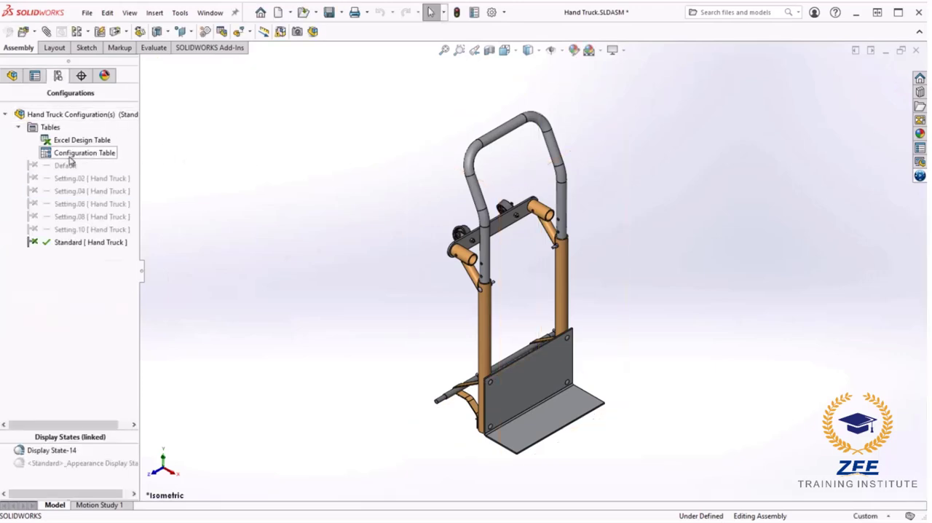
Delete the Default configuration and confirm the deletion.
{"action": "right_click", "coordinate": [64, 165]}
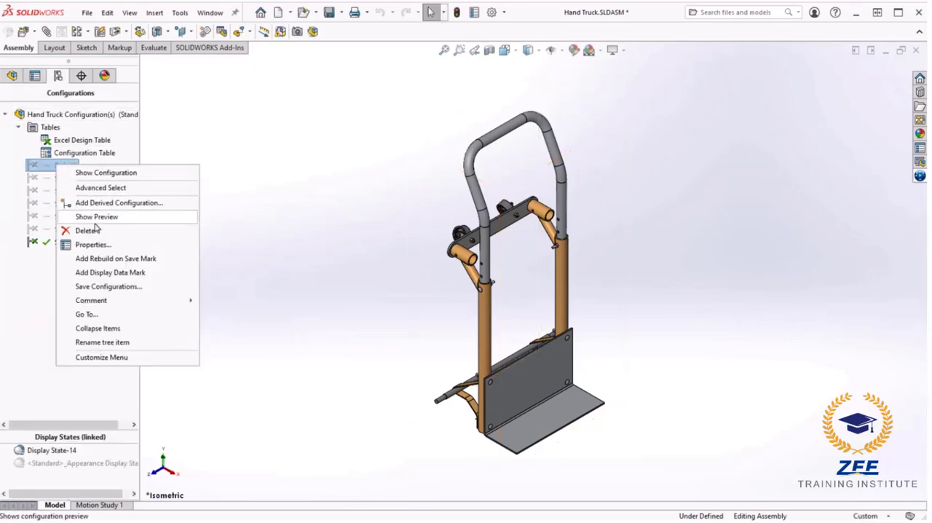
{"action": "left_click", "coordinate": [87, 230]}
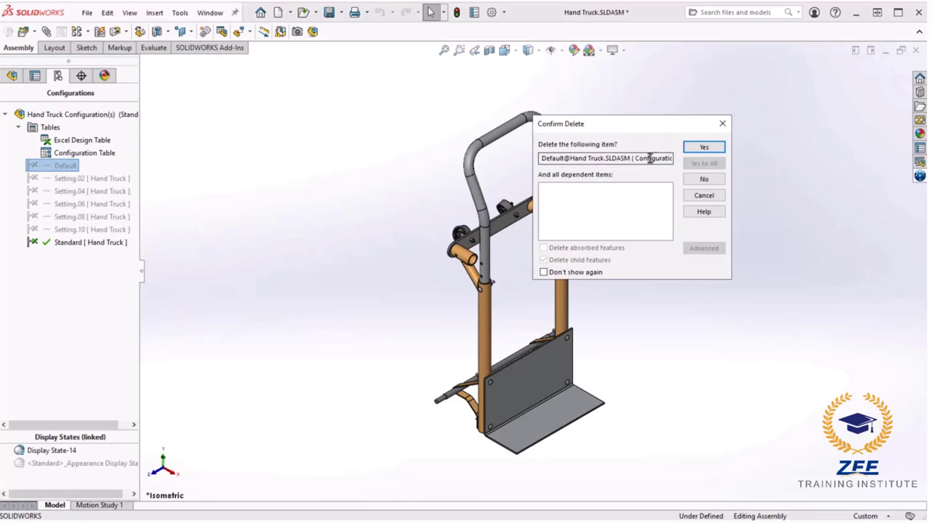
{"action": "left_click", "coordinate": [704, 147]}
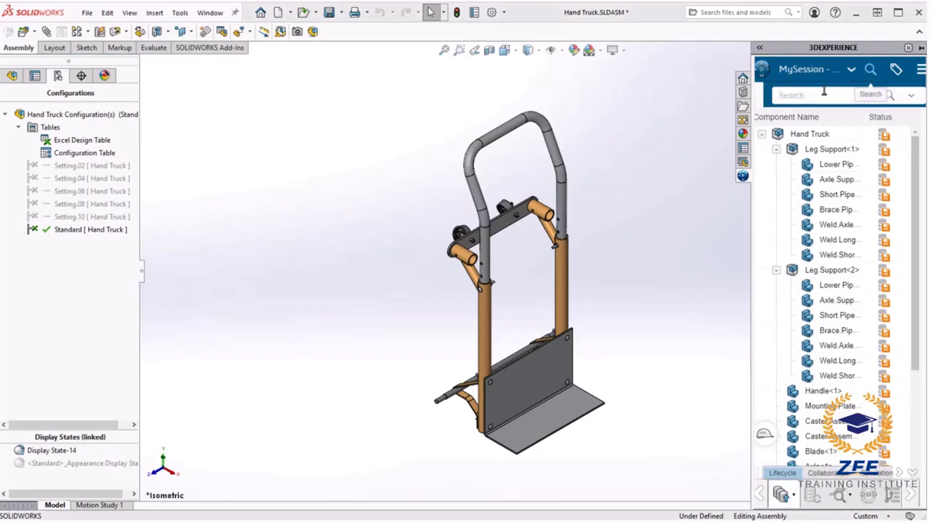
Search the 3DEXPERIENCE panel for Tire Plastic physical products.
{"action": "left_click", "coordinate": [812, 94]}
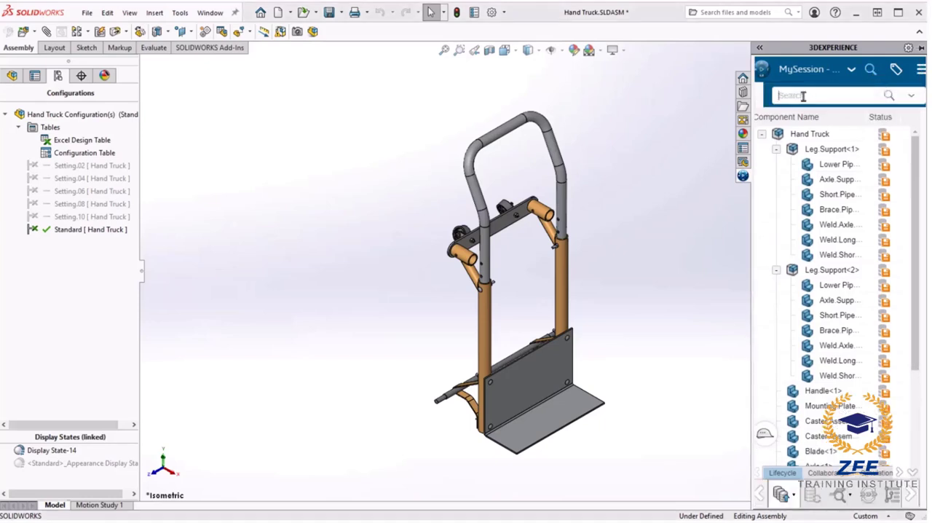
{"action": "type", "text": "til"}
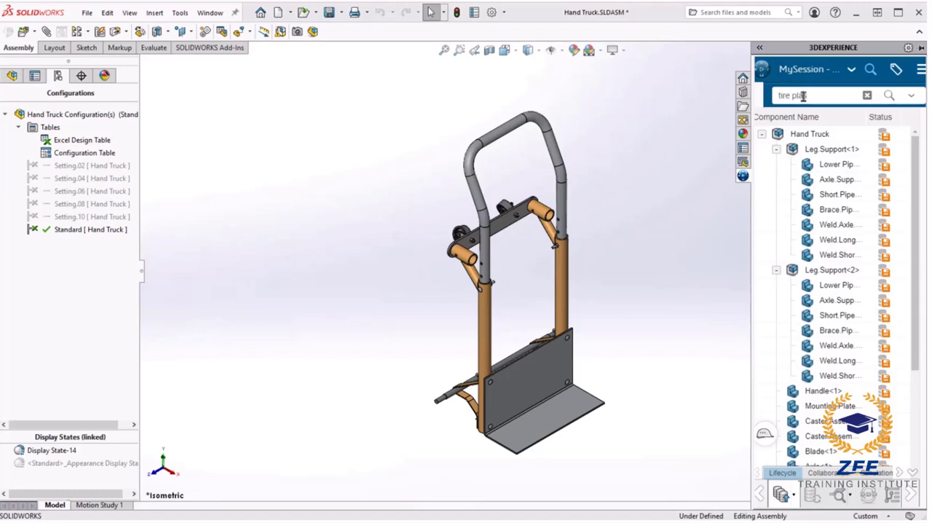
{"action": "type", "text": "plastic"}
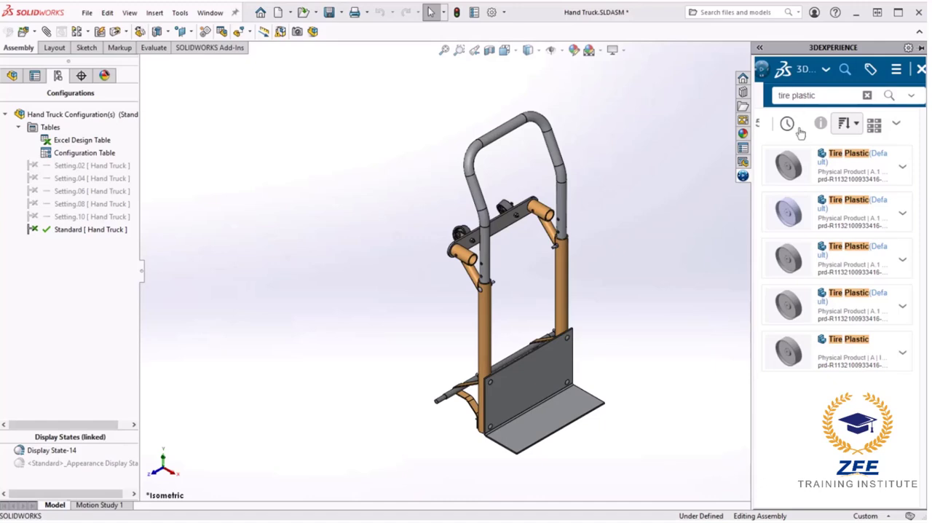
{"action": "mouse_move", "coordinate": [787, 164]}
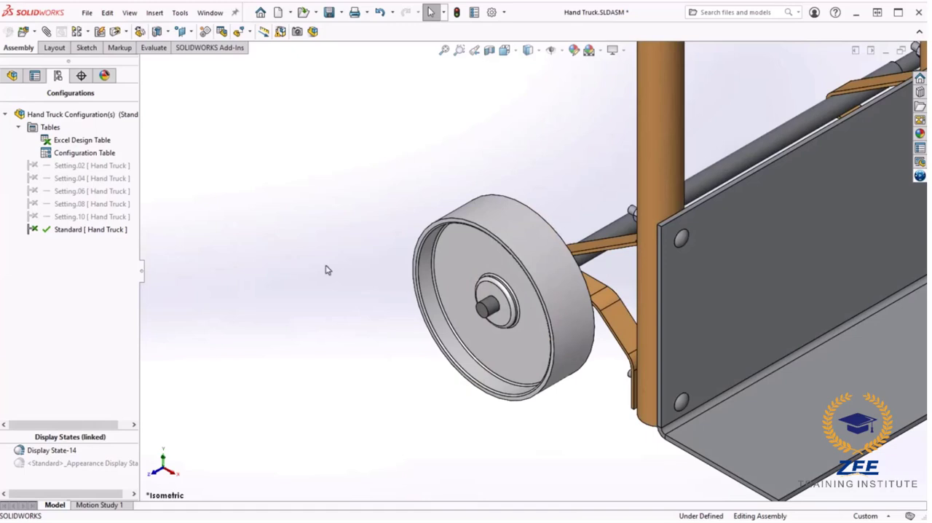
{"action": "mouse_move", "coordinate": [339, 266]}
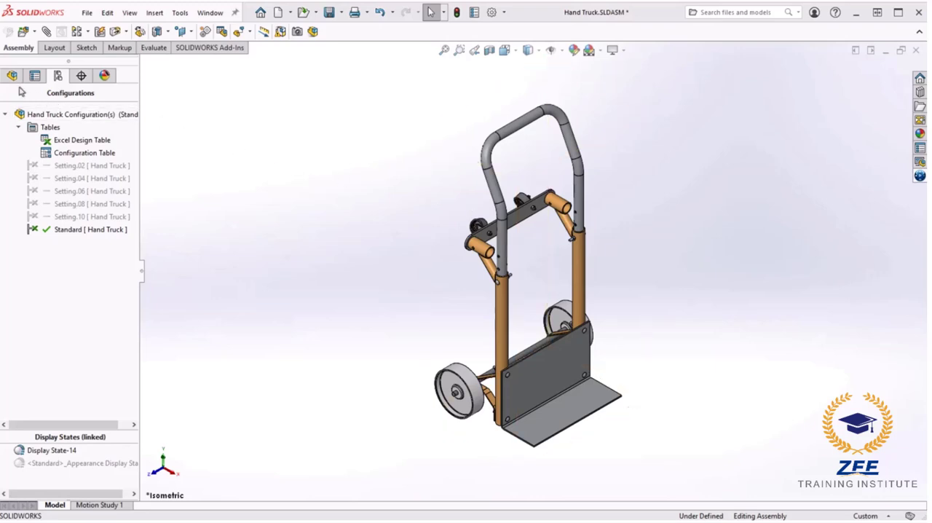
Select the mounting plate, caster assemblies and nuts in the FeatureManager tree to suppress them.
{"action": "left_click", "coordinate": [12, 75]}
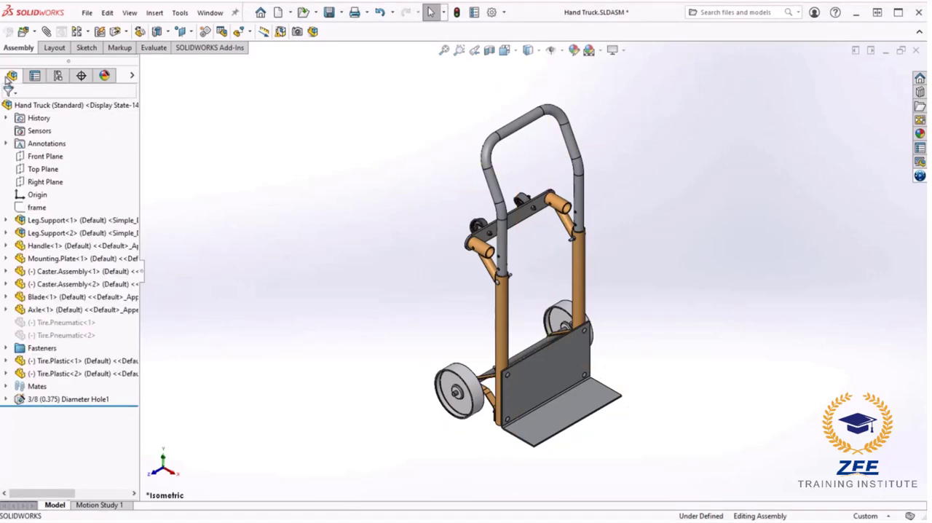
{"action": "mouse_move", "coordinate": [57, 257]}
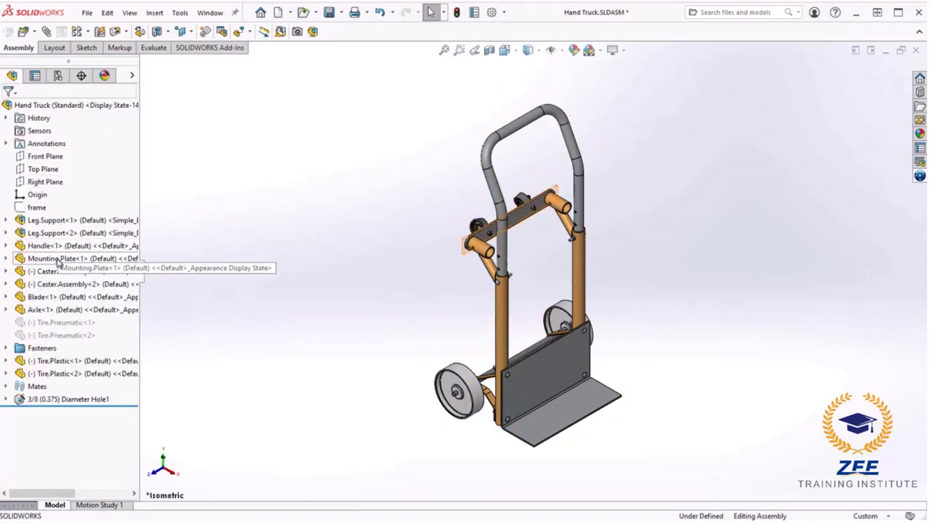
{"action": "left_click", "coordinate": [57, 258]}
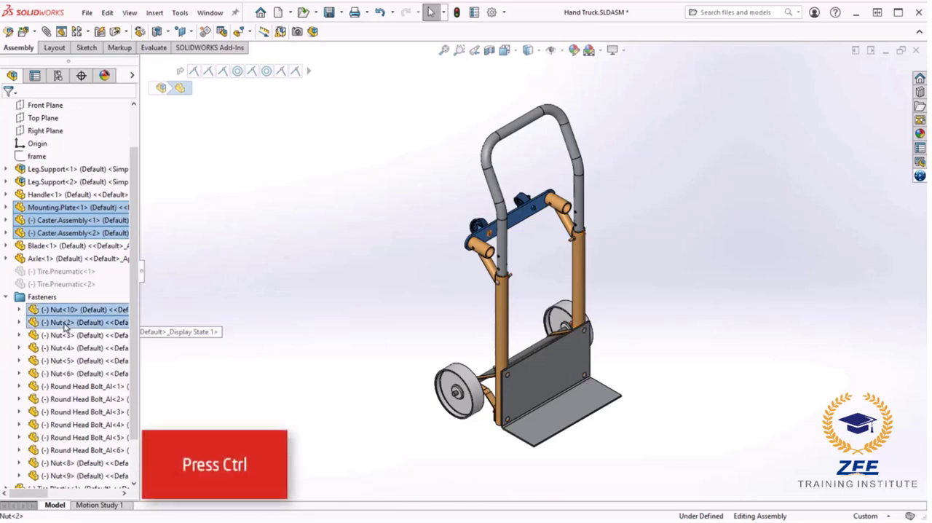
{"action": "left_click", "coordinate": [66, 322]}
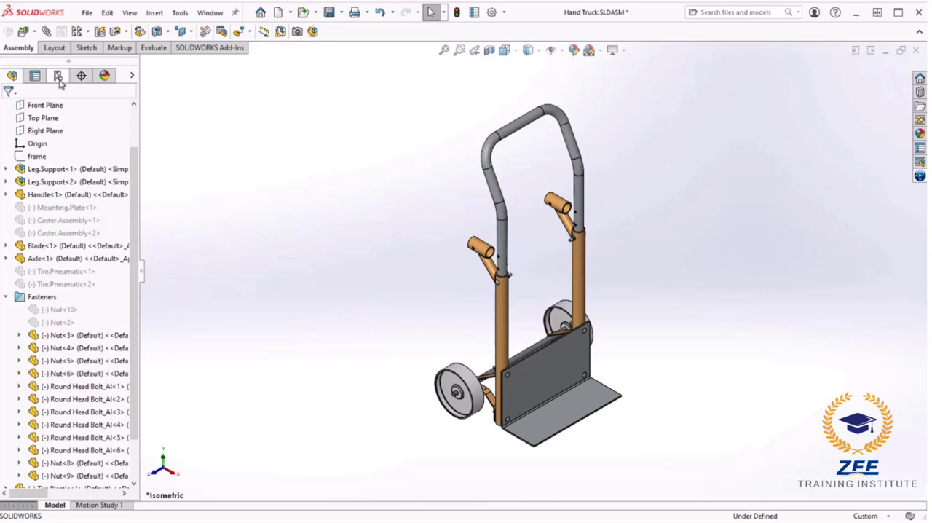
Activate Setting.08, then make Standard the active configuration again.
{"action": "left_click", "coordinate": [58, 76]}
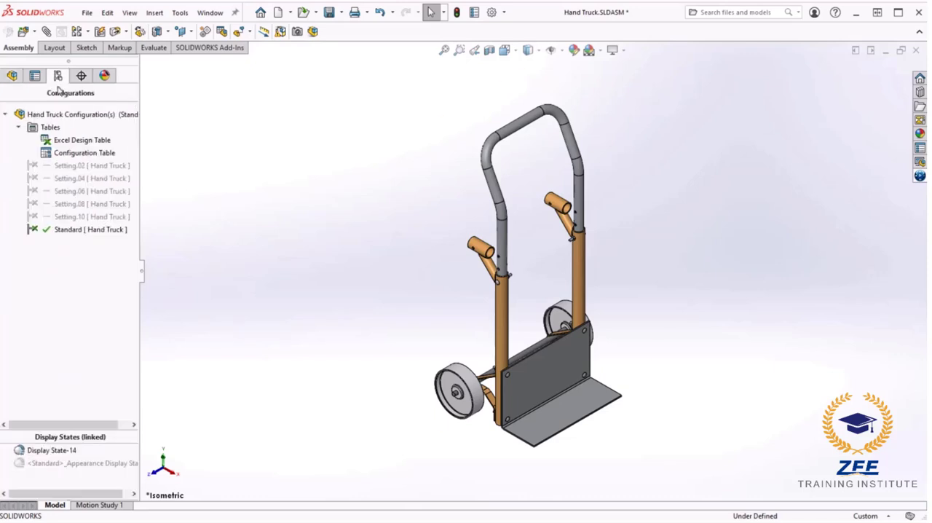
{"action": "double_click", "coordinate": [70, 204]}
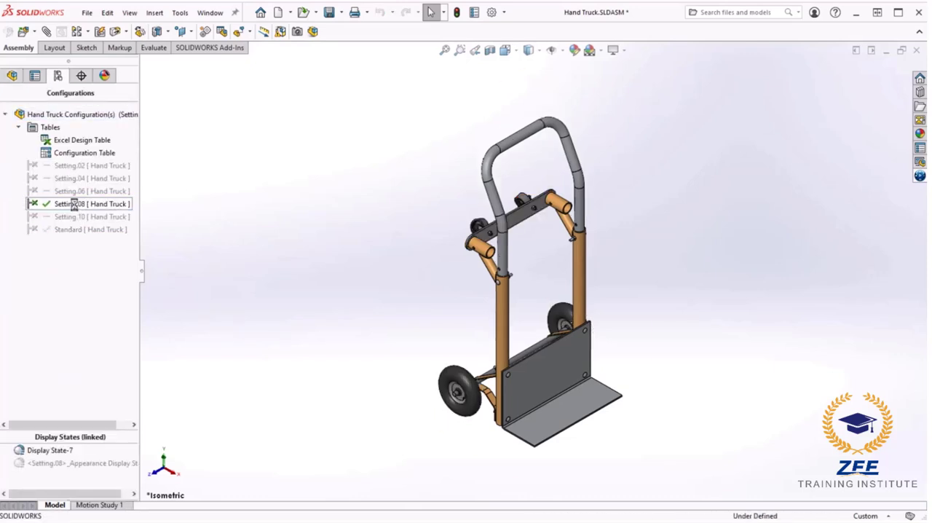
{"action": "left_click", "coordinate": [72, 230]}
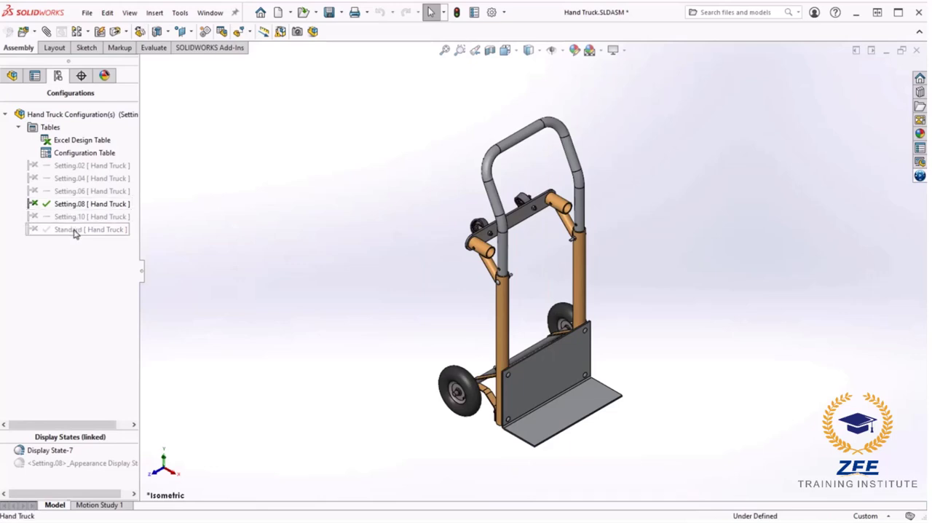
{"action": "double_click", "coordinate": [68, 228]}
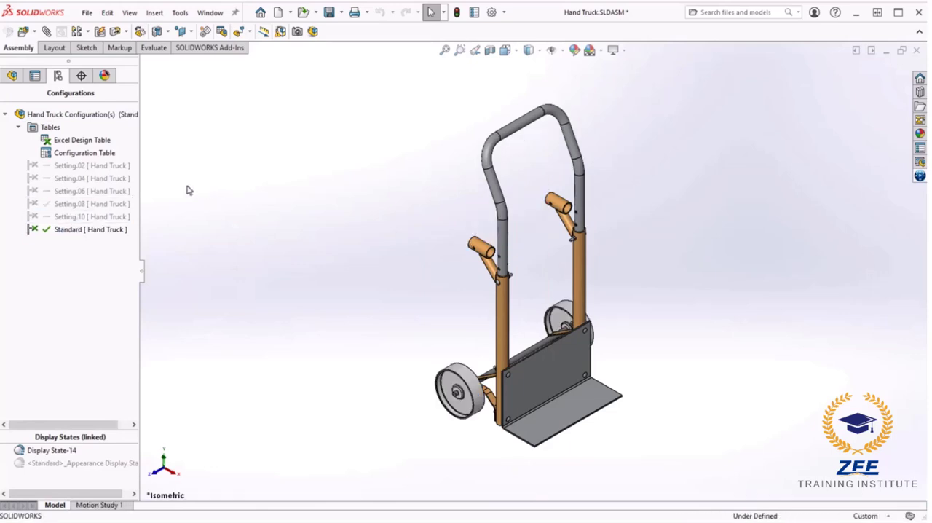
Add a plastic-tire $STATE column: suppressed for the Setting configurations, resolved for Standard.
{"action": "right_click", "coordinate": [81, 139]}
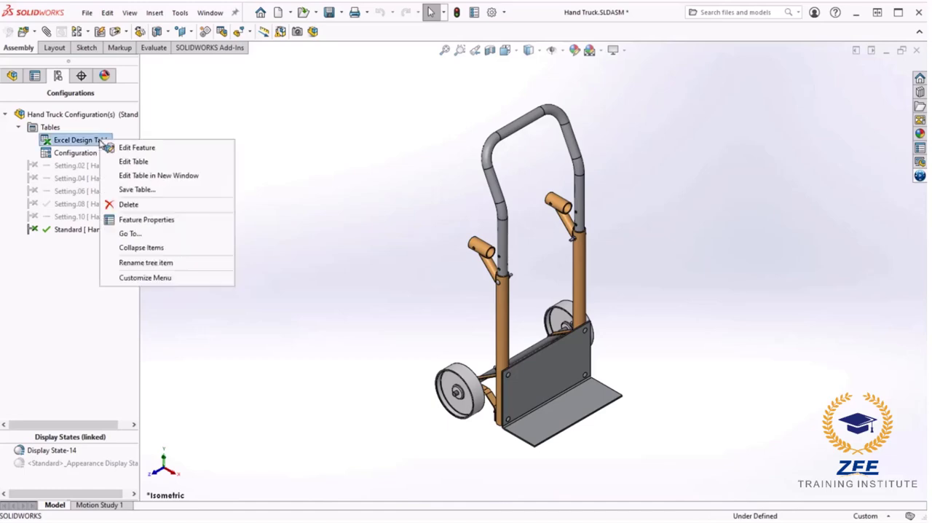
{"action": "mouse_move", "coordinate": [133, 160]}
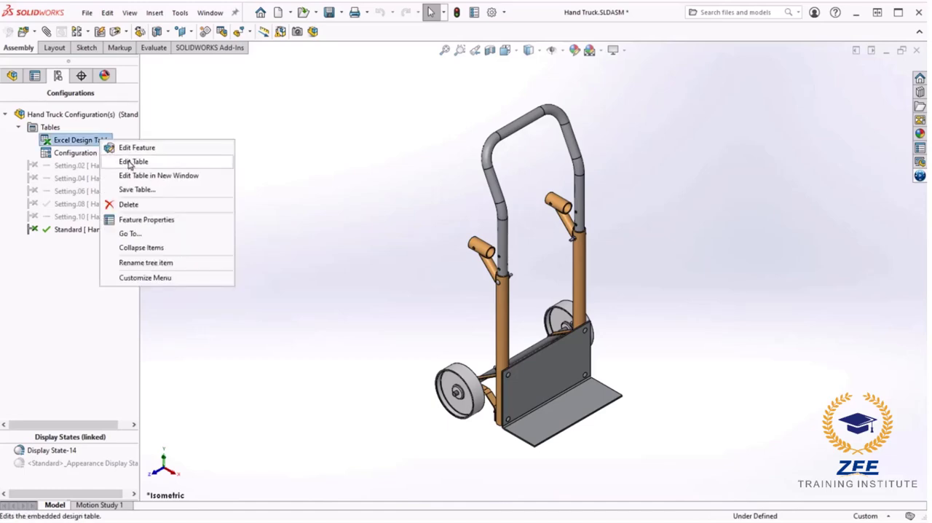
{"action": "left_click", "coordinate": [133, 161]}
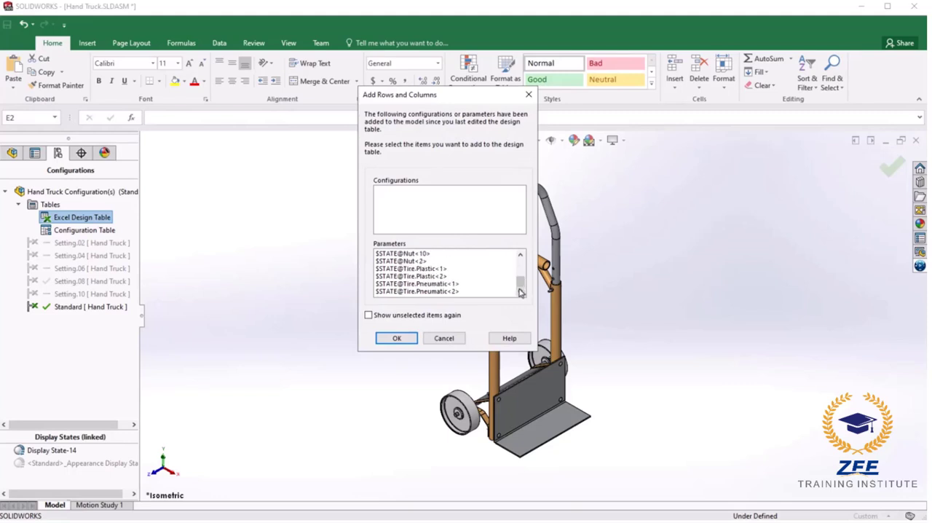
{"action": "left_click", "coordinate": [410, 269]}
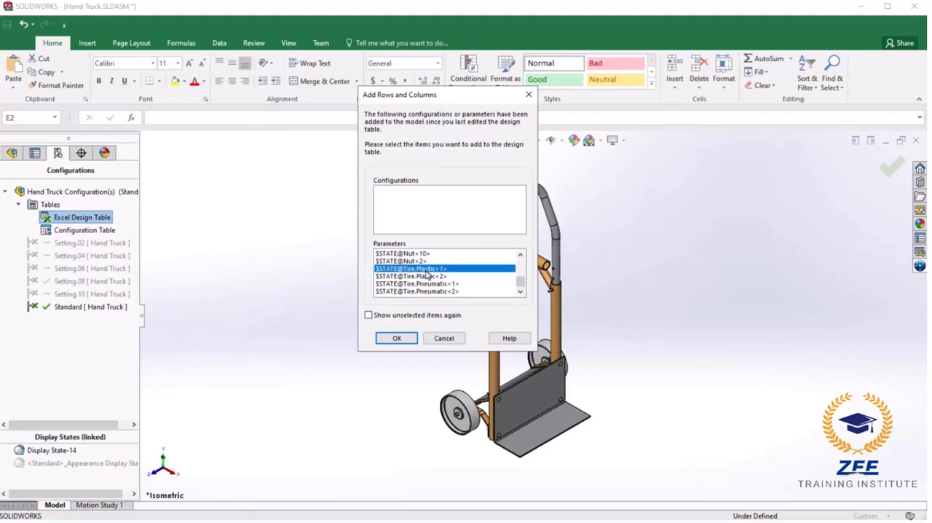
{"action": "left_click", "coordinate": [396, 337]}
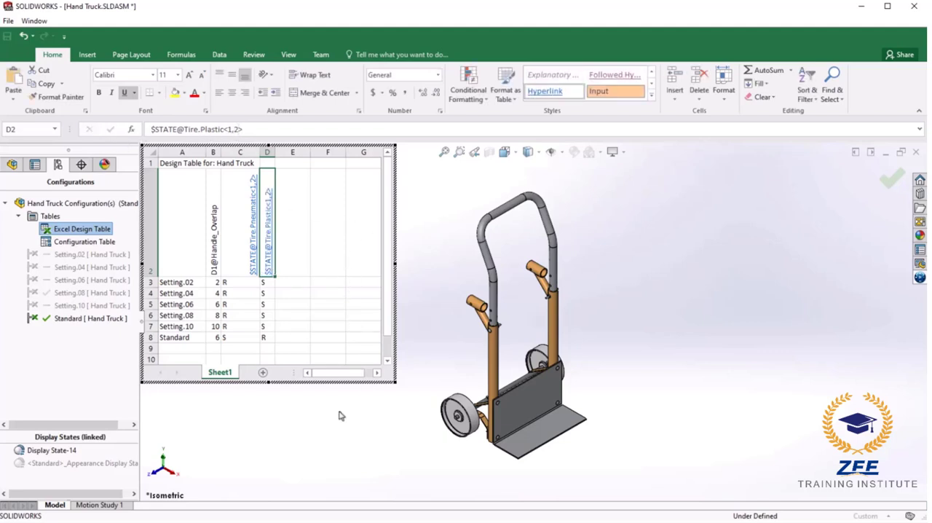
{"action": "left_click", "coordinate": [341, 415]}
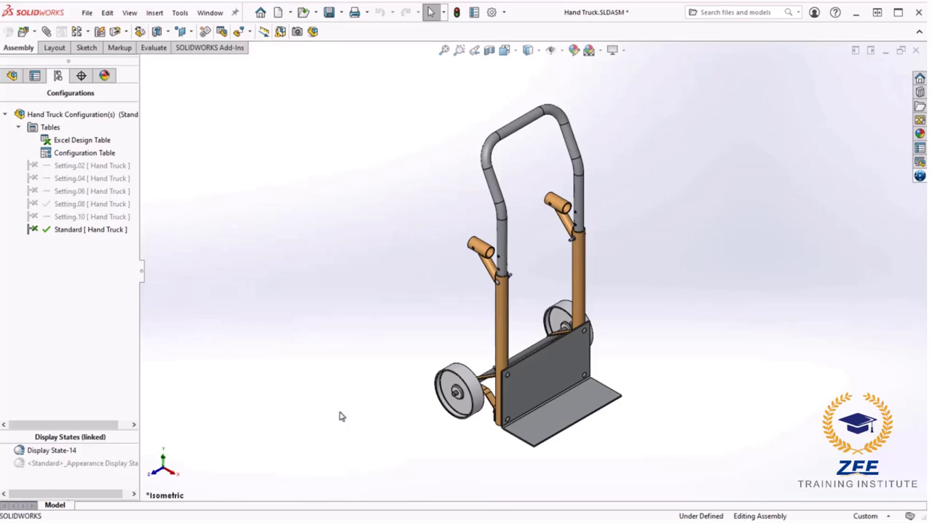
{"action": "left_click", "coordinate": [11, 75]}
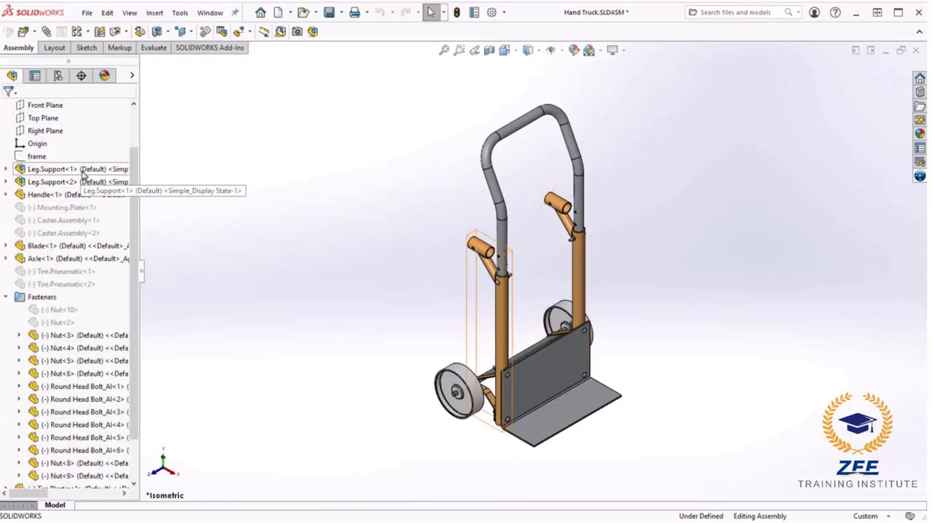
{"action": "right_click", "coordinate": [50, 169]}
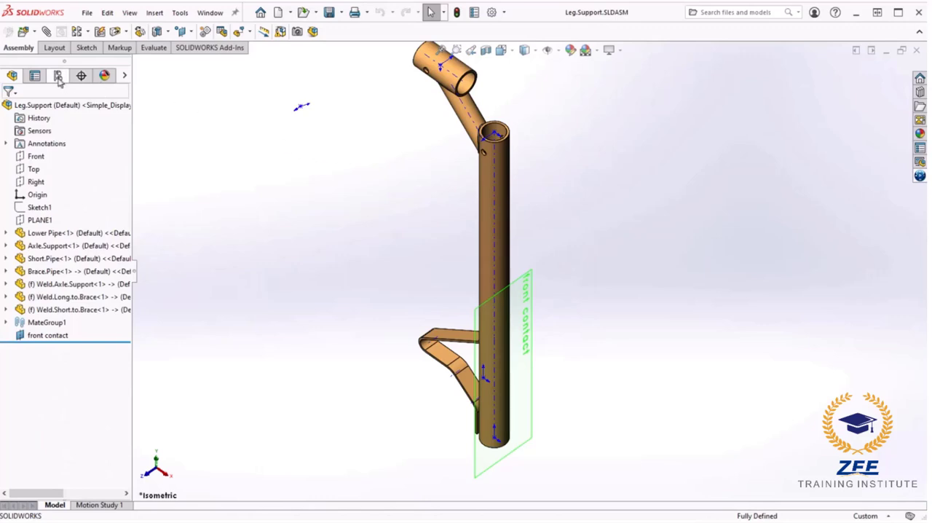
{"action": "left_click", "coordinate": [58, 76]}
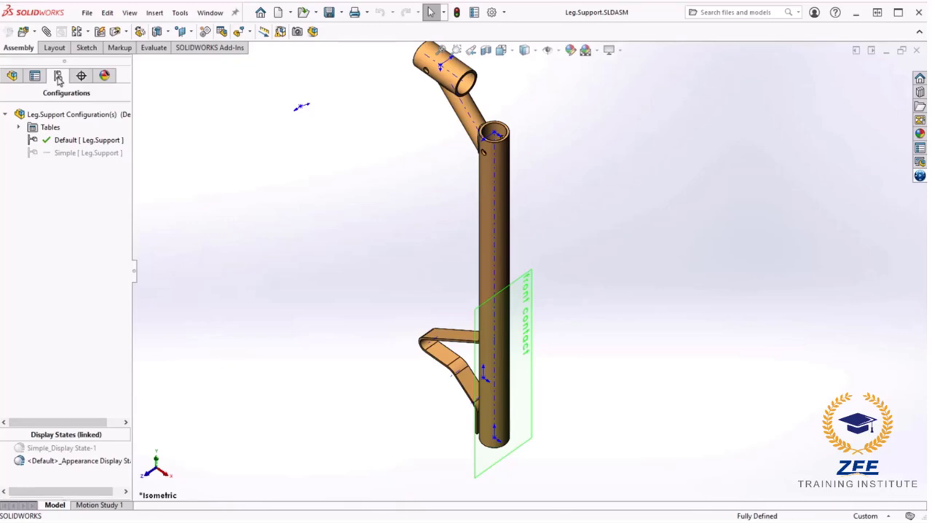
{"action": "double_click", "coordinate": [80, 152]}
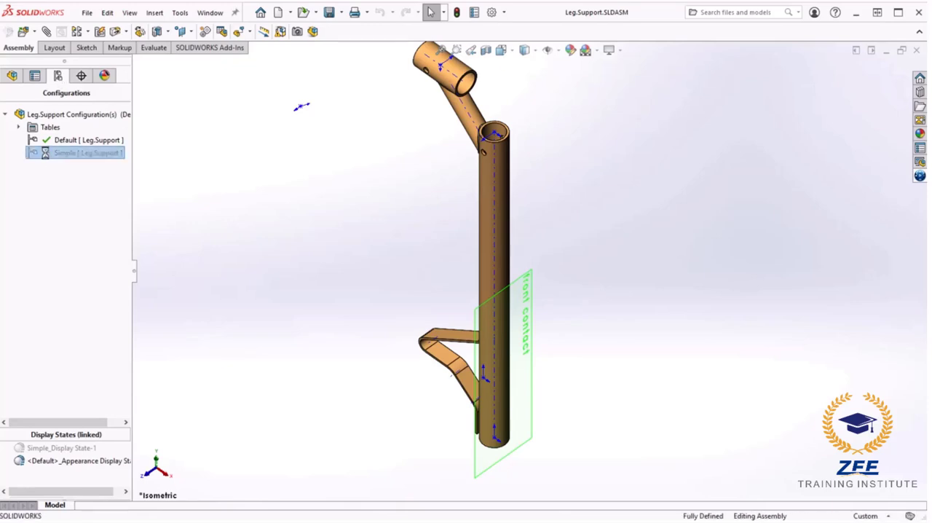
{"action": "double_click", "coordinate": [88, 140]}
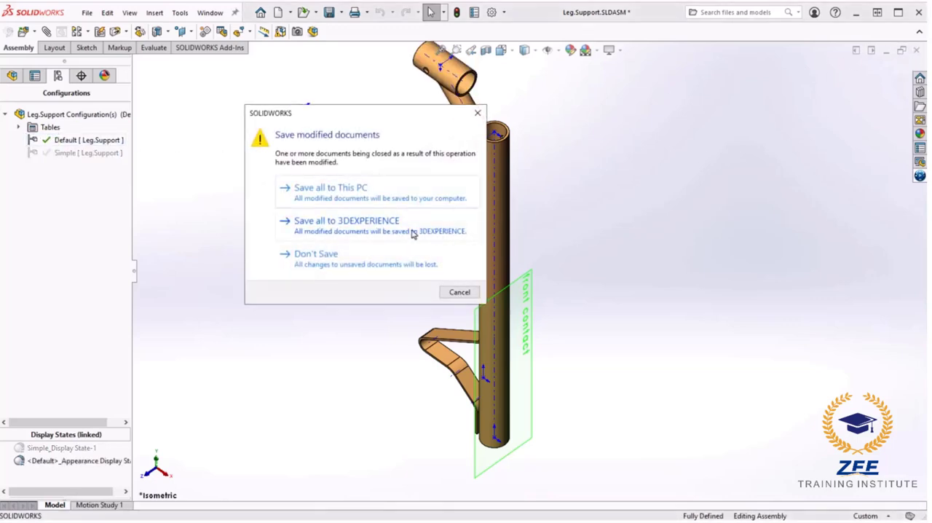
{"action": "left_click", "coordinate": [316, 253]}
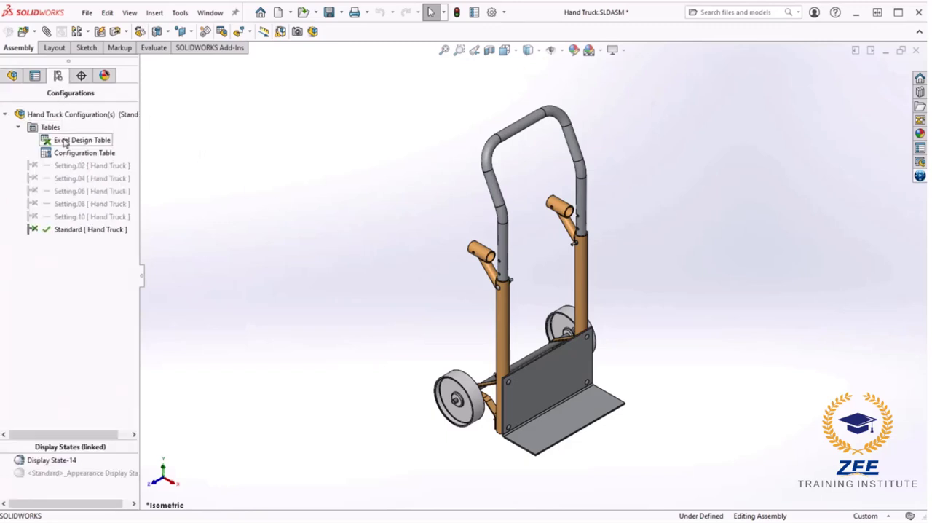
Reopen the Excel design table, cancel Add Rows and Columns, and edit cell E2.
{"action": "left_click", "coordinate": [82, 139]}
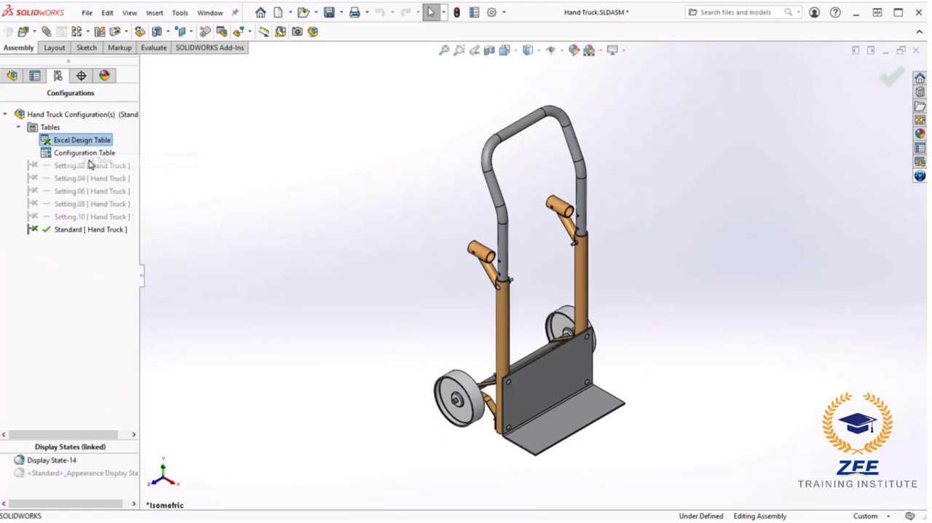
{"action": "double_click", "coordinate": [81, 139]}
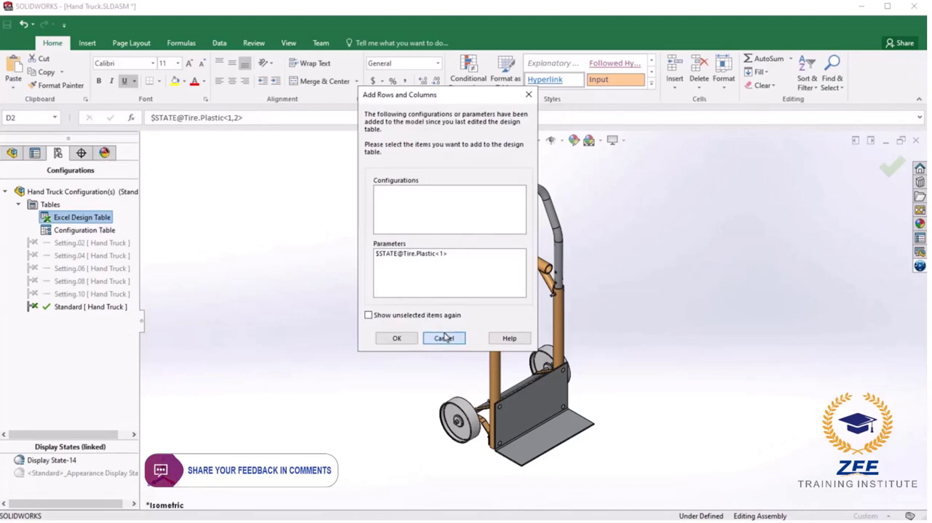
{"action": "left_click", "coordinate": [443, 338]}
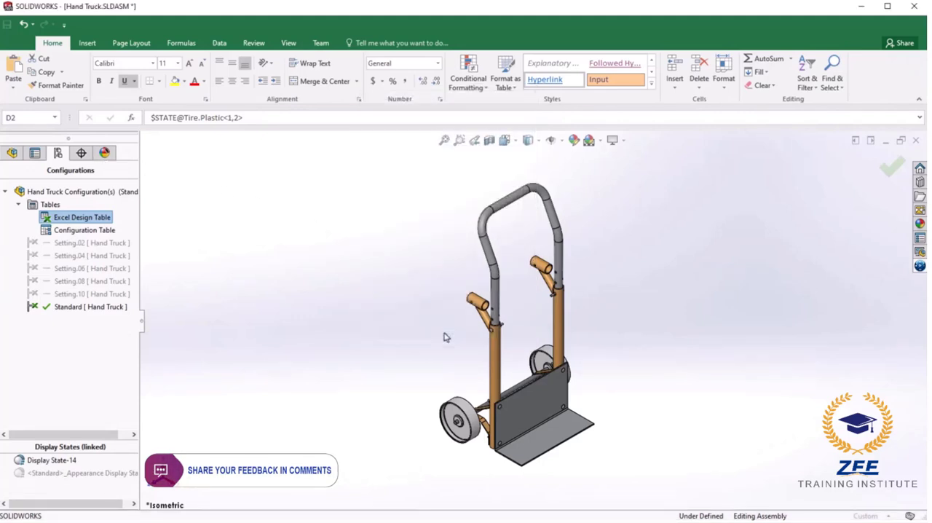
{"action": "double_click", "coordinate": [82, 217]}
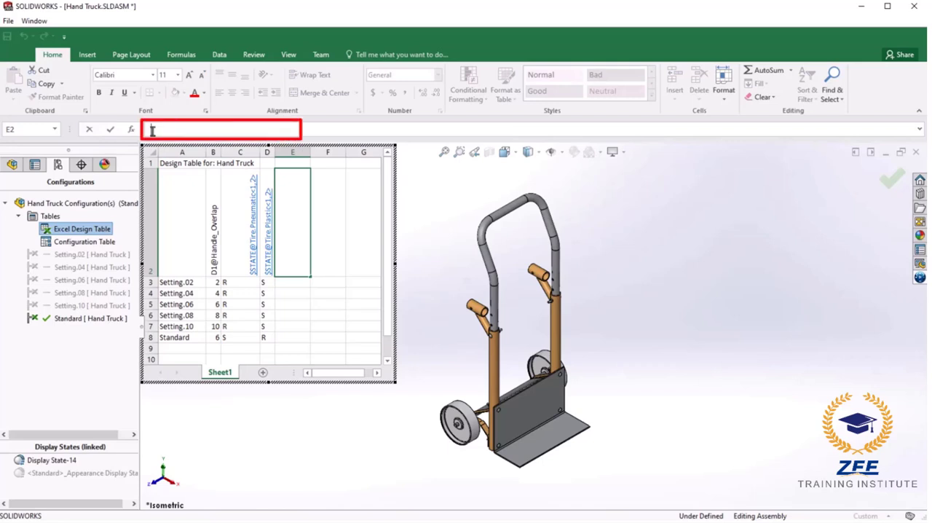
{"action": "type", "text": "$"}
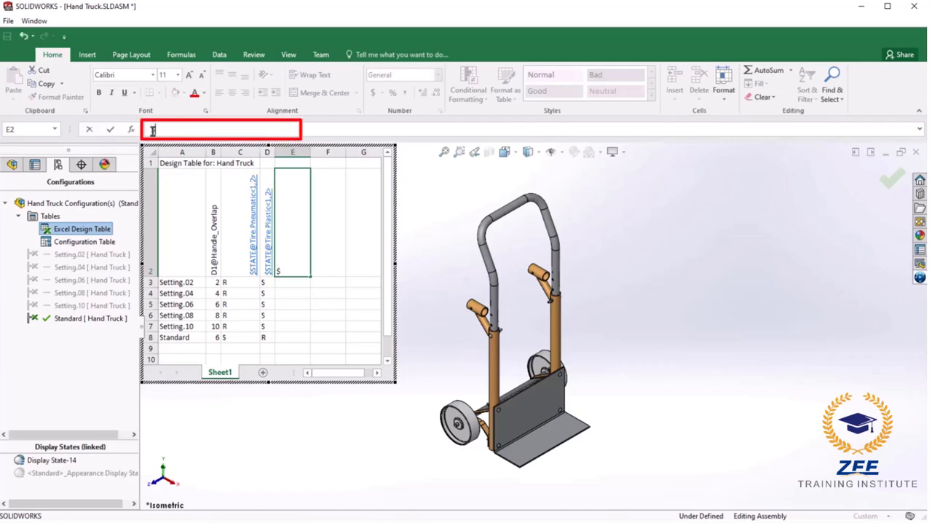
{"action": "type", "text": "$CONFIGURAT"}
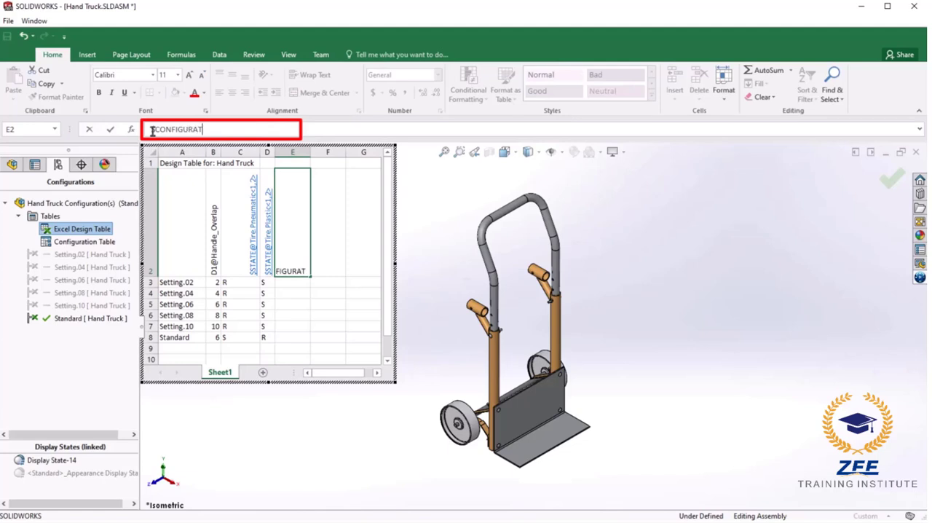
{"action": "type", "text": "ION@"}
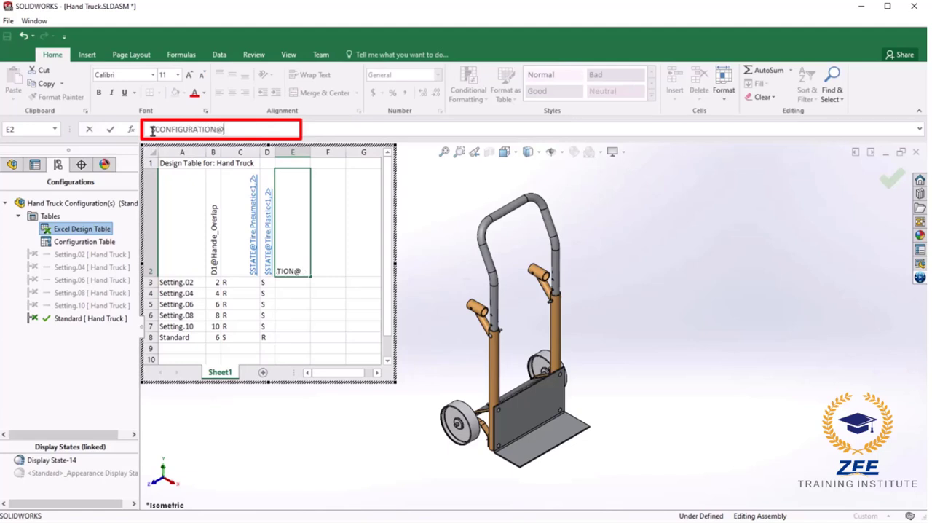
{"action": "type", "text": "Leg."}
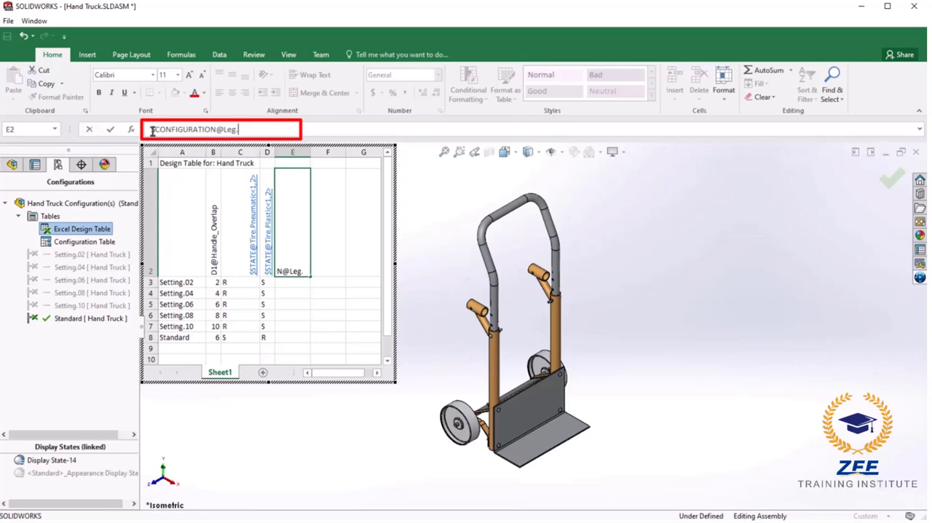
{"action": "type", "text": "Support"}
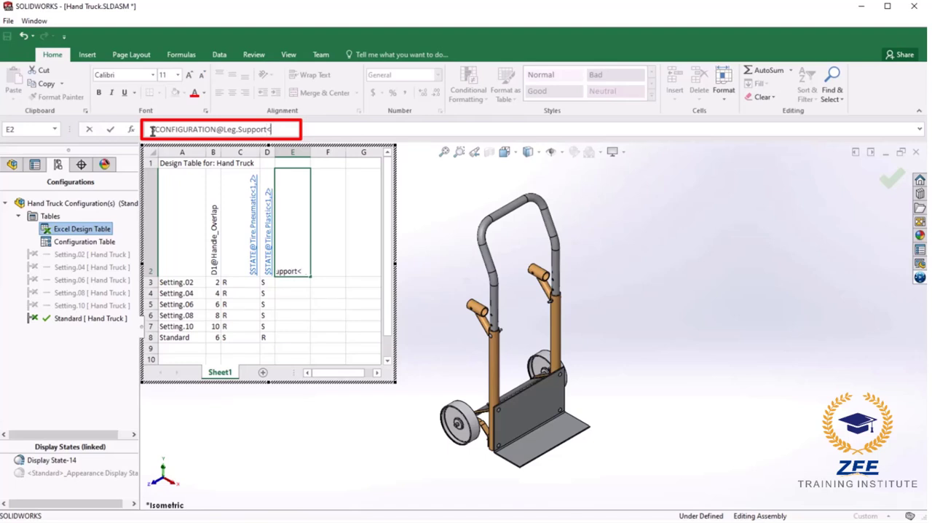
{"action": "type", "text": "<1-2"}
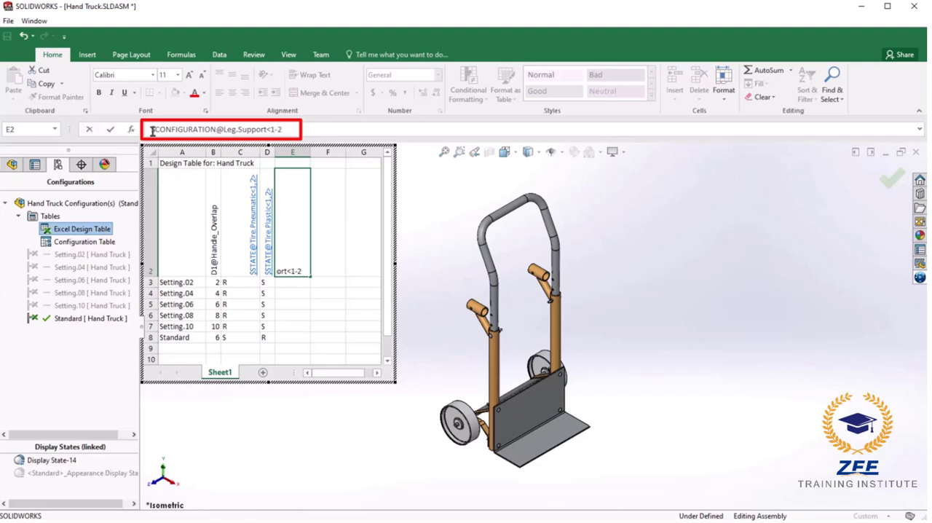
{"action": "key", "text": "enter"}
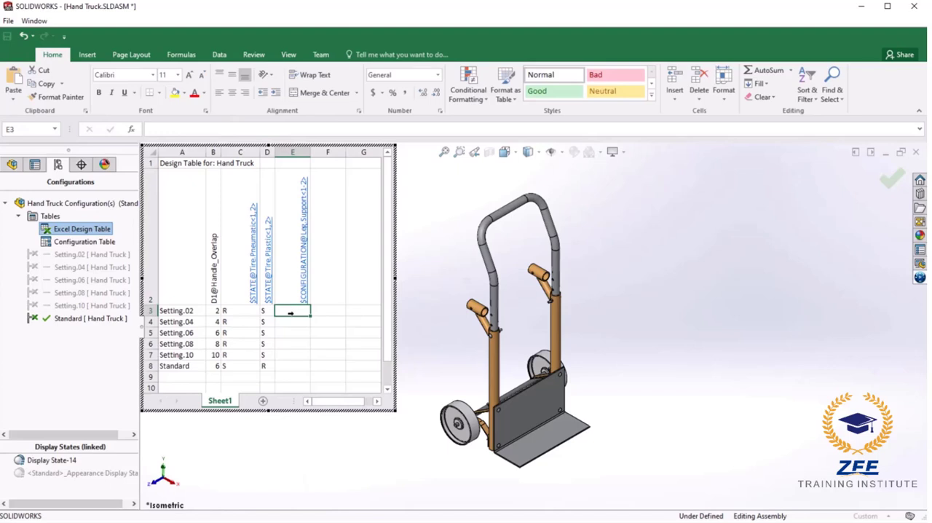
Fill the Leg.Support column with Default for Setting.02–Setting.10 and Simple for Standard.
{"action": "type", "text": "Default"}
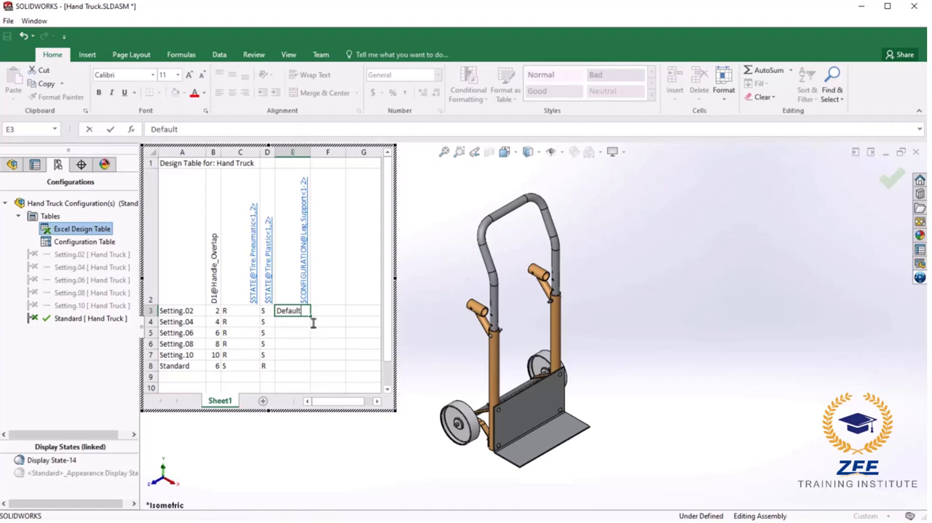
{"action": "left_click_drag", "start_coordinate": [292, 310], "coordinate": [291, 354]}
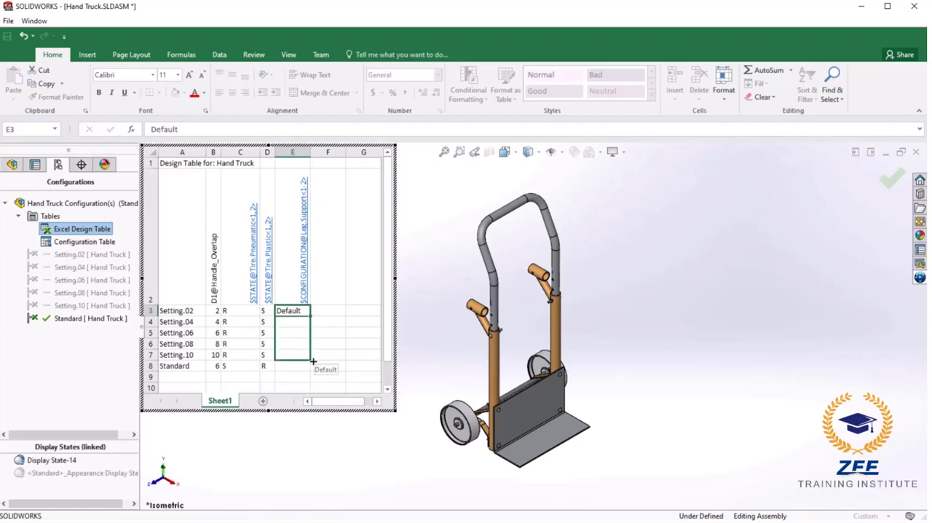
{"action": "left_click_drag", "start_coordinate": [292, 310], "coordinate": [293, 366]}
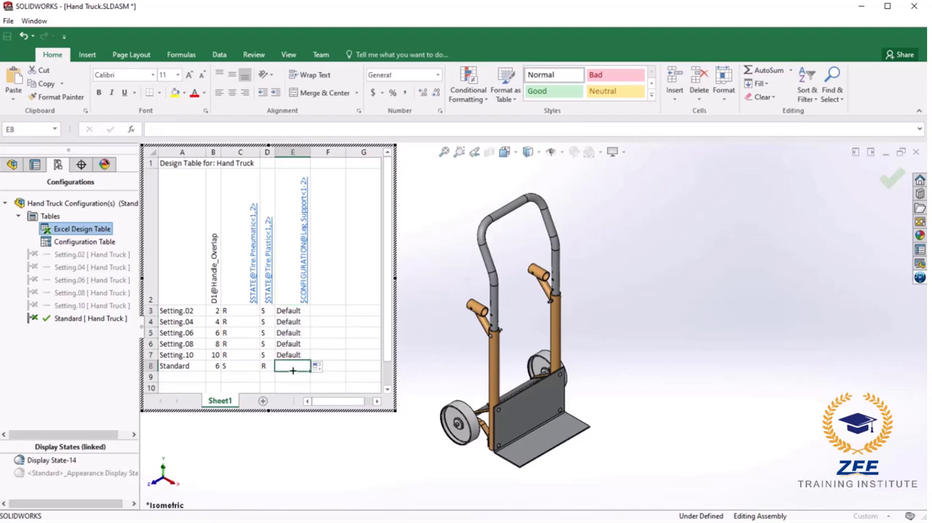
{"action": "type", "text": "Simple"}
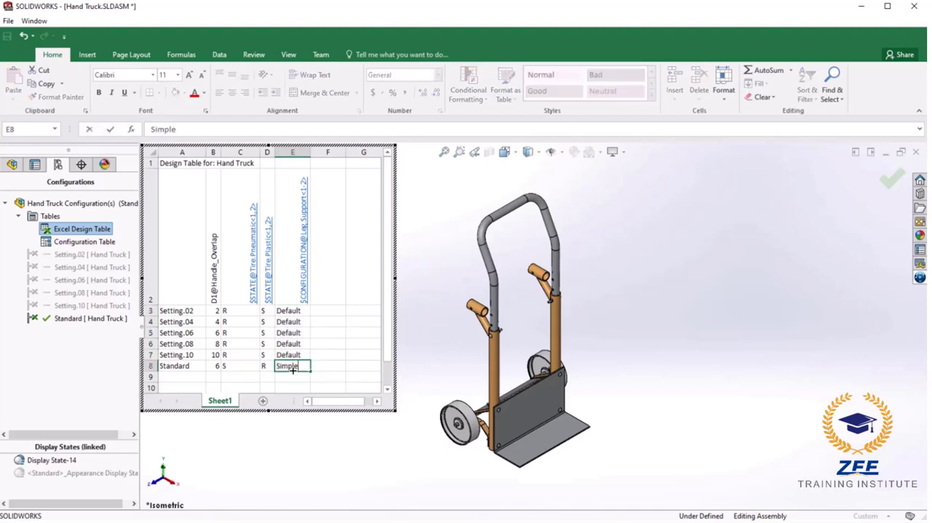
{"action": "key", "text": "Enter"}
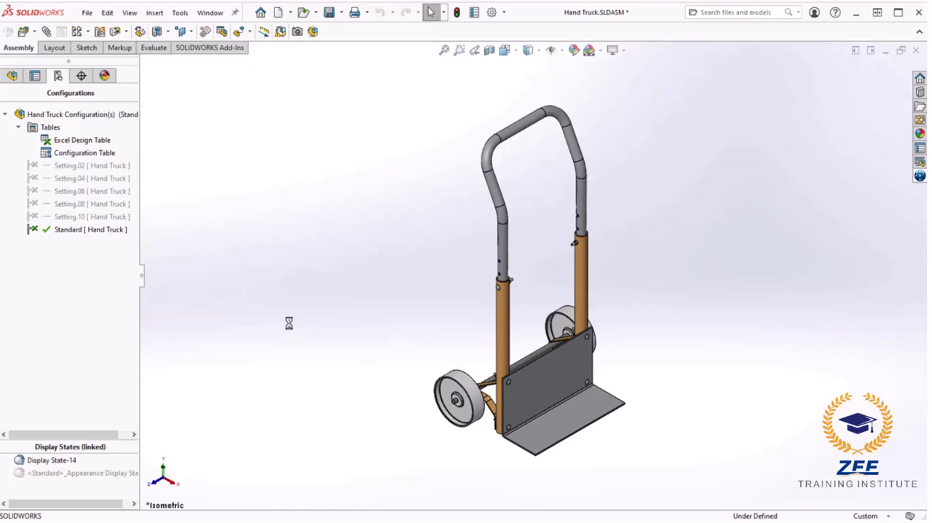
Reopen the Hand Truck Excel design table for editing from the ConfigurationManager.
{"action": "left_click", "coordinate": [73, 229]}
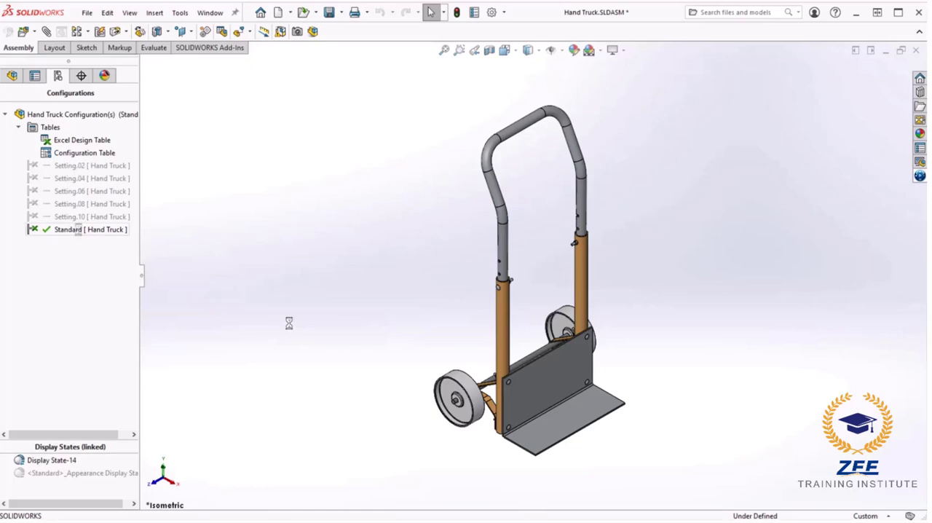
{"action": "left_click", "coordinate": [78, 165]}
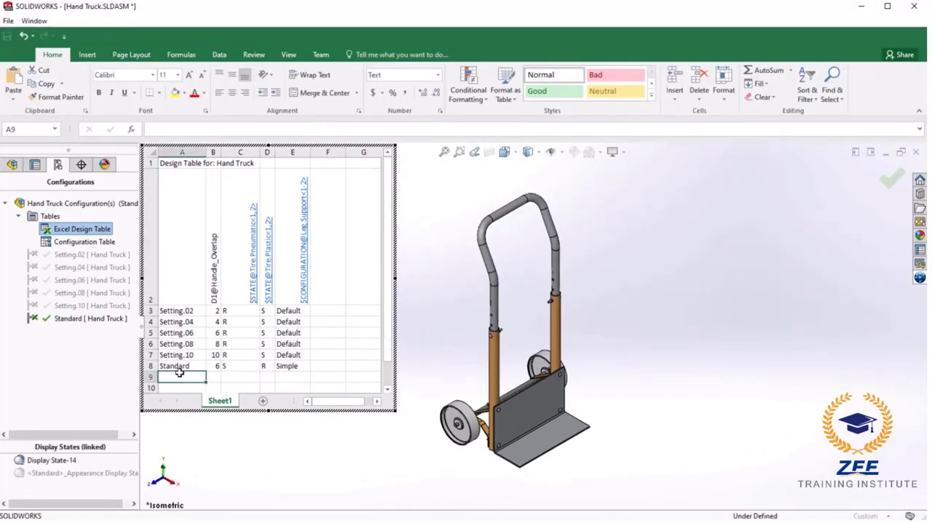
Add a Flatbed row in cell A9 and apply it to generate the Flatbed configuration.
{"action": "type", "text": "Flatb"}
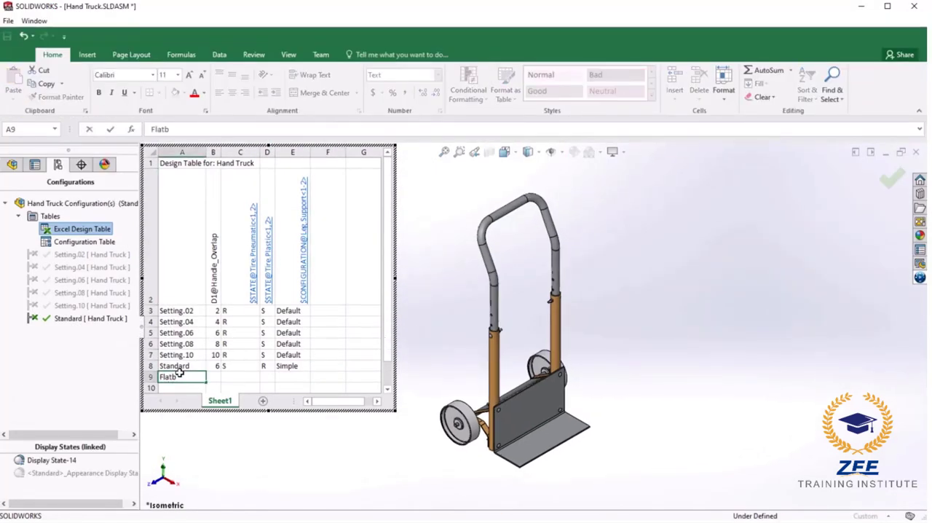
{"action": "type", "text": "ed"}
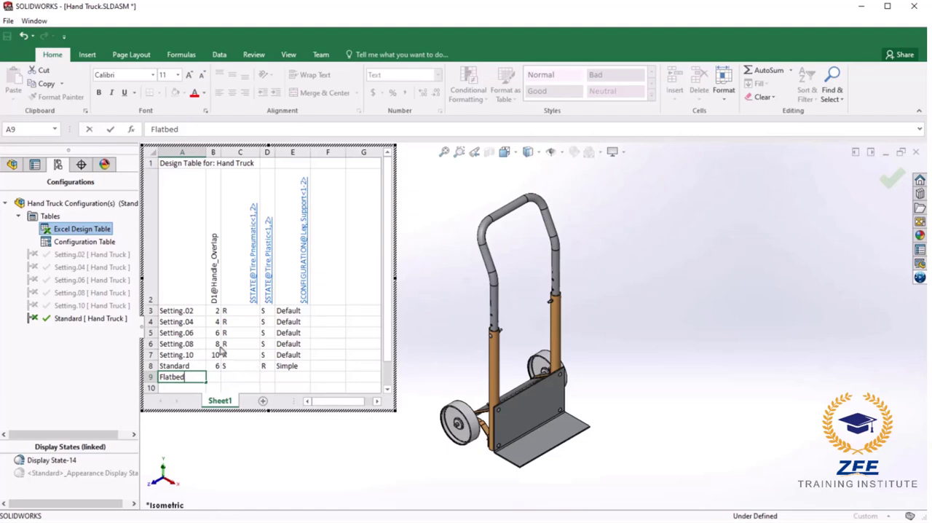
{"action": "left_click", "coordinate": [217, 332]}
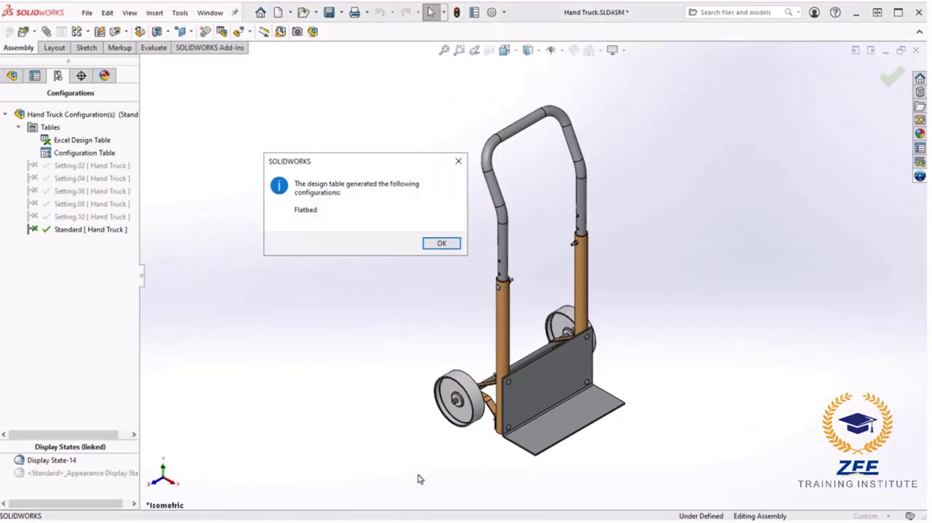
Dismiss the generated-configuration message and activate the Flatbed configuration.
{"action": "left_click", "coordinate": [441, 243]}
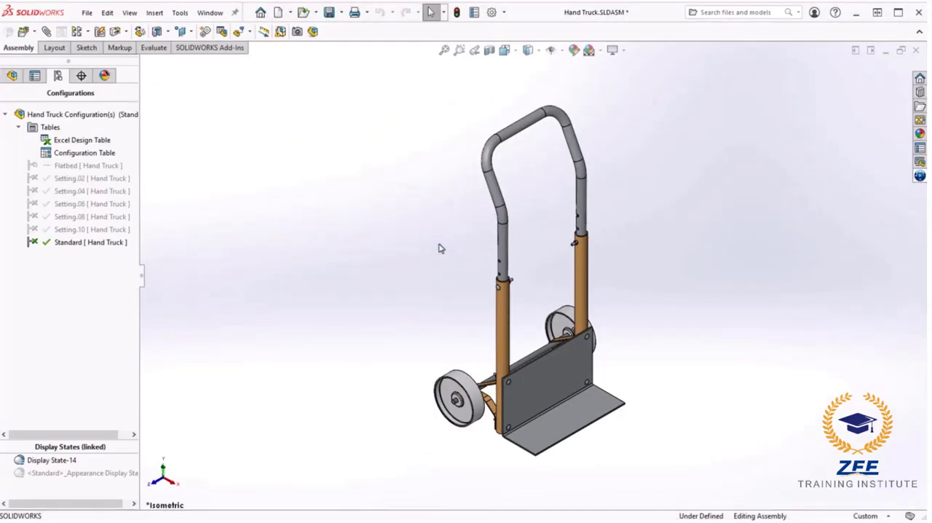
{"action": "mouse_move", "coordinate": [435, 246]}
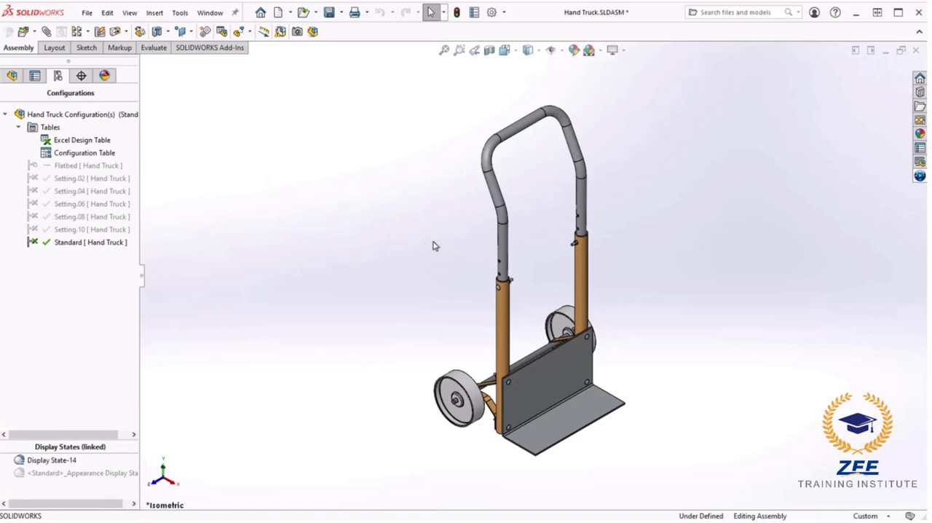
{"action": "double_click", "coordinate": [88, 166]}
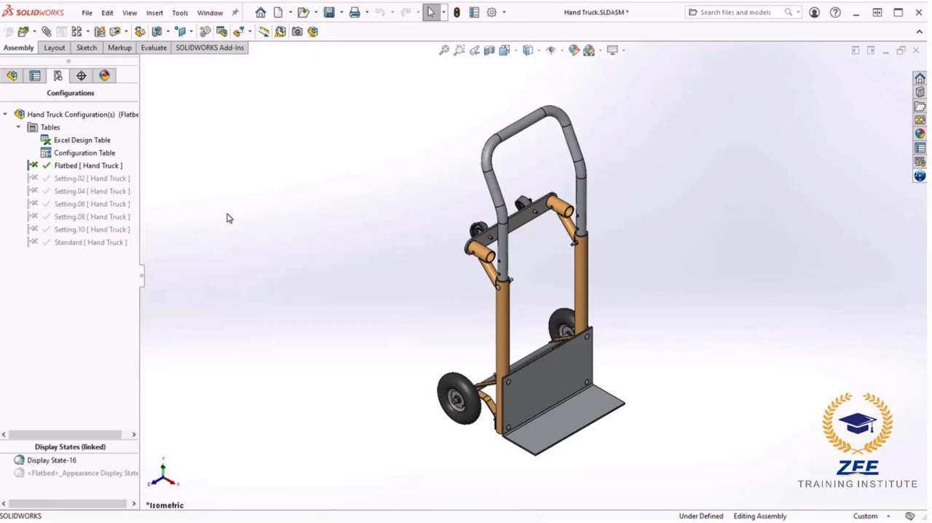
{"action": "mouse_move", "coordinate": [228, 222]}
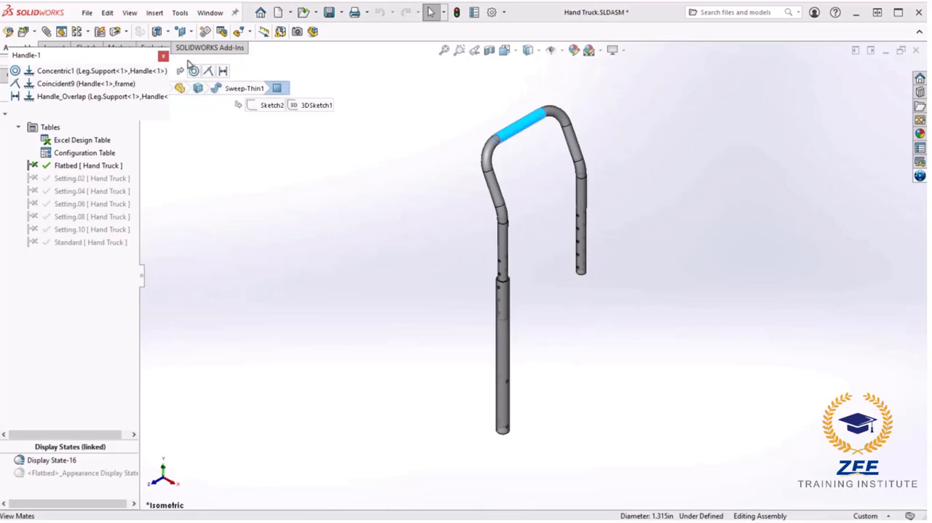
Select the handle to review its mates such as Concentric1, Coincident9 and Handle_Overlap.
{"action": "left_click", "coordinate": [98, 71]}
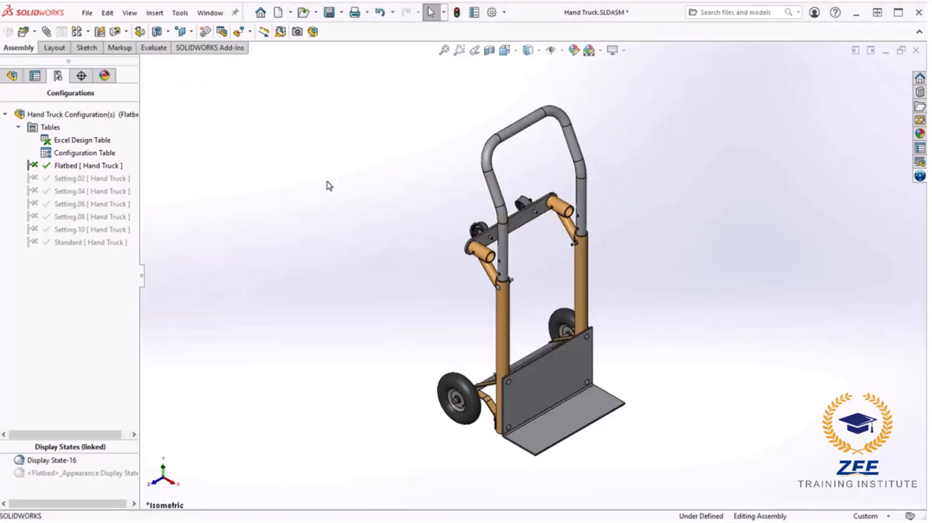
{"action": "mouse_move", "coordinate": [510, 137]}
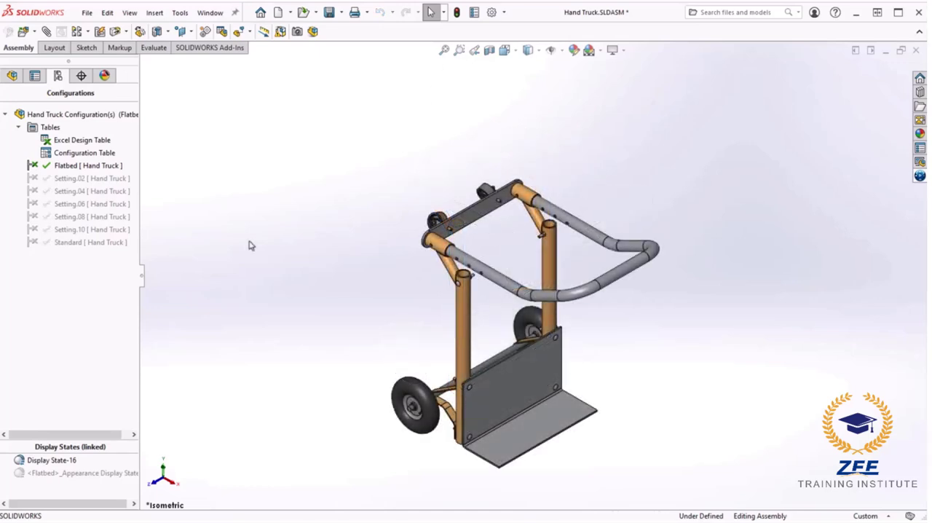
Activate Setting.02, Setting.04, Setting.06, Setting.08 and Setting.10 in turn to preview each.
{"action": "left_click", "coordinate": [91, 178]}
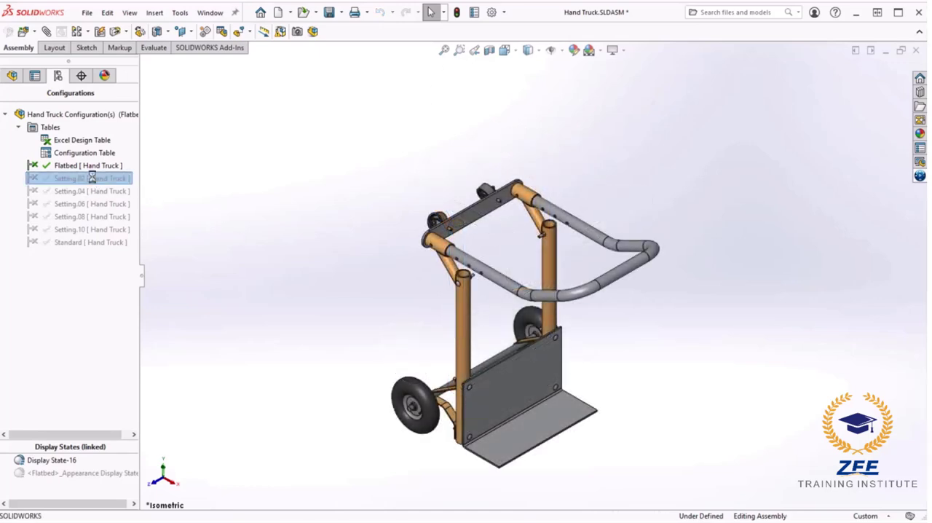
{"action": "double_click", "coordinate": [69, 178]}
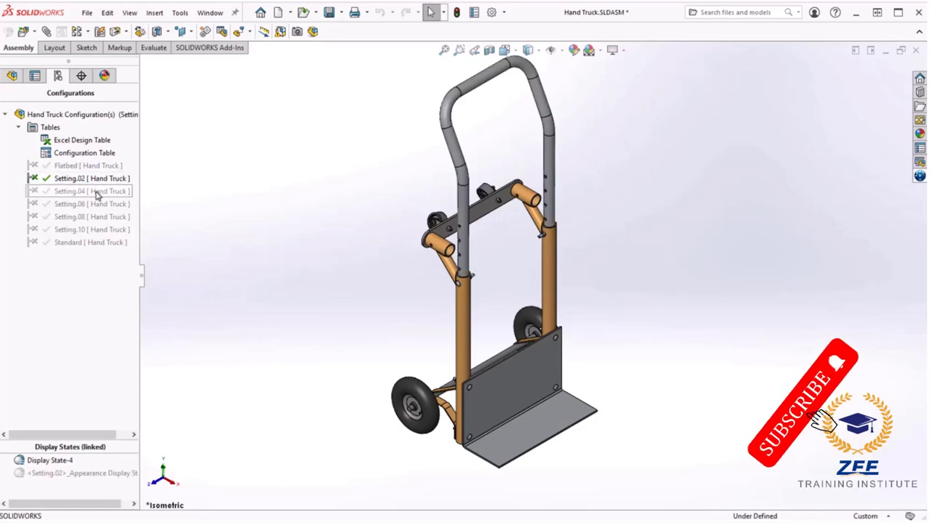
{"action": "double_click", "coordinate": [69, 191]}
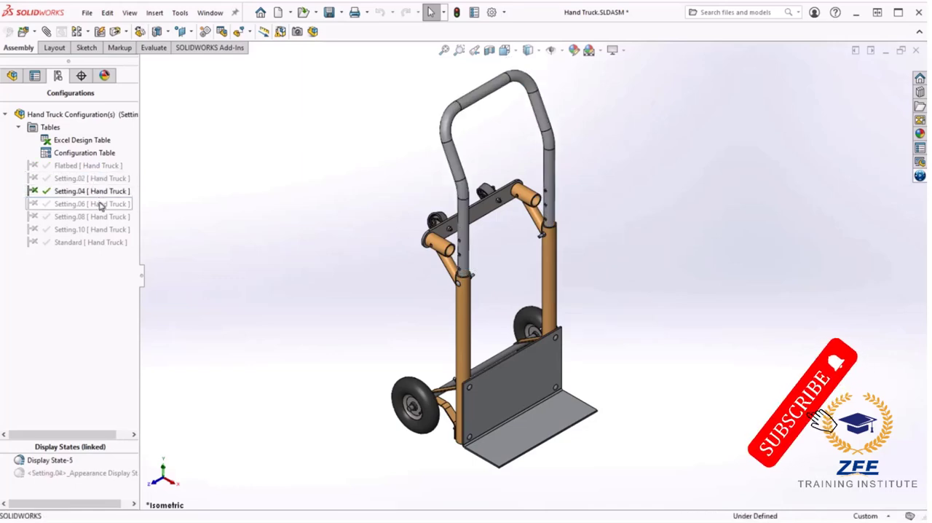
{"action": "double_click", "coordinate": [91, 203]}
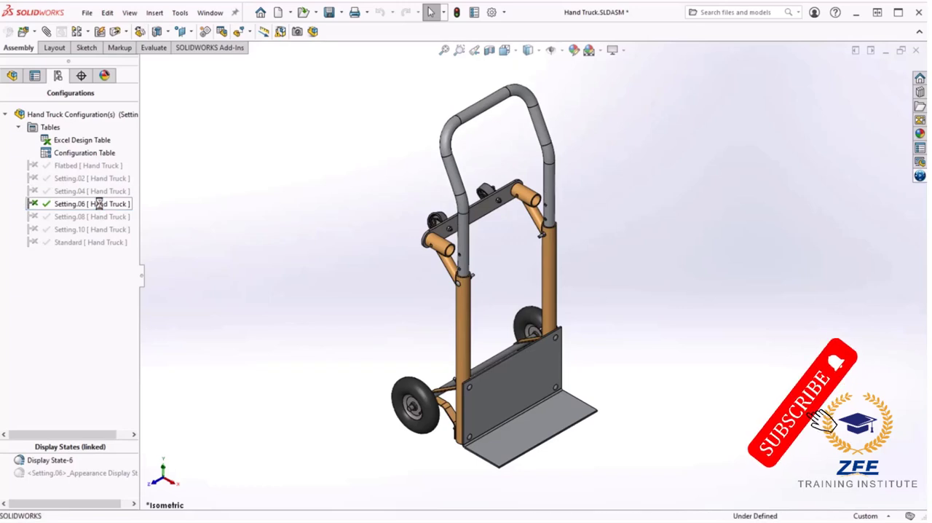
{"action": "double_click", "coordinate": [69, 216]}
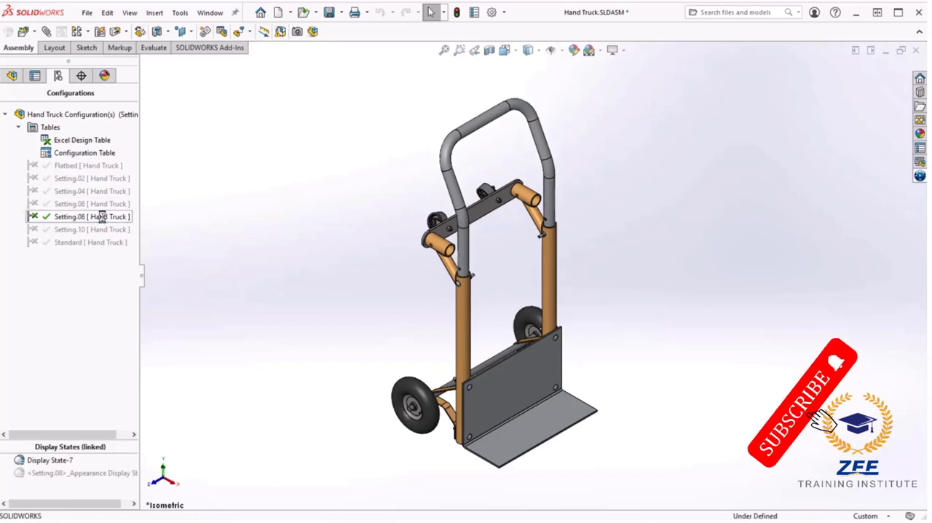
{"action": "double_click", "coordinate": [69, 229]}
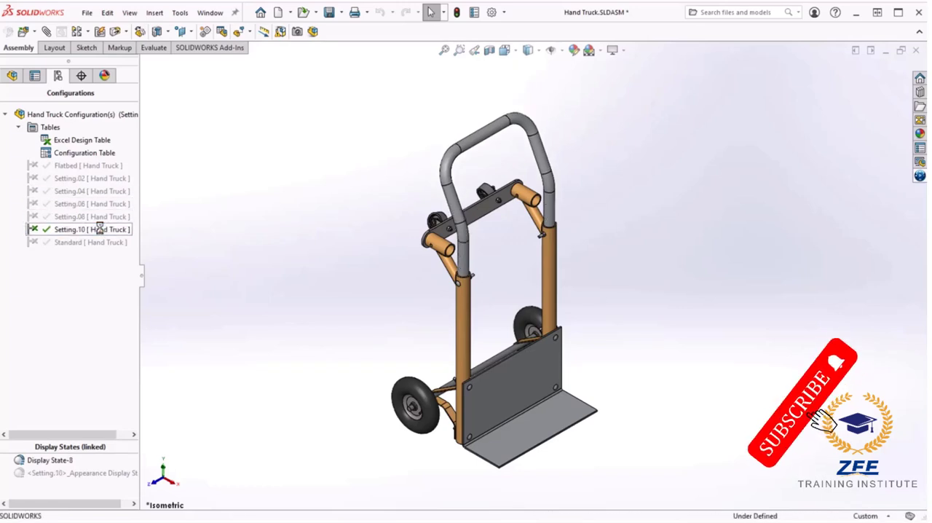